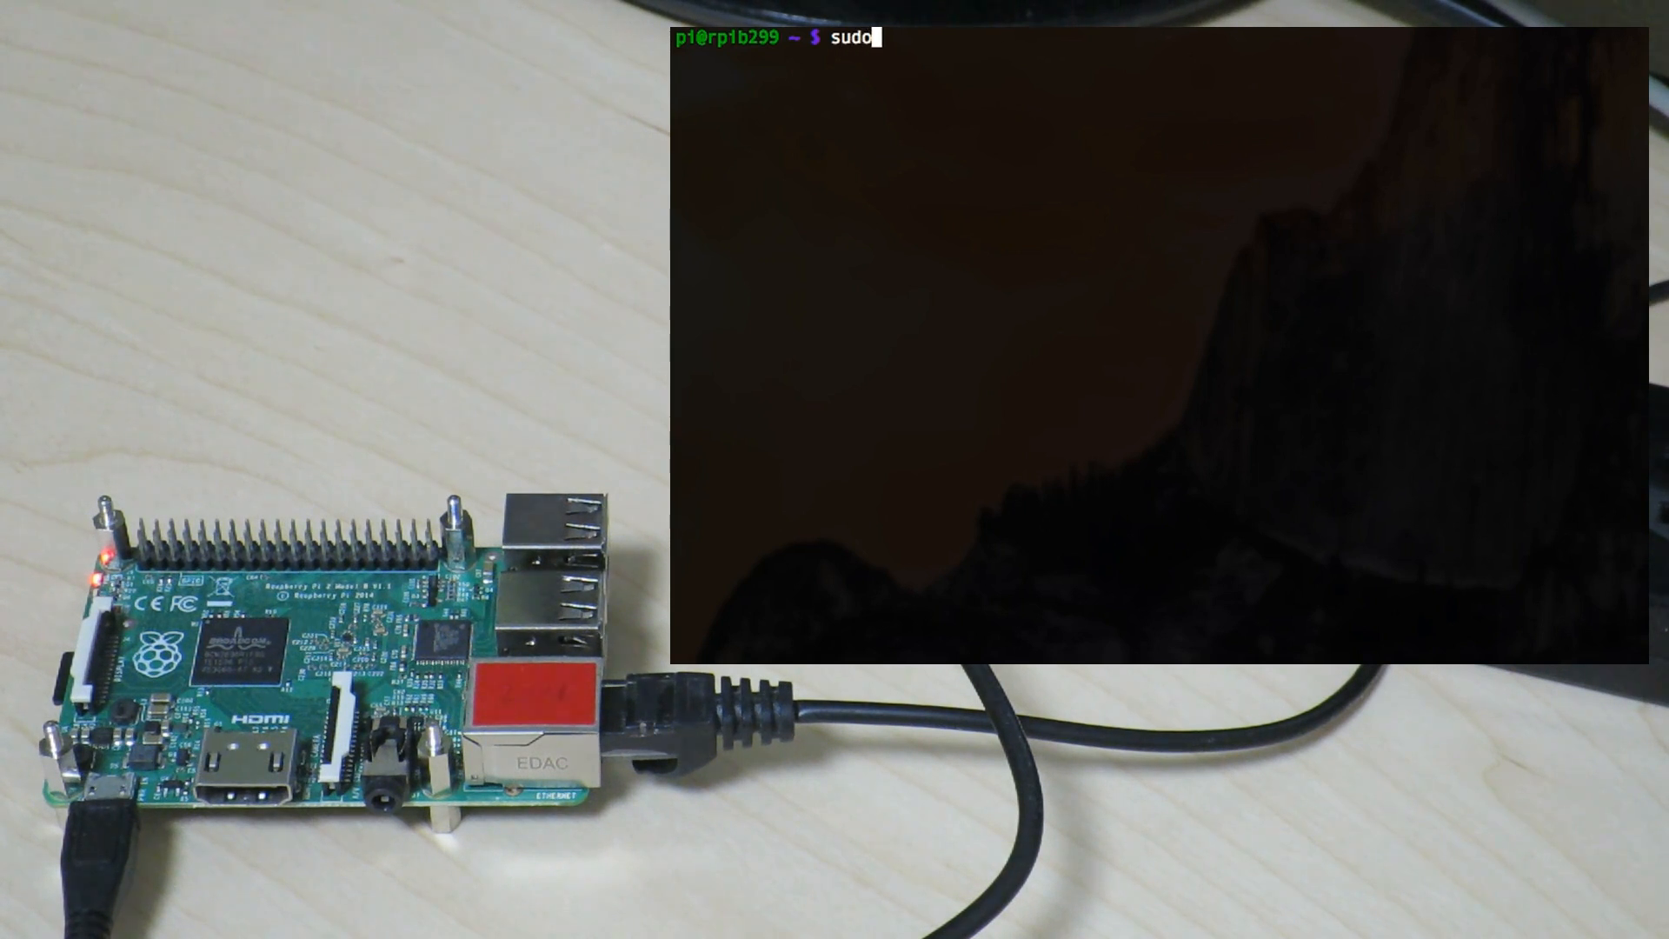
Step: Edit /boot/config.txt in nano and move to the end of the file
{"action": "type", "text": "nano"}
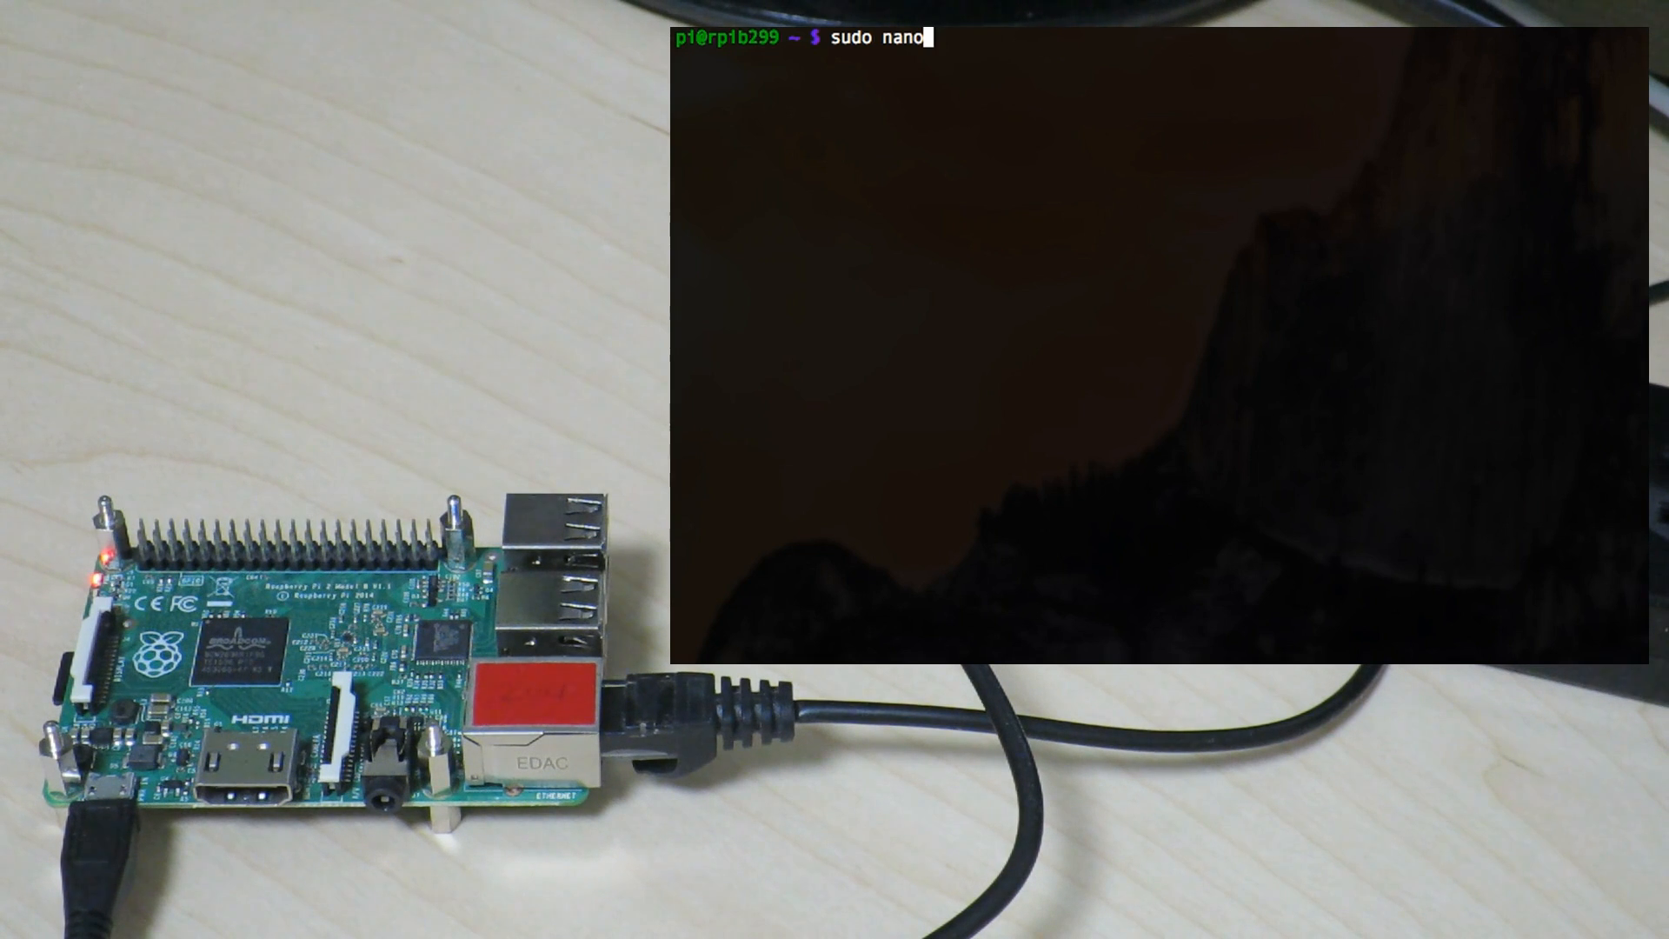
{"action": "type", "text": "/b"}
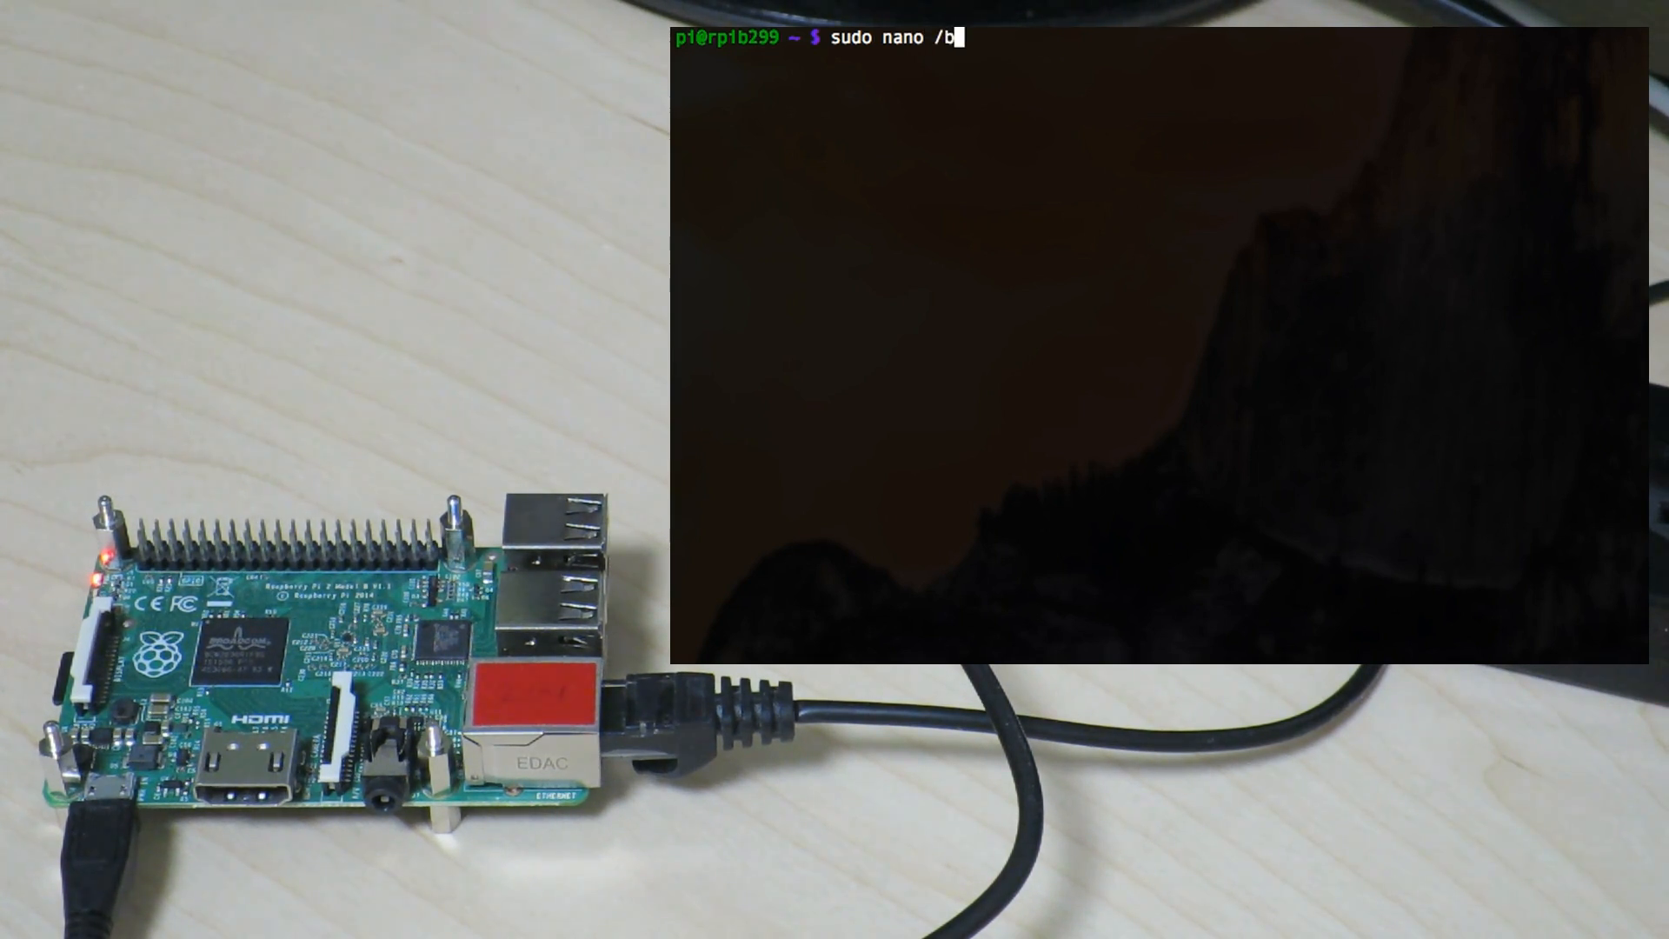
{"action": "type", "text": "oot/conf"}
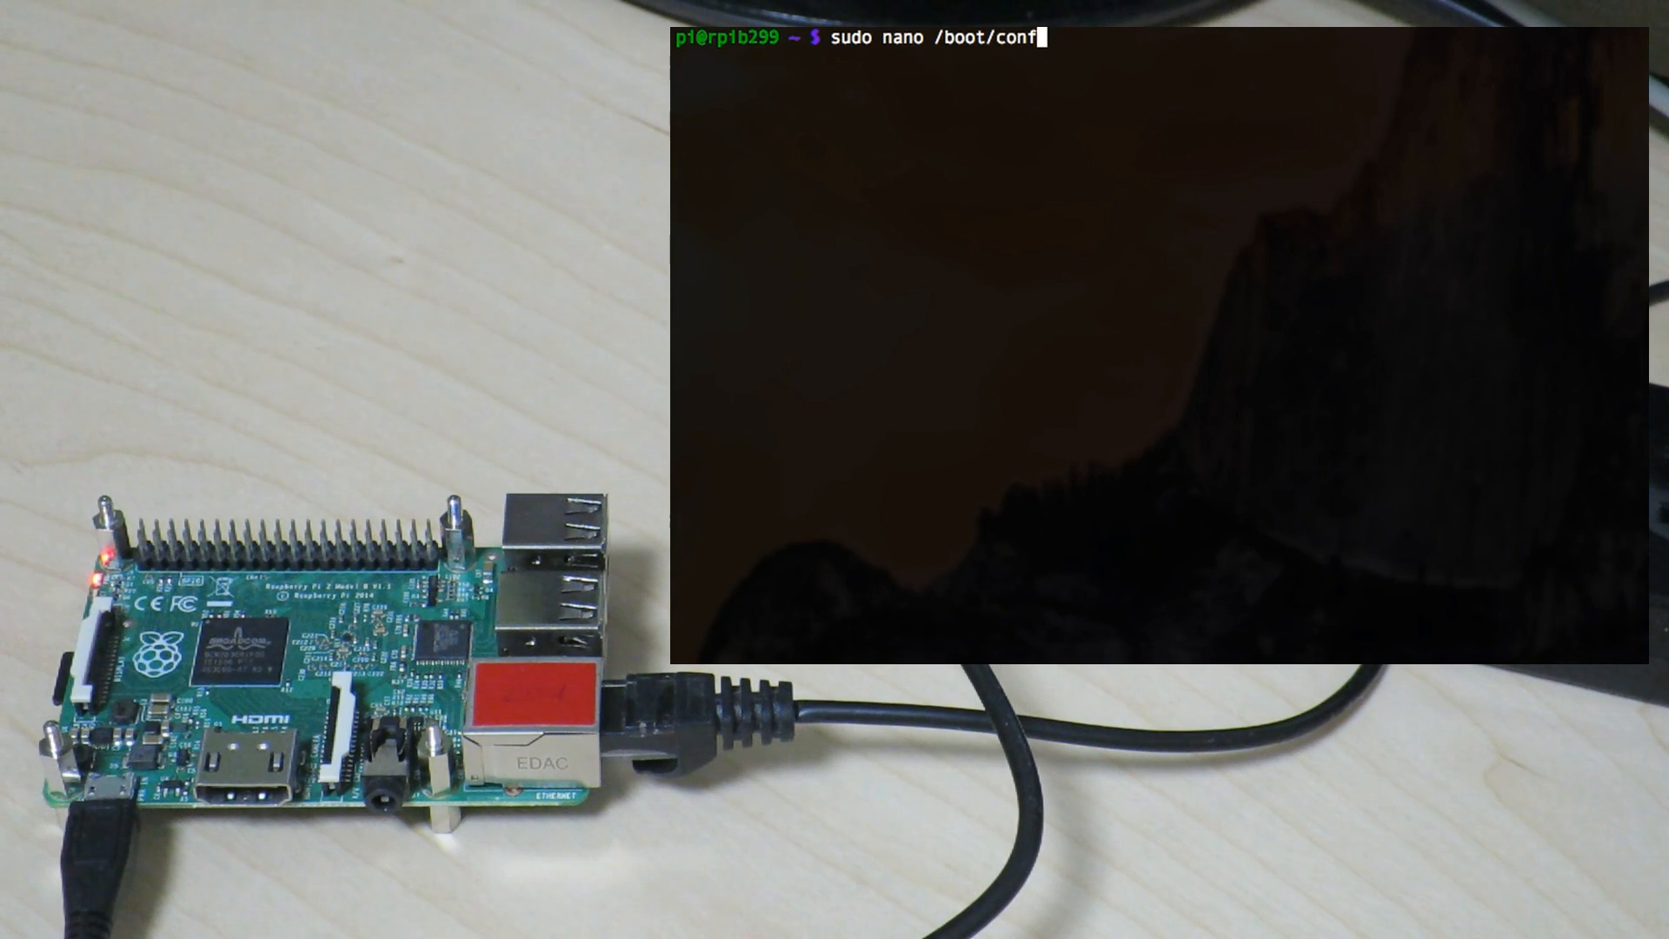
{"action": "type", "text": "ig.txt"}
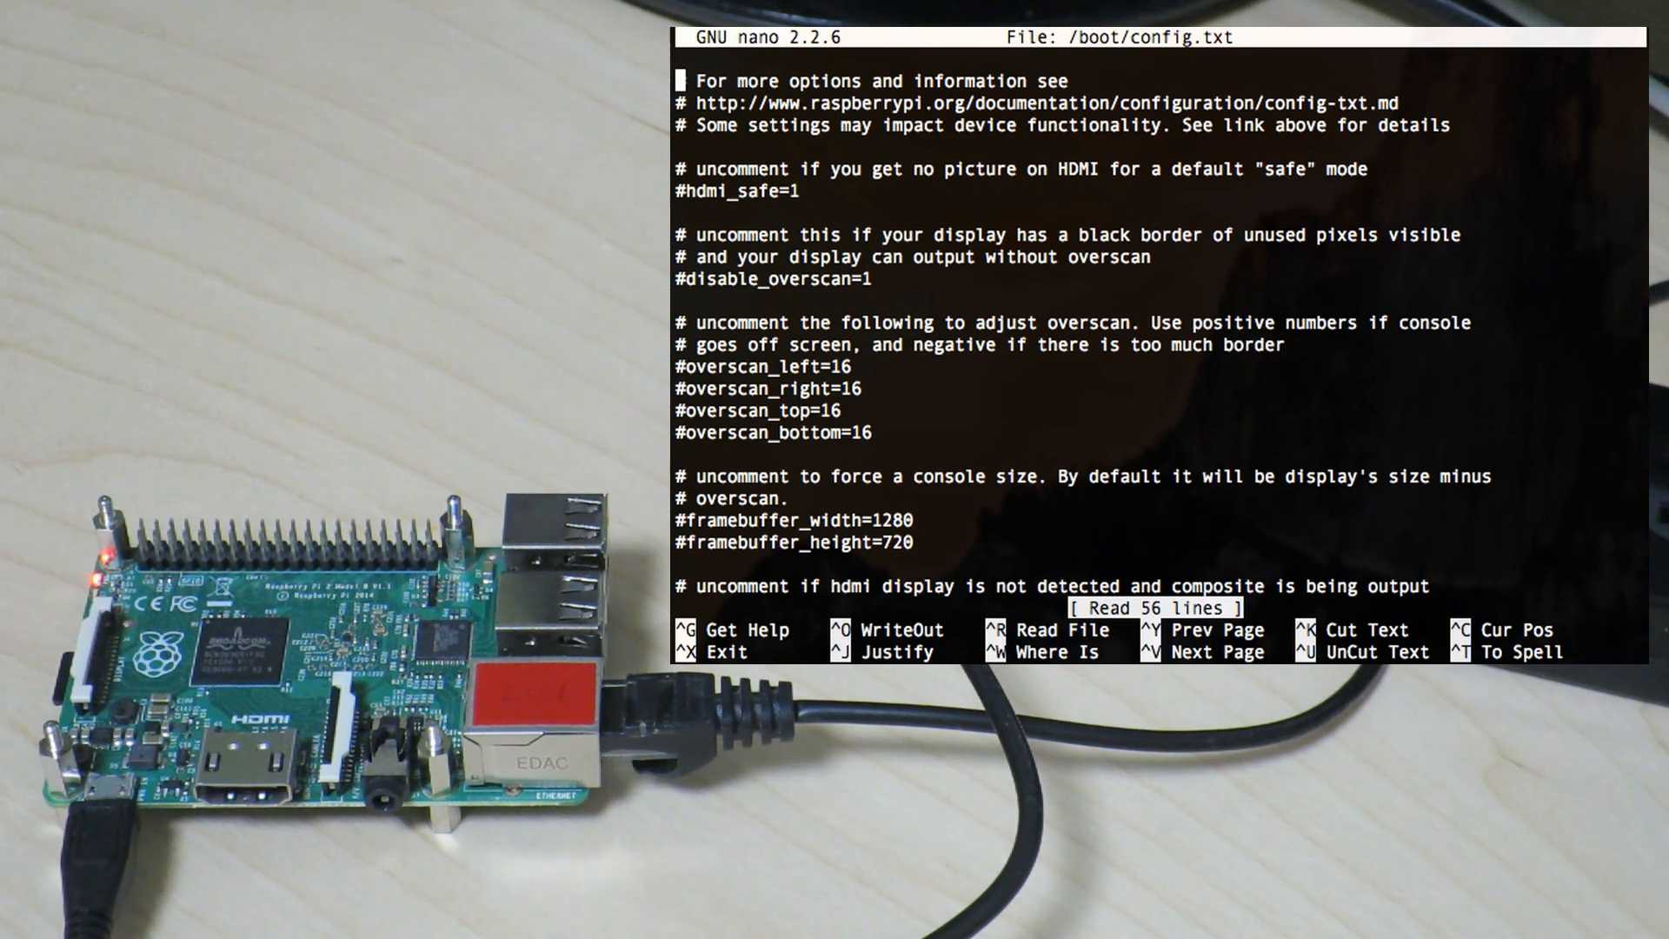
{"action": "key", "text": "Down"}
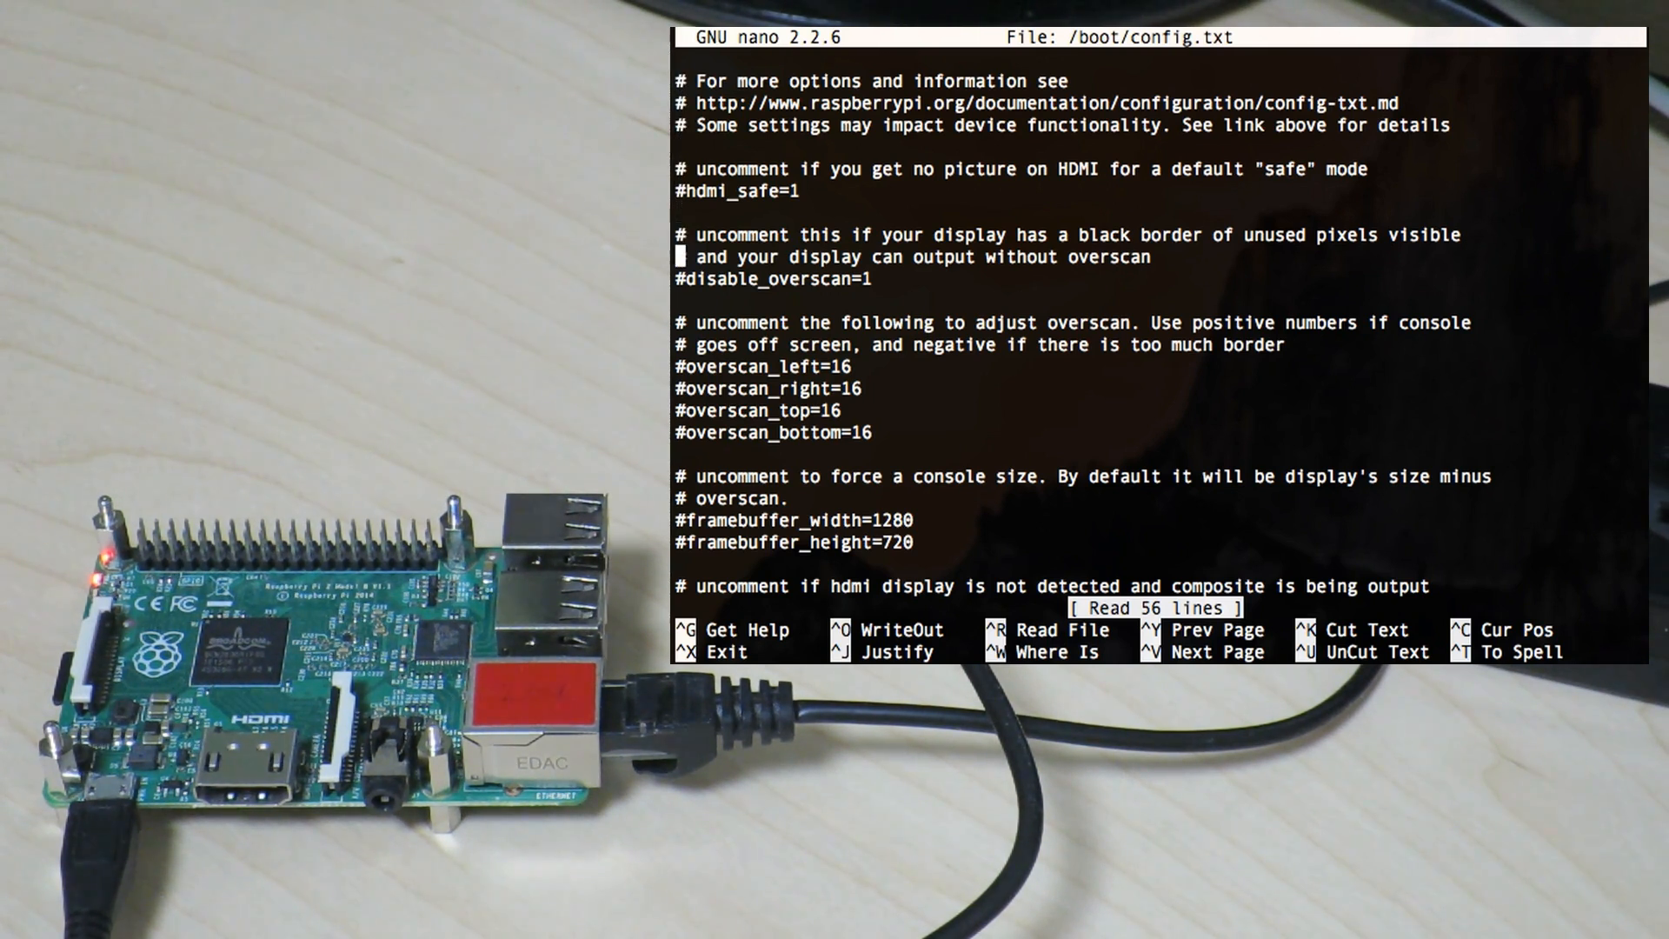
{"action": "scroll", "scroll_direction": "down", "scroll_amount": 3}
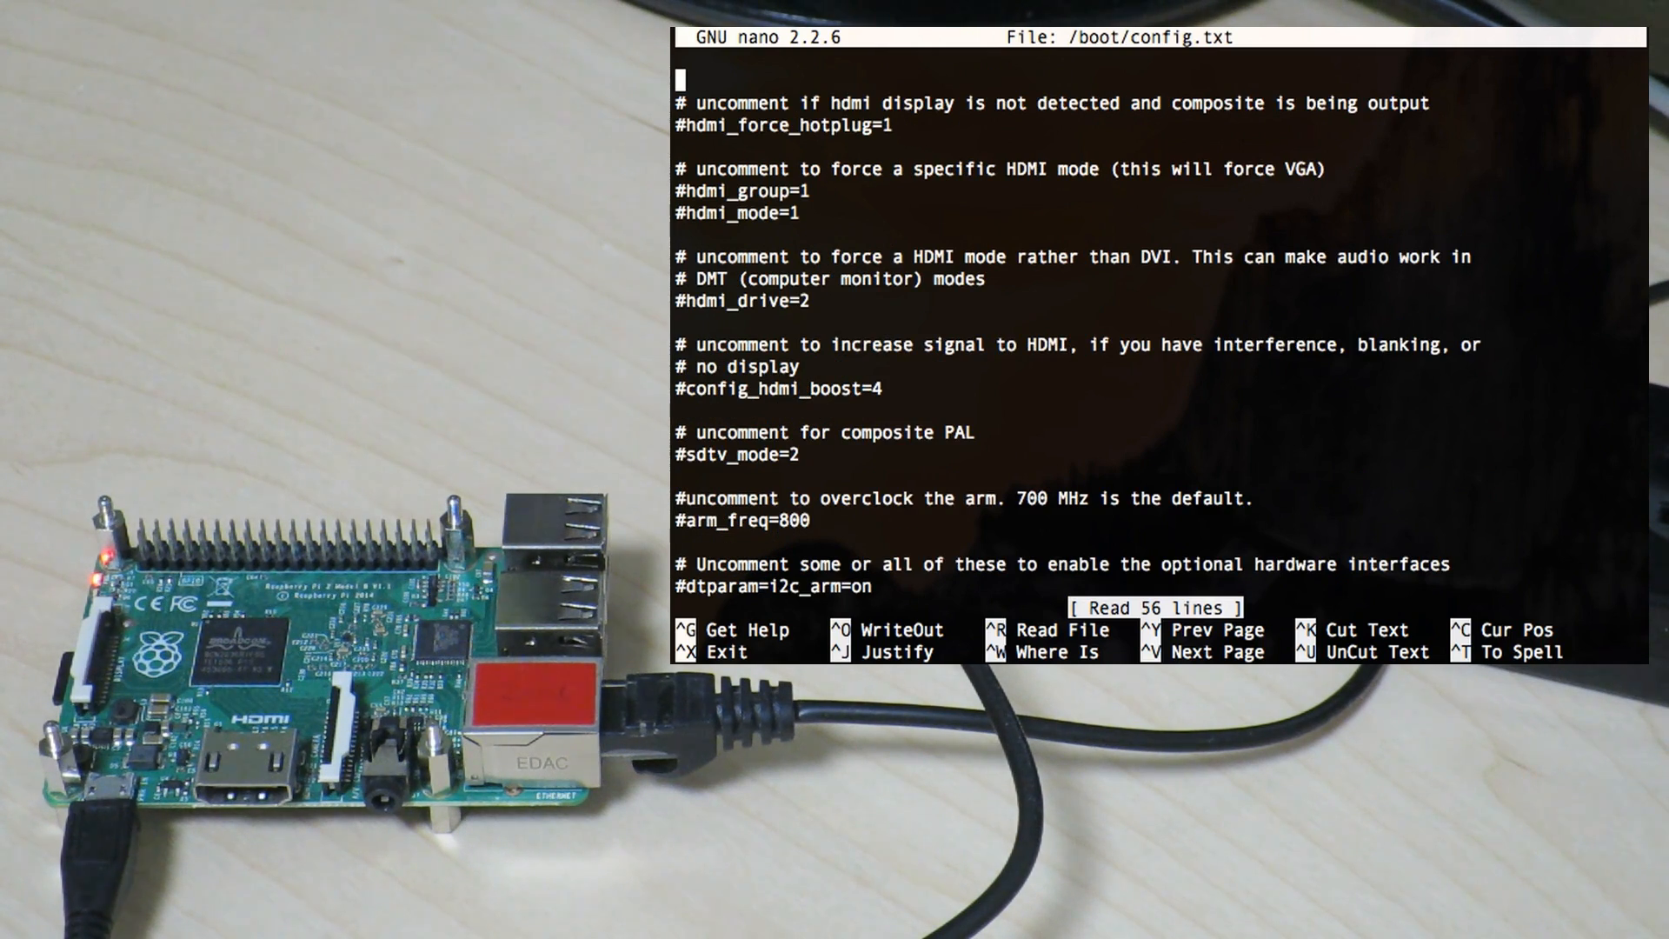
{"action": "scroll", "scroll_direction": "down", "scroll_amount": 3}
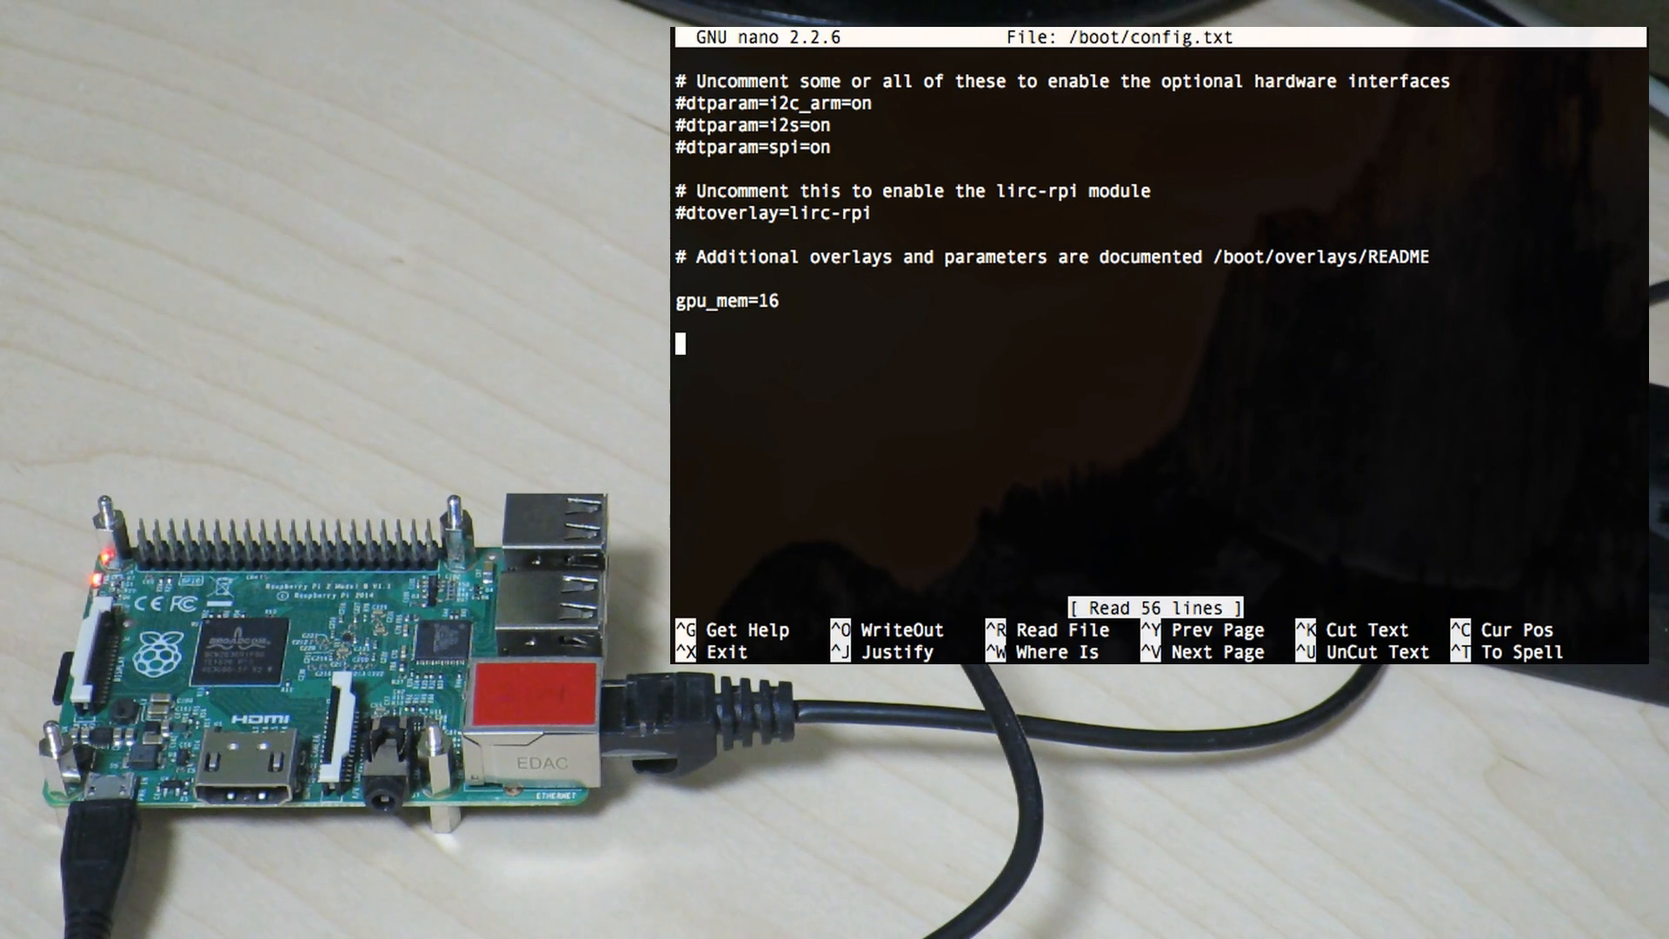
Step: Append the line max_usb_current=1, save the file and exit nano
{"action": "type", "text": "max"}
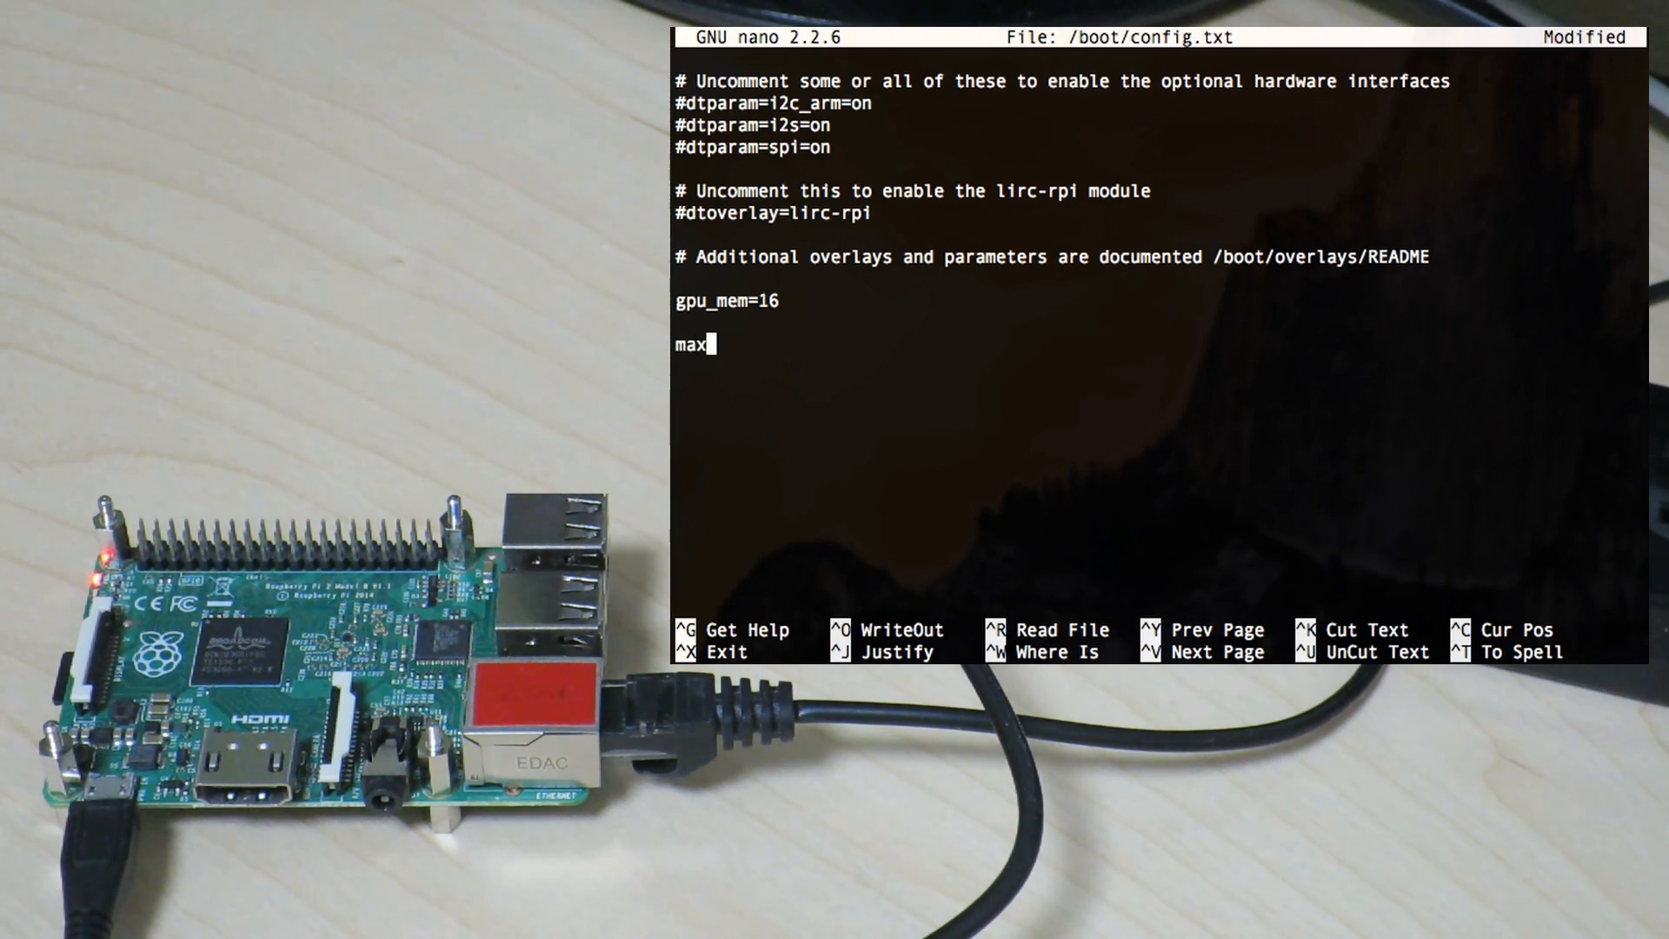
{"action": "type", "text": "_"}
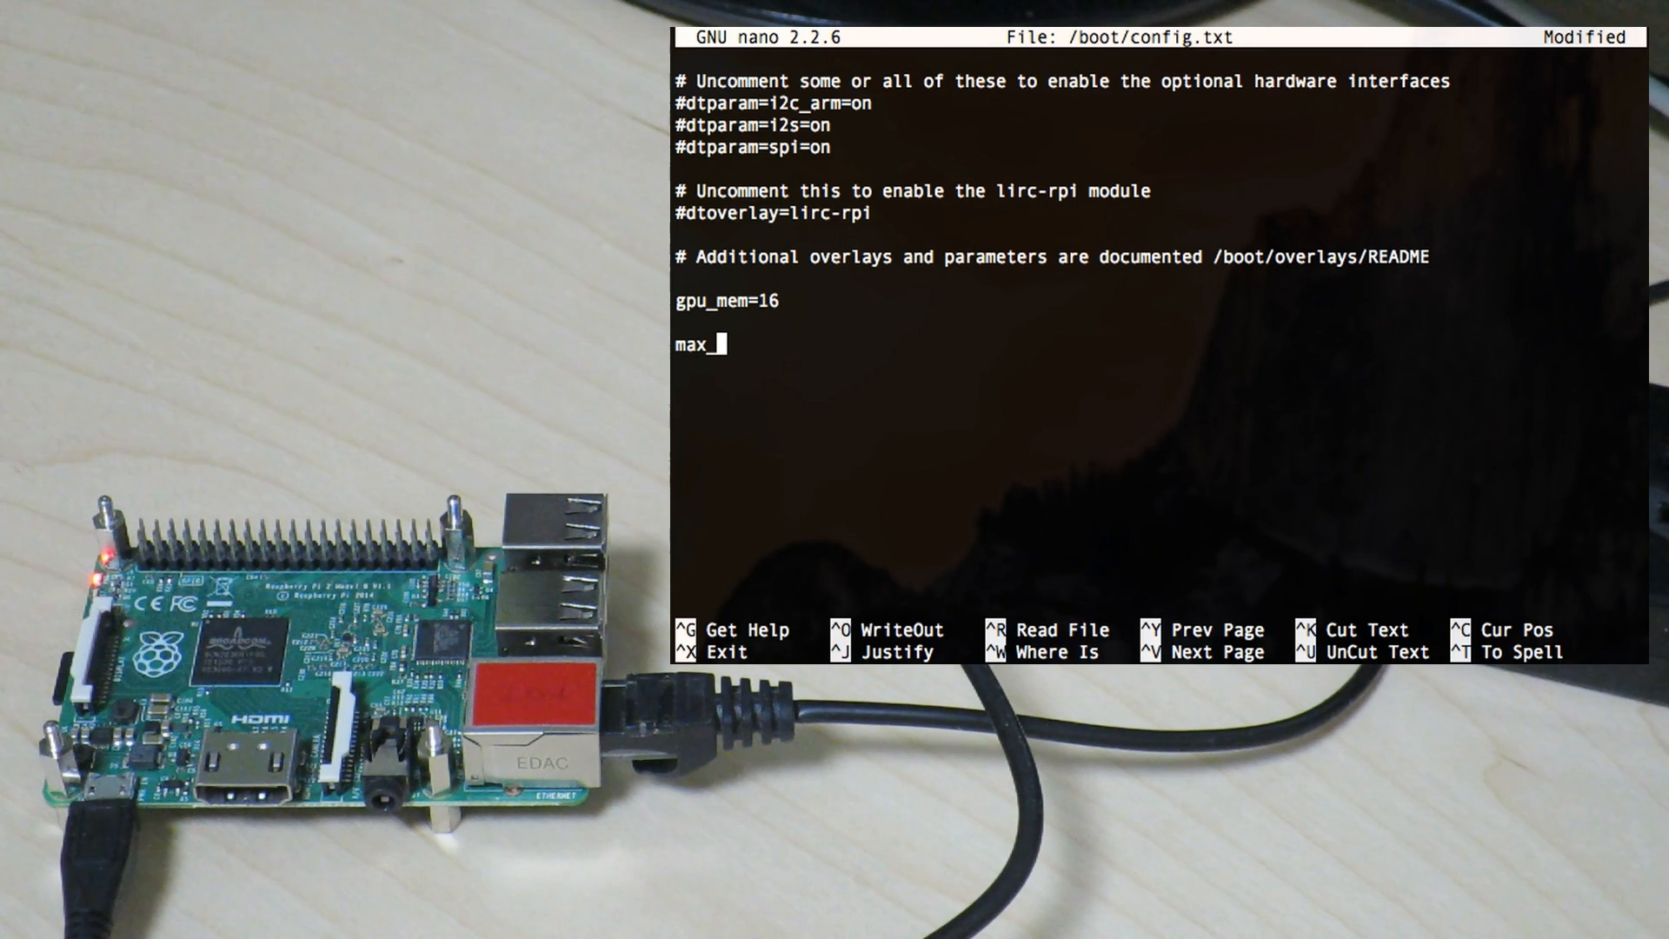
{"action": "type", "text": "usb_"}
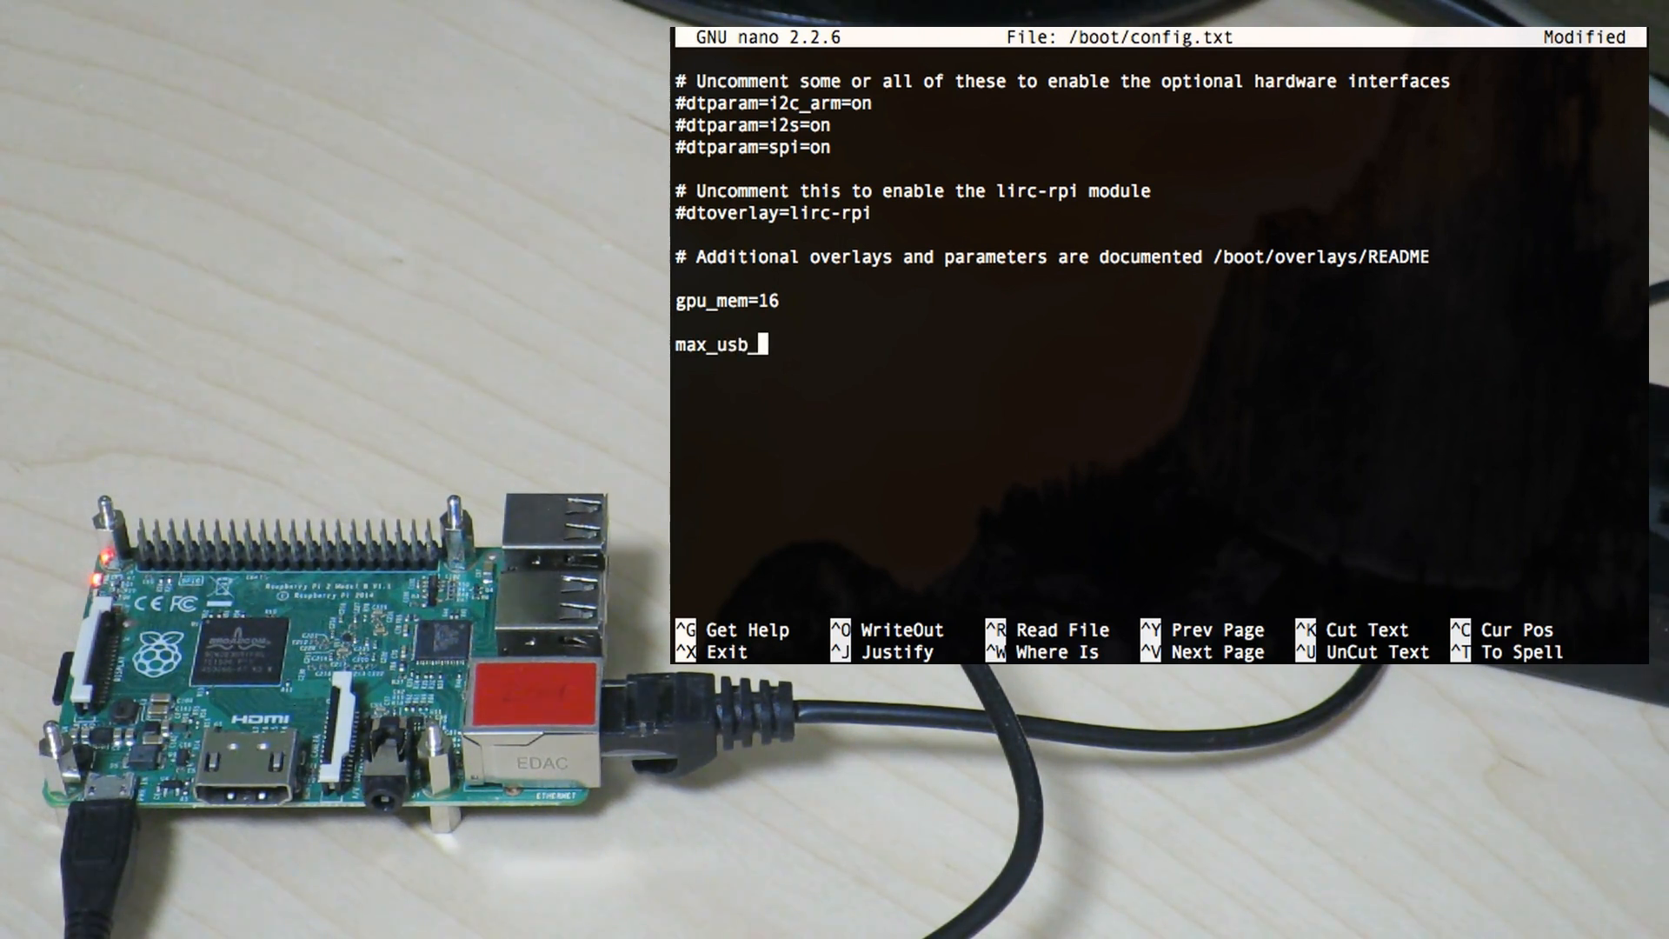
{"action": "type", "text": "corre"}
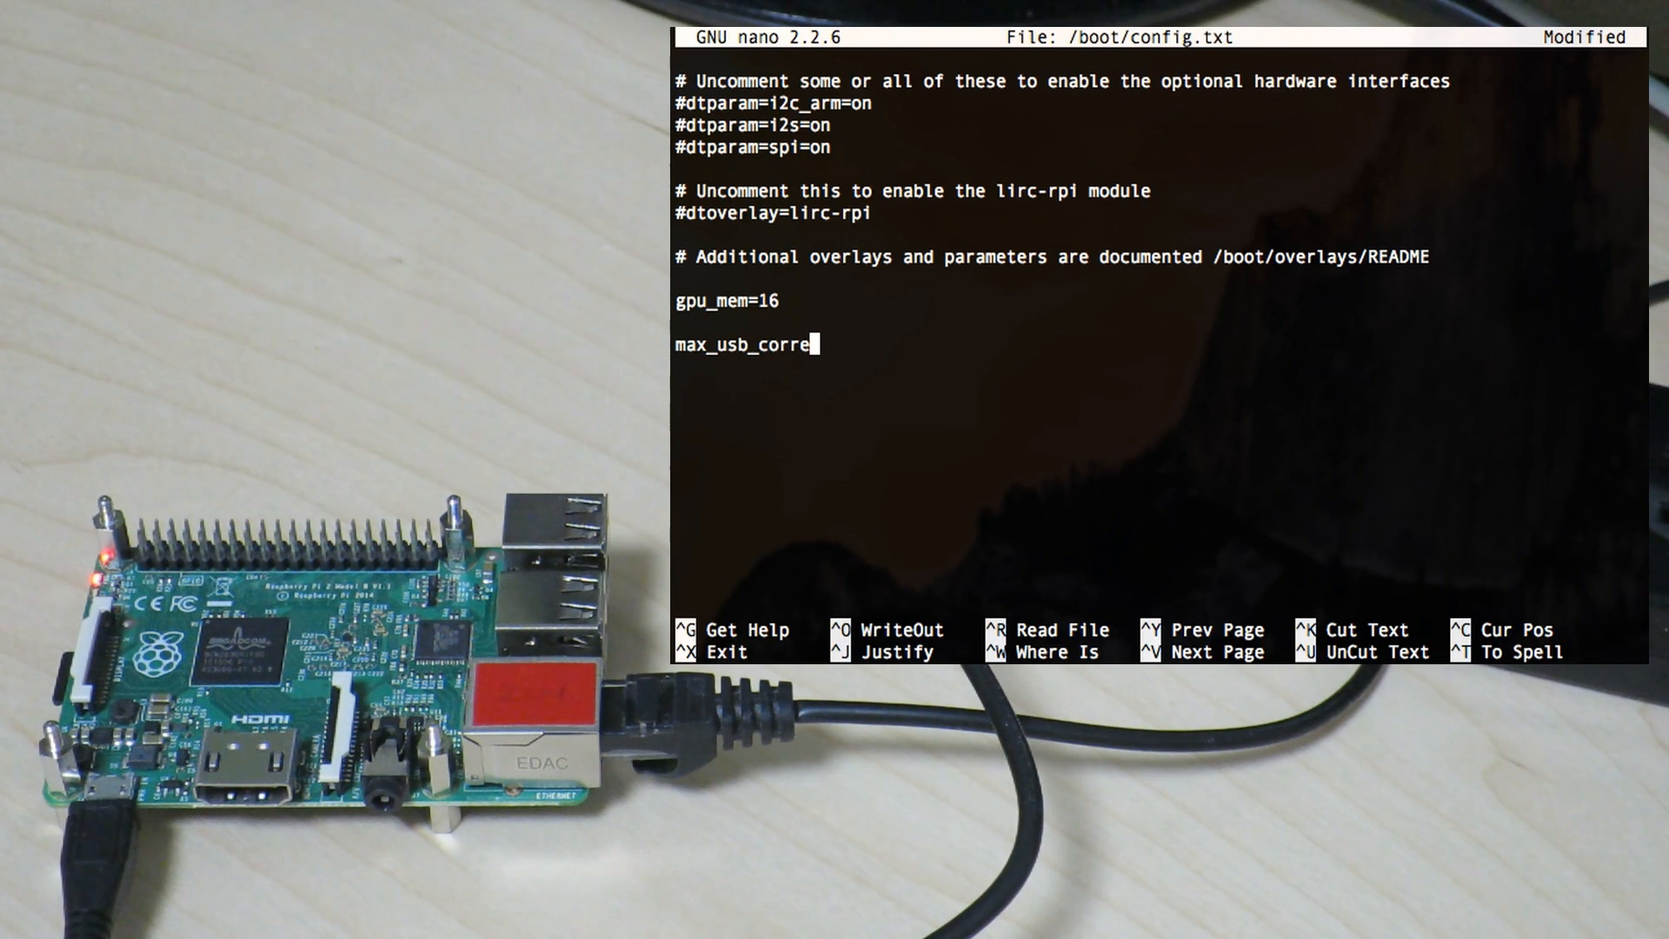
{"action": "type", "text": "nt="}
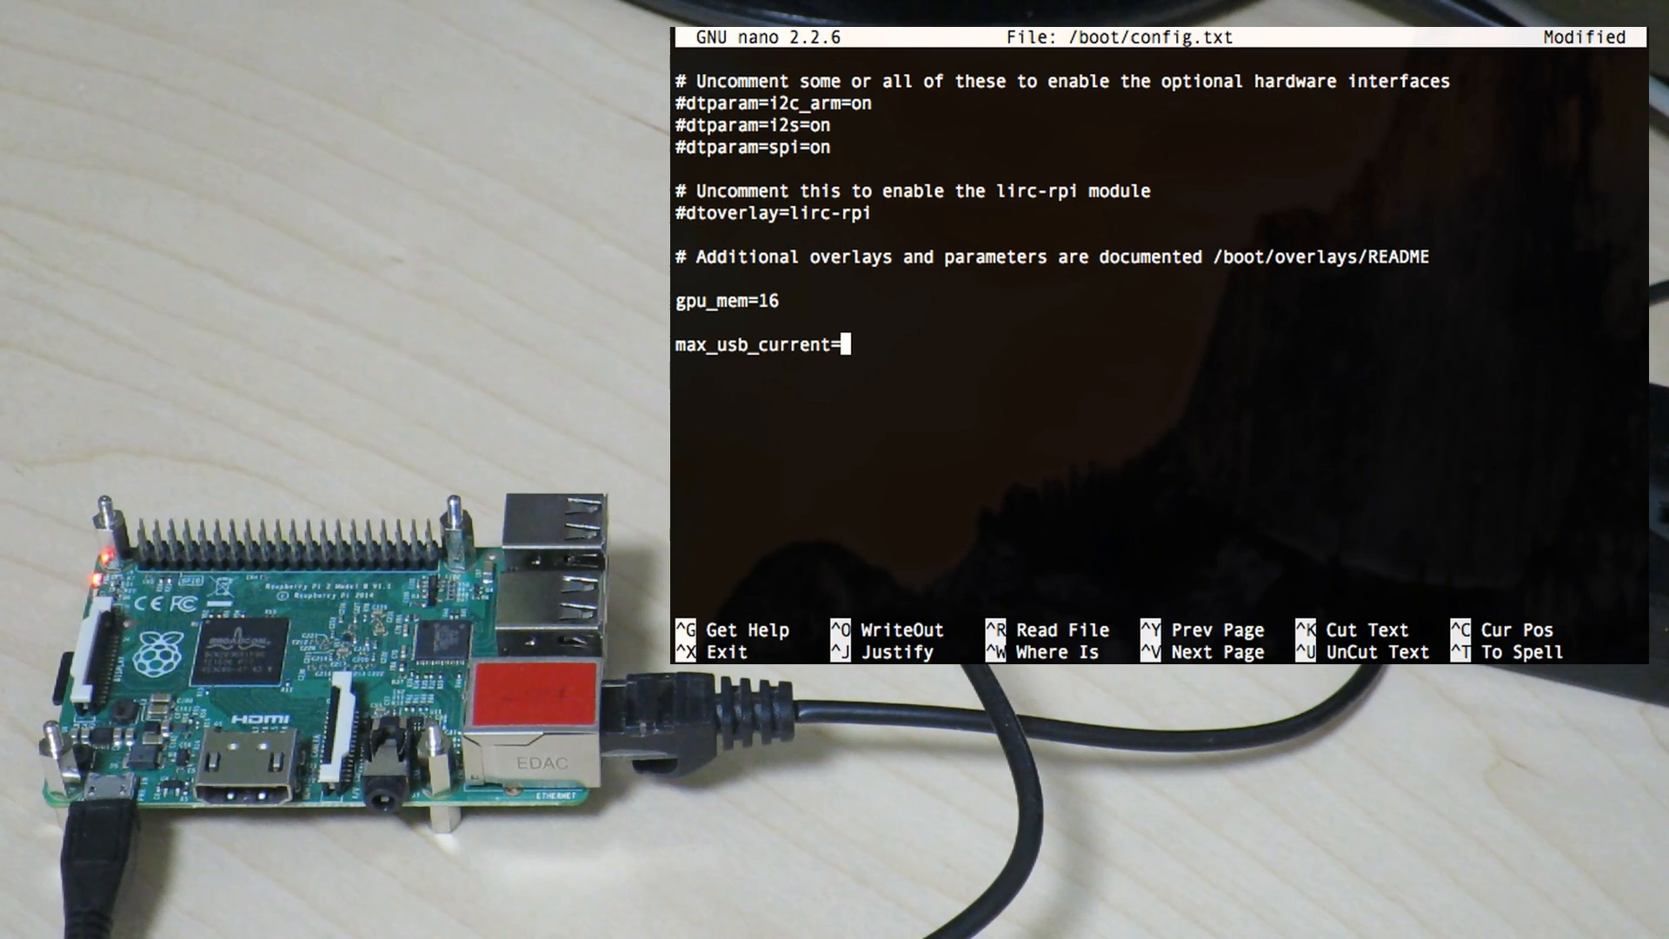
{"action": "type", "text": "1"}
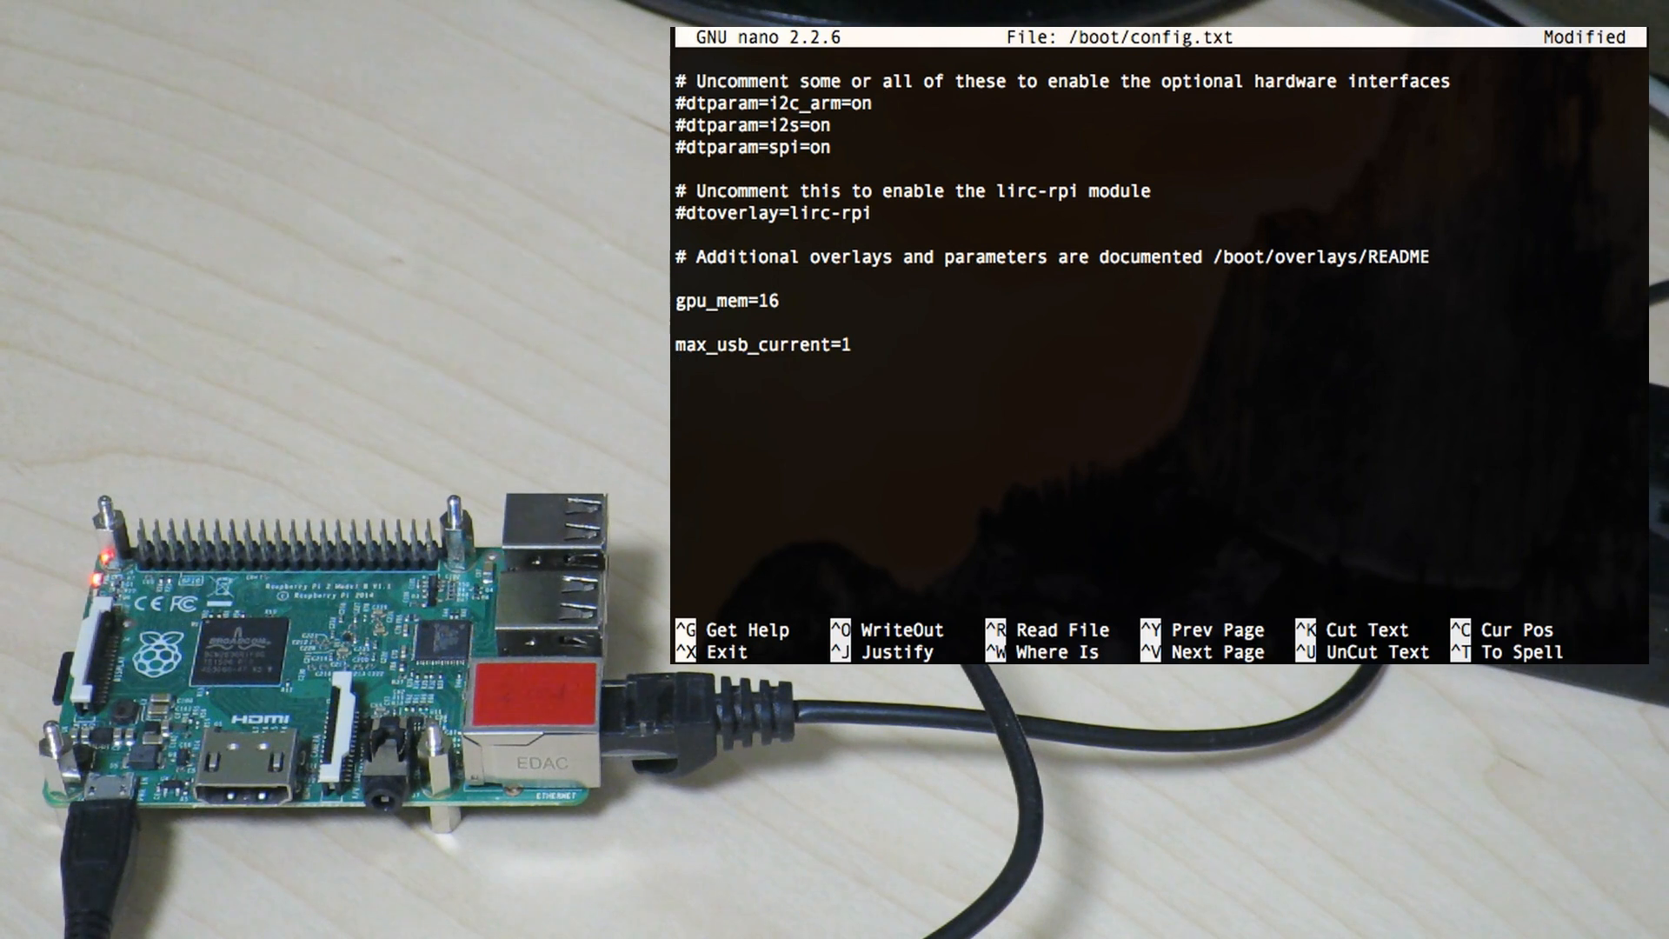
{"action": "key", "text": "ctrl+x"}
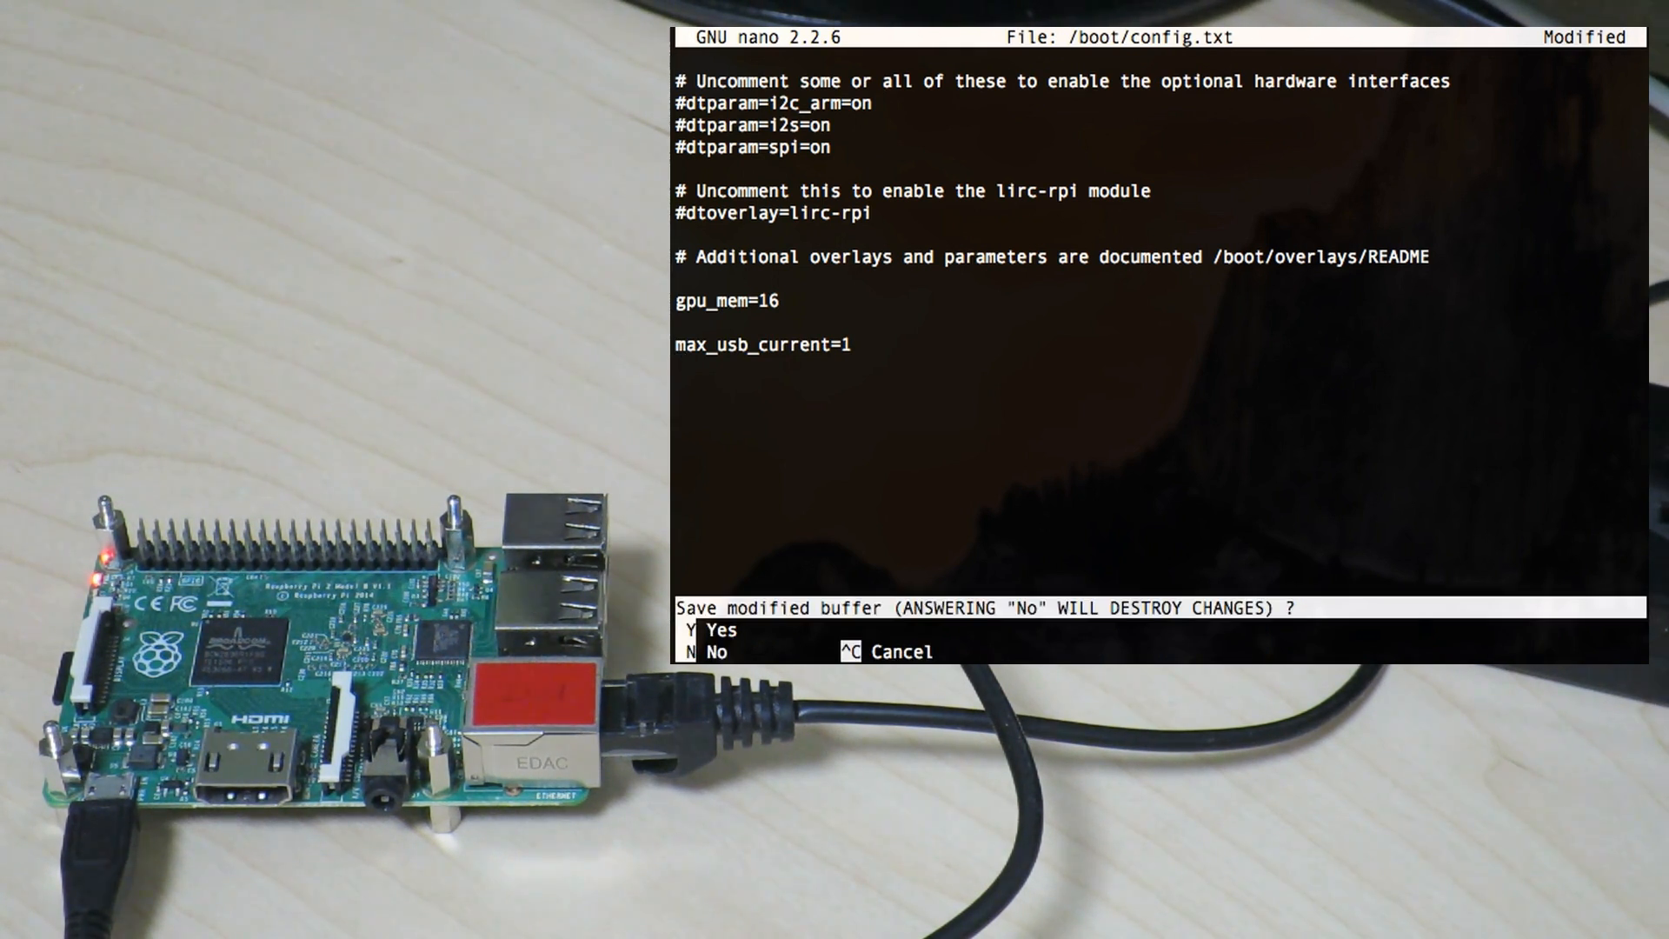
{"action": "key", "text": "y"}
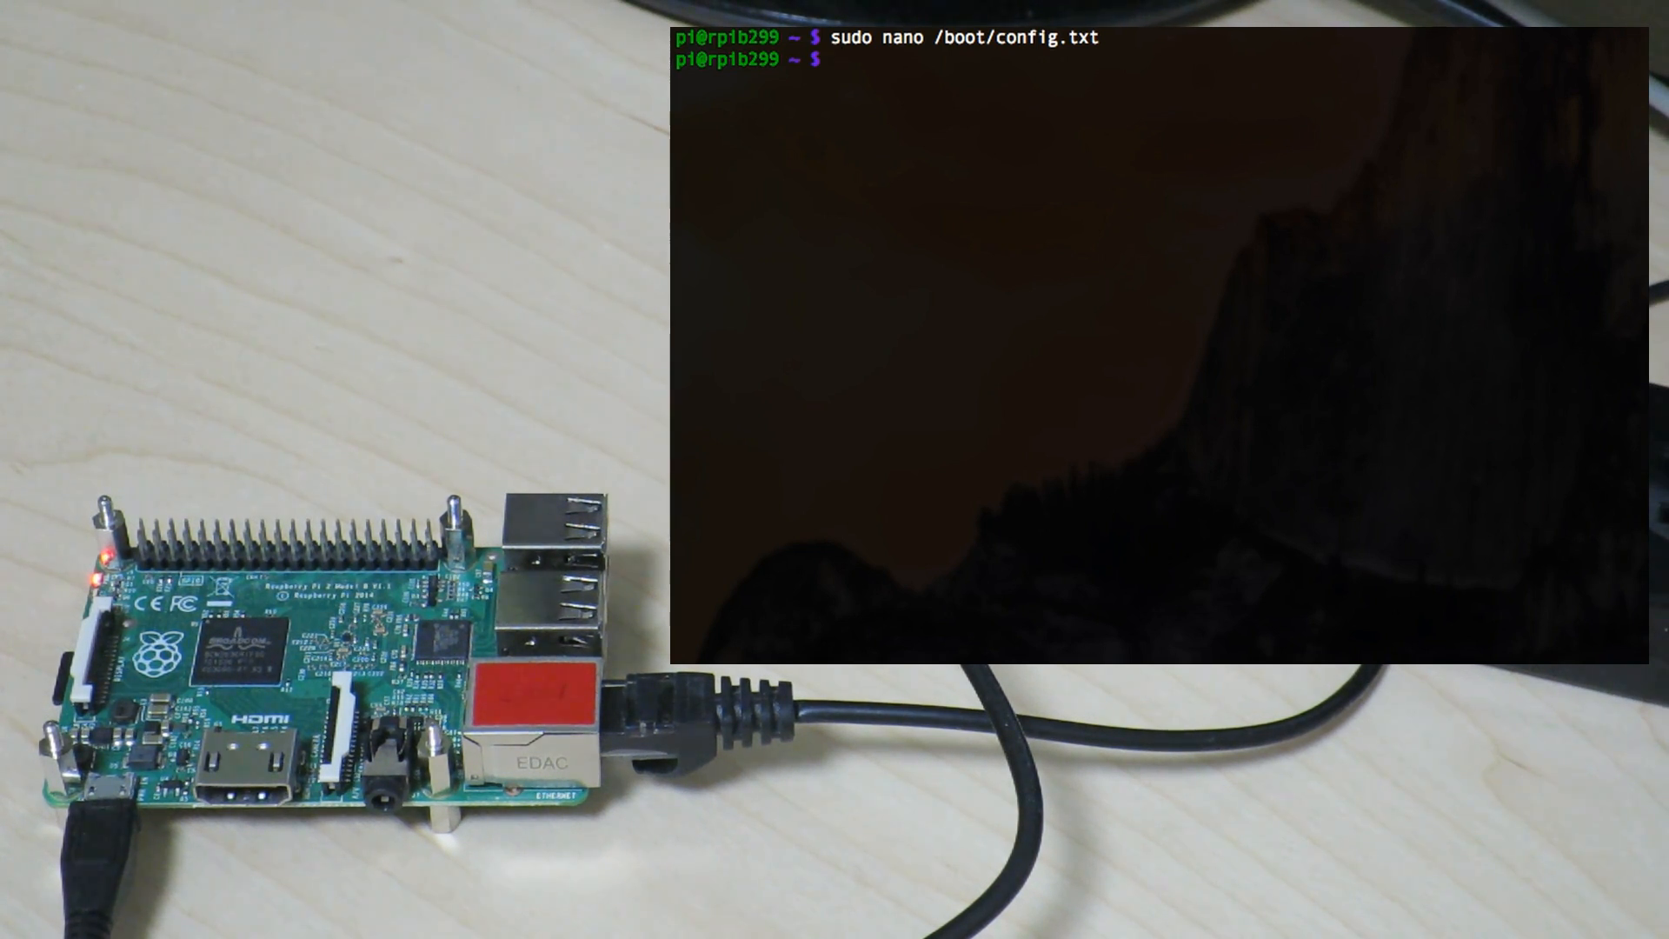
Step: Reboot the Raspberry Pi with sudo shutdown -r now
{"action": "type", "text": "sudo shutdown -"}
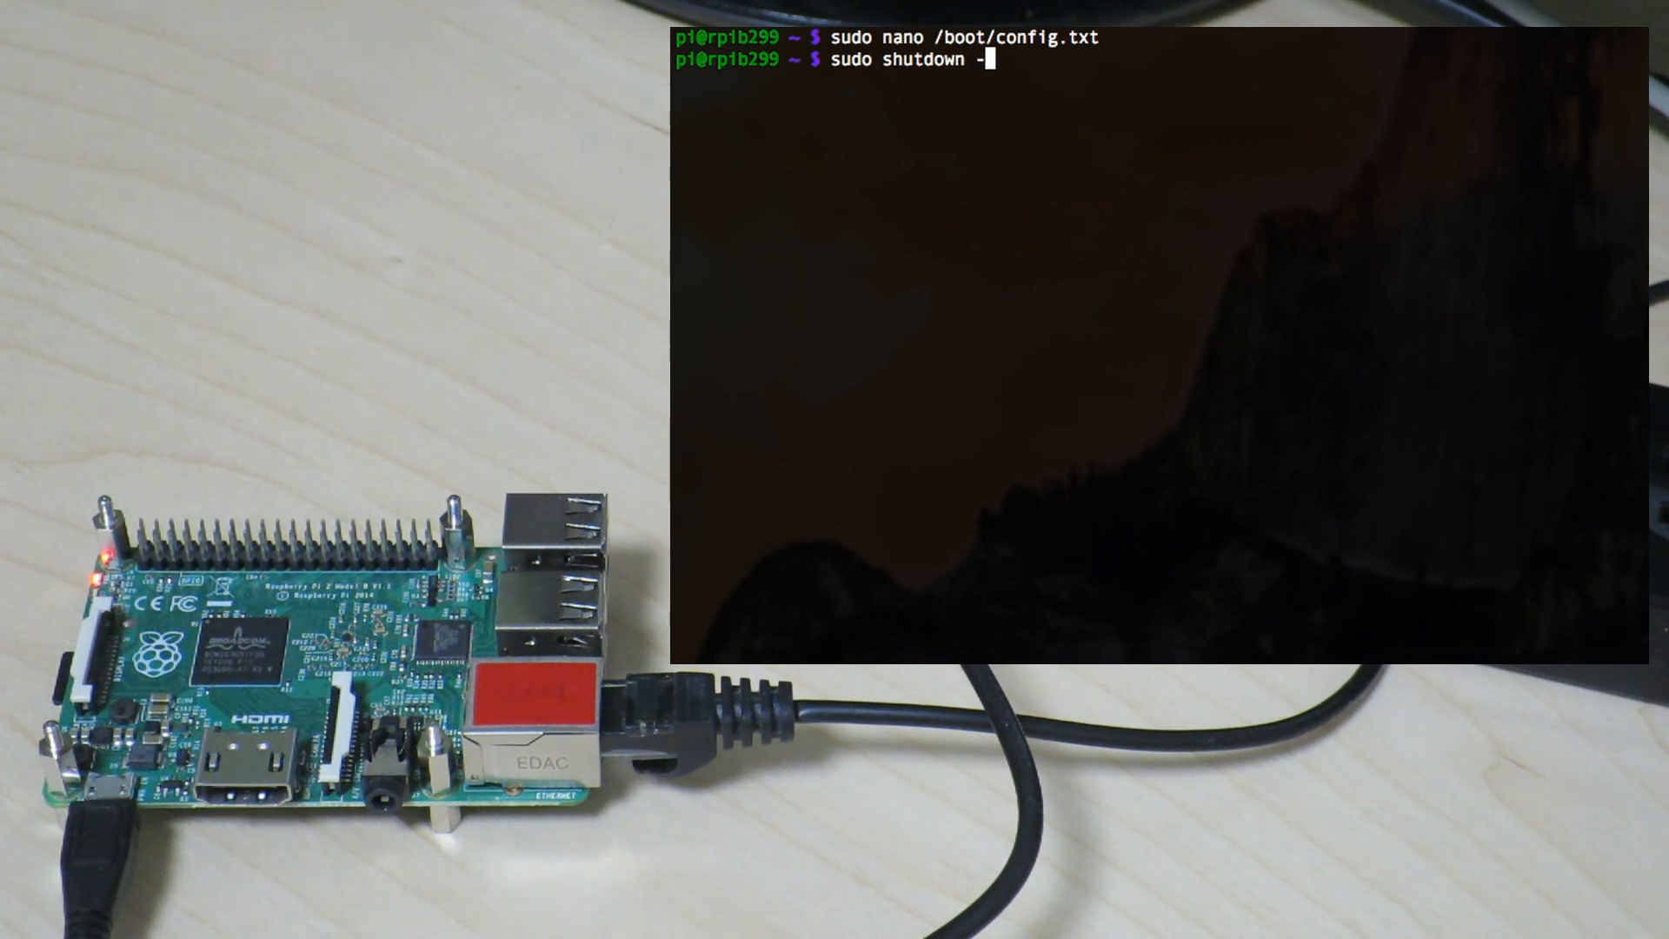
{"action": "type", "text": "r no"}
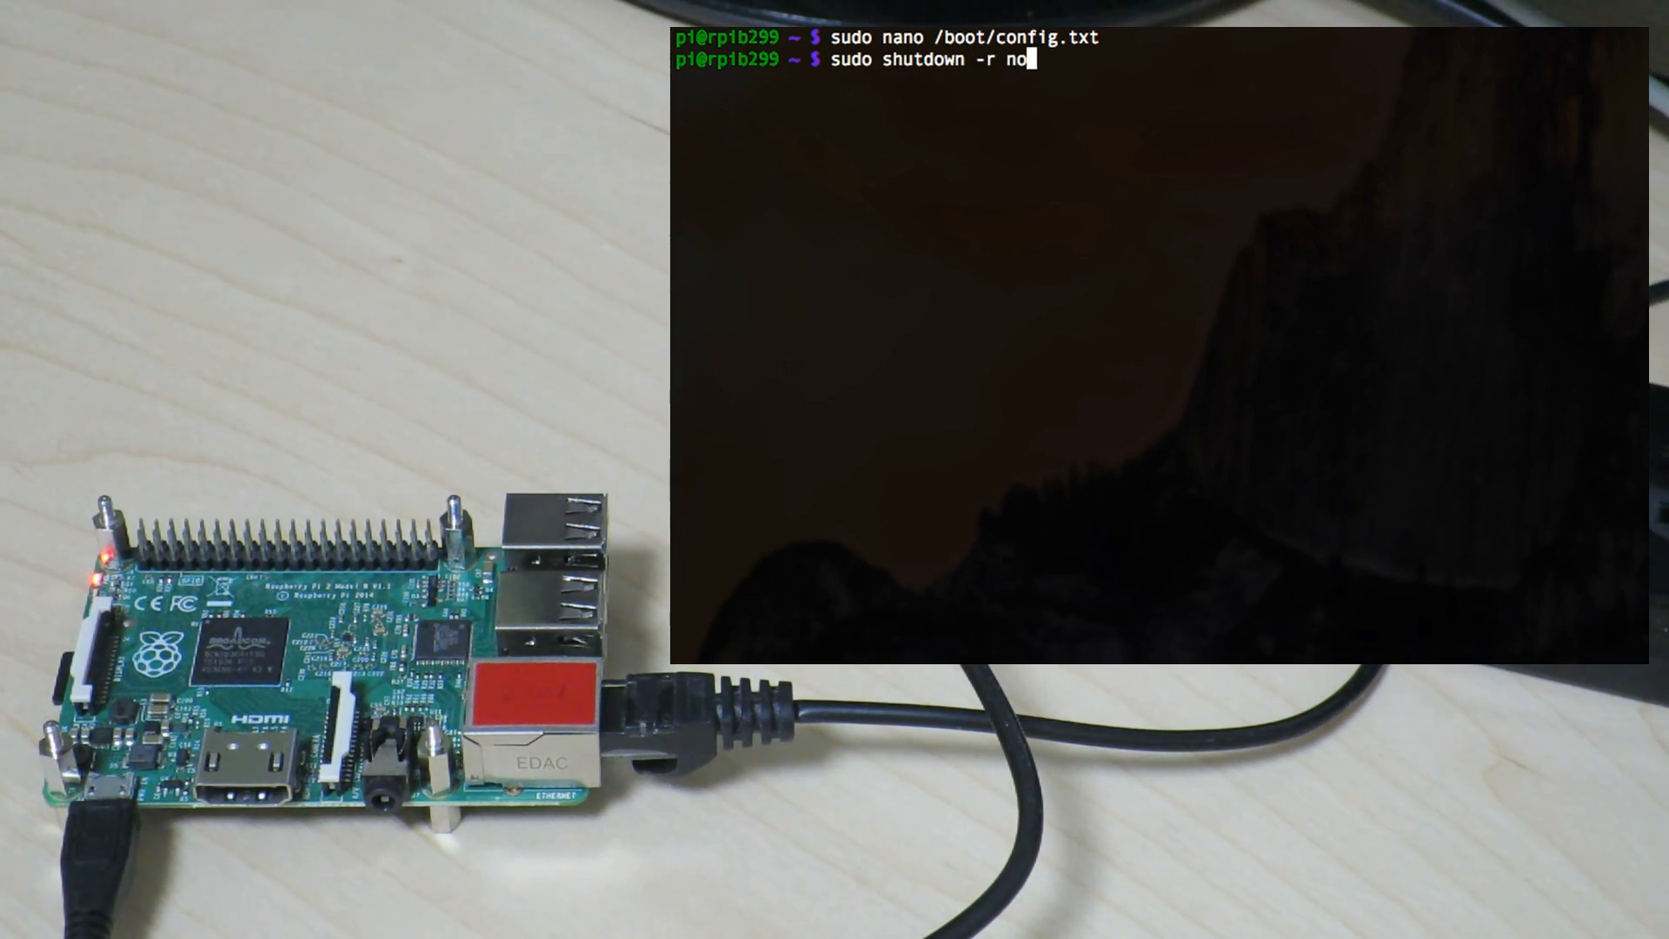
{"action": "key", "text": "Return"}
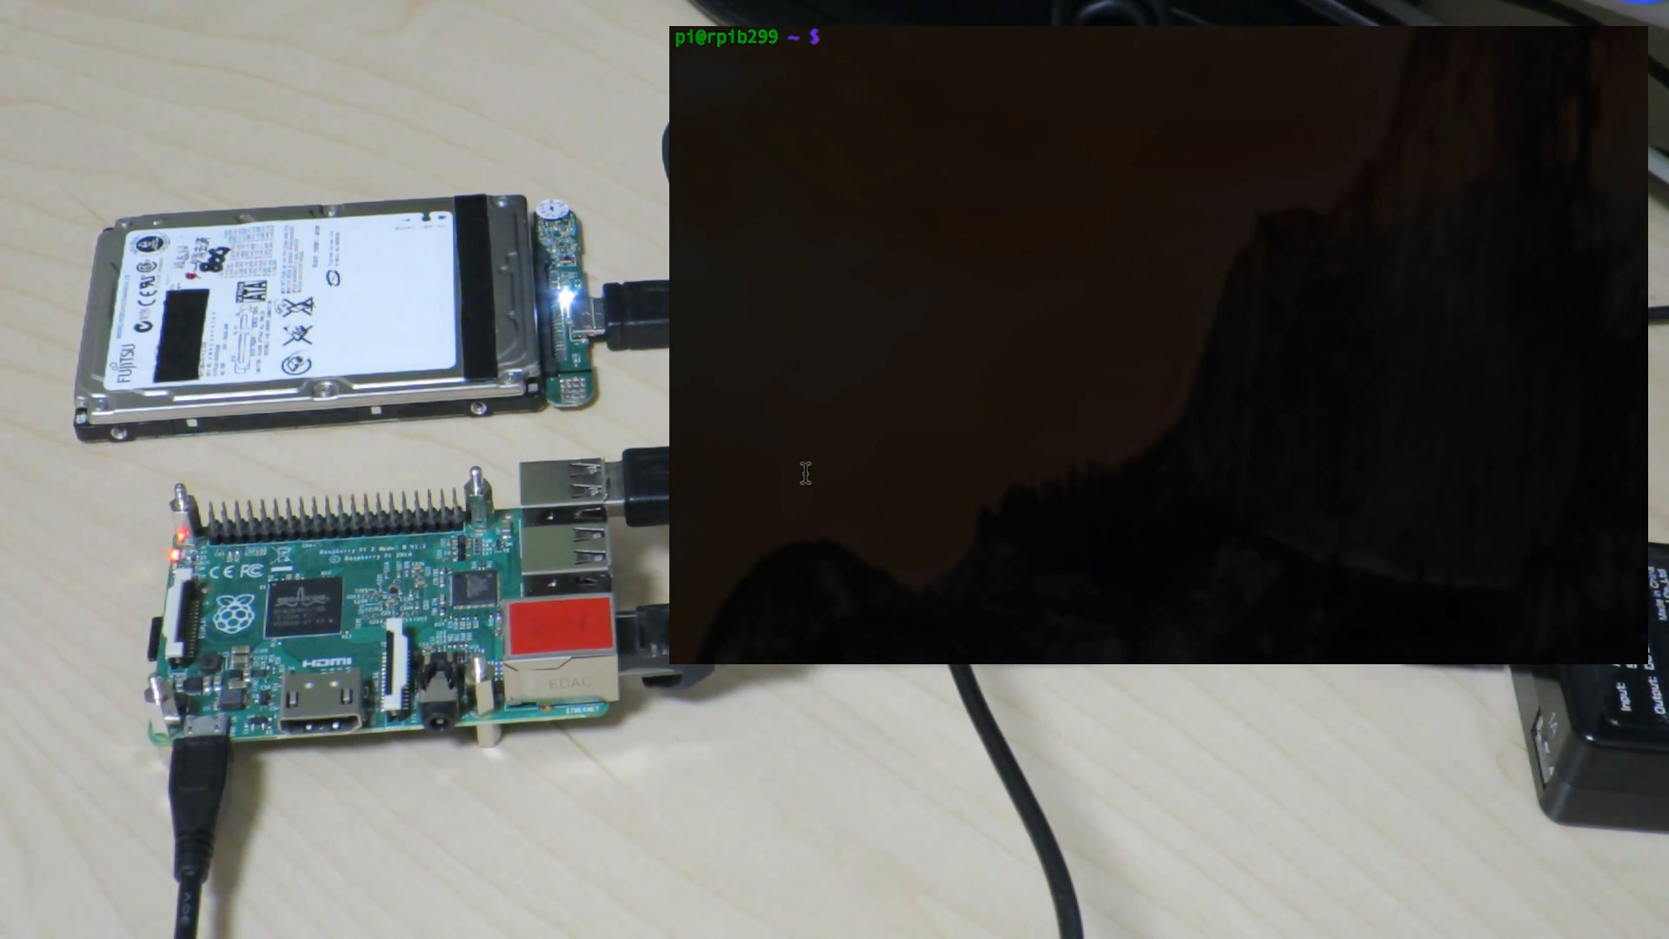
Step: Run lsblk and blkid to show the 74.5G sda disk and the SD card partition UUIDs
{"action": "type", "text": "ls"}
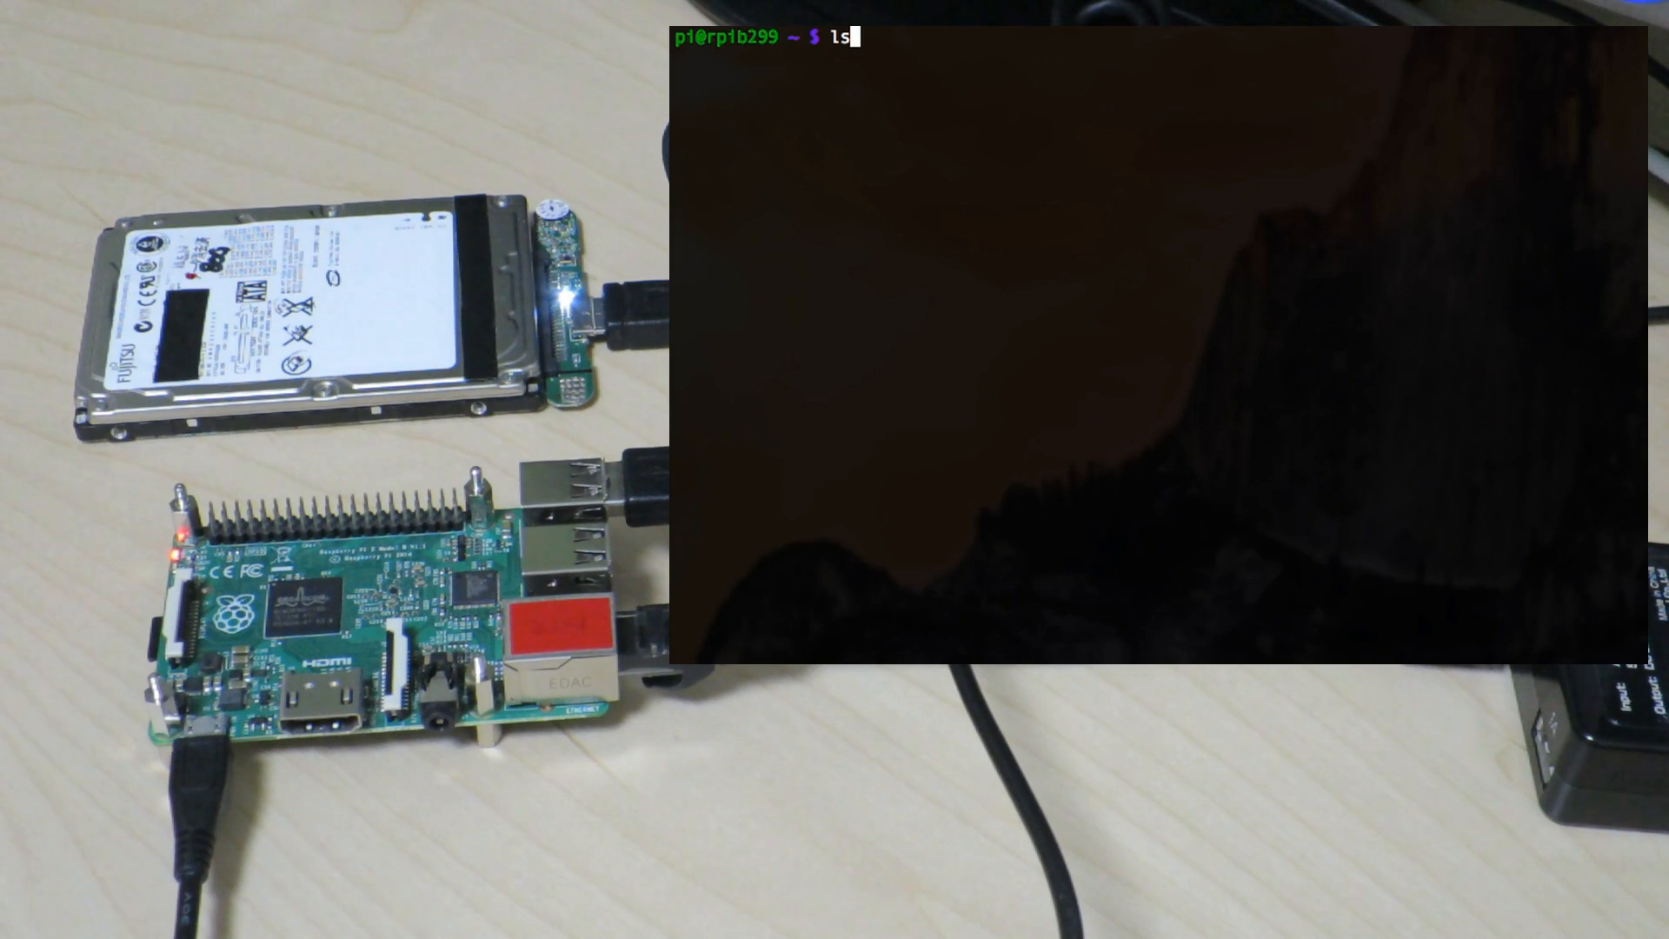
{"action": "key", "text": "Return"}
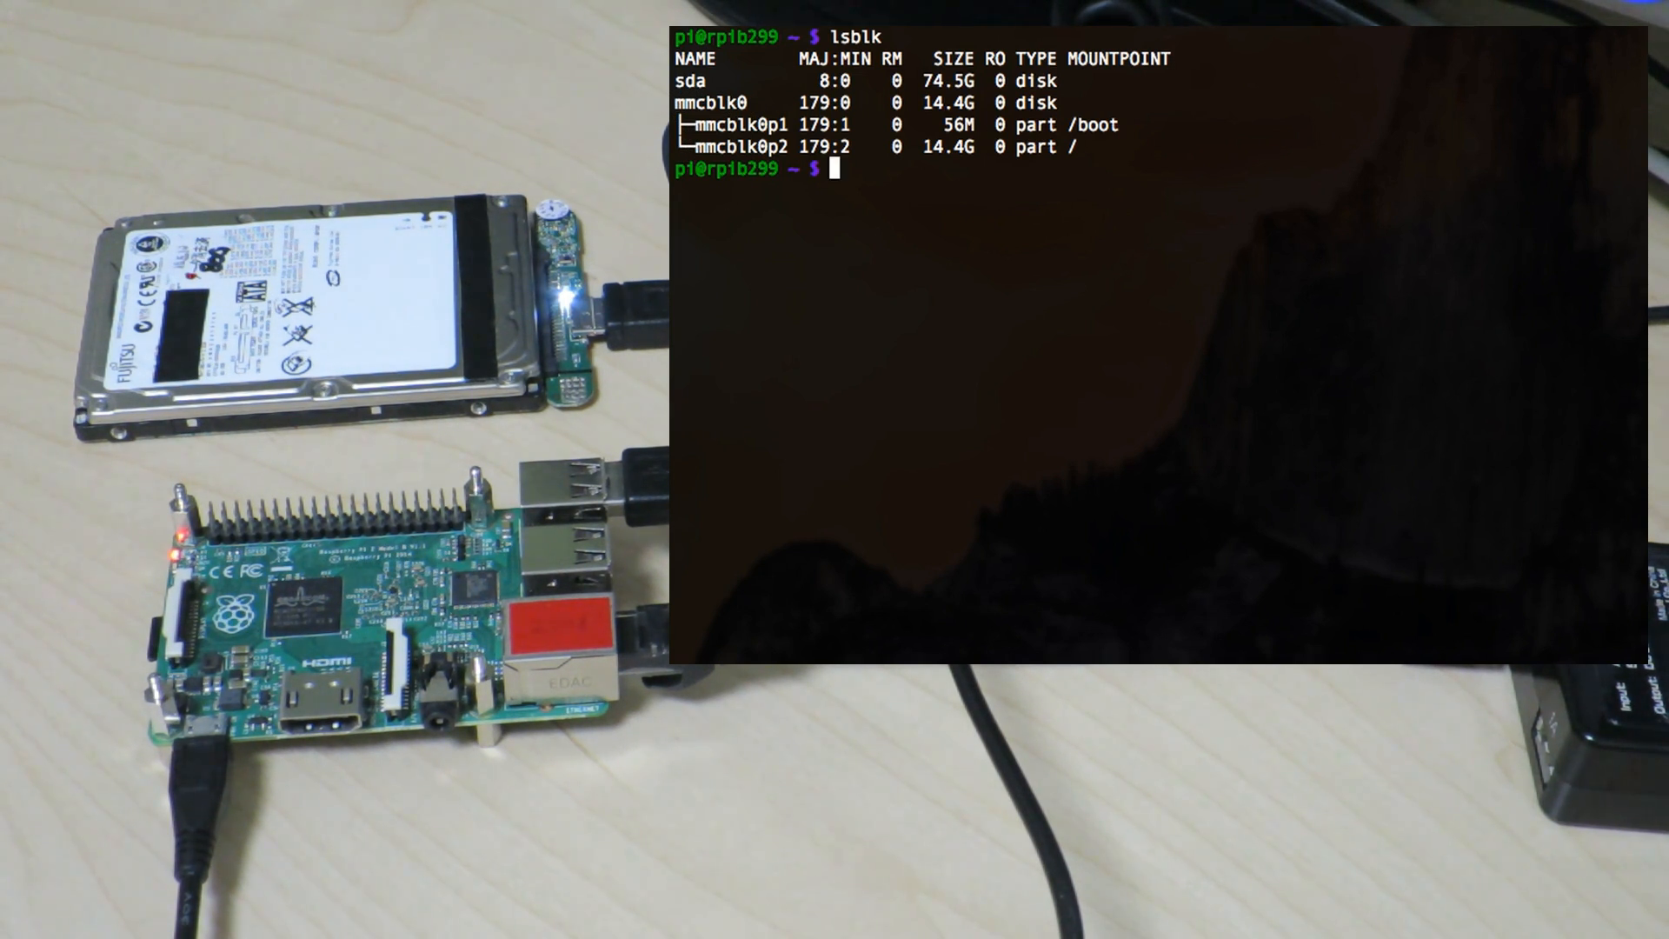
{"action": "mouse_move", "coordinate": [1007, 360]}
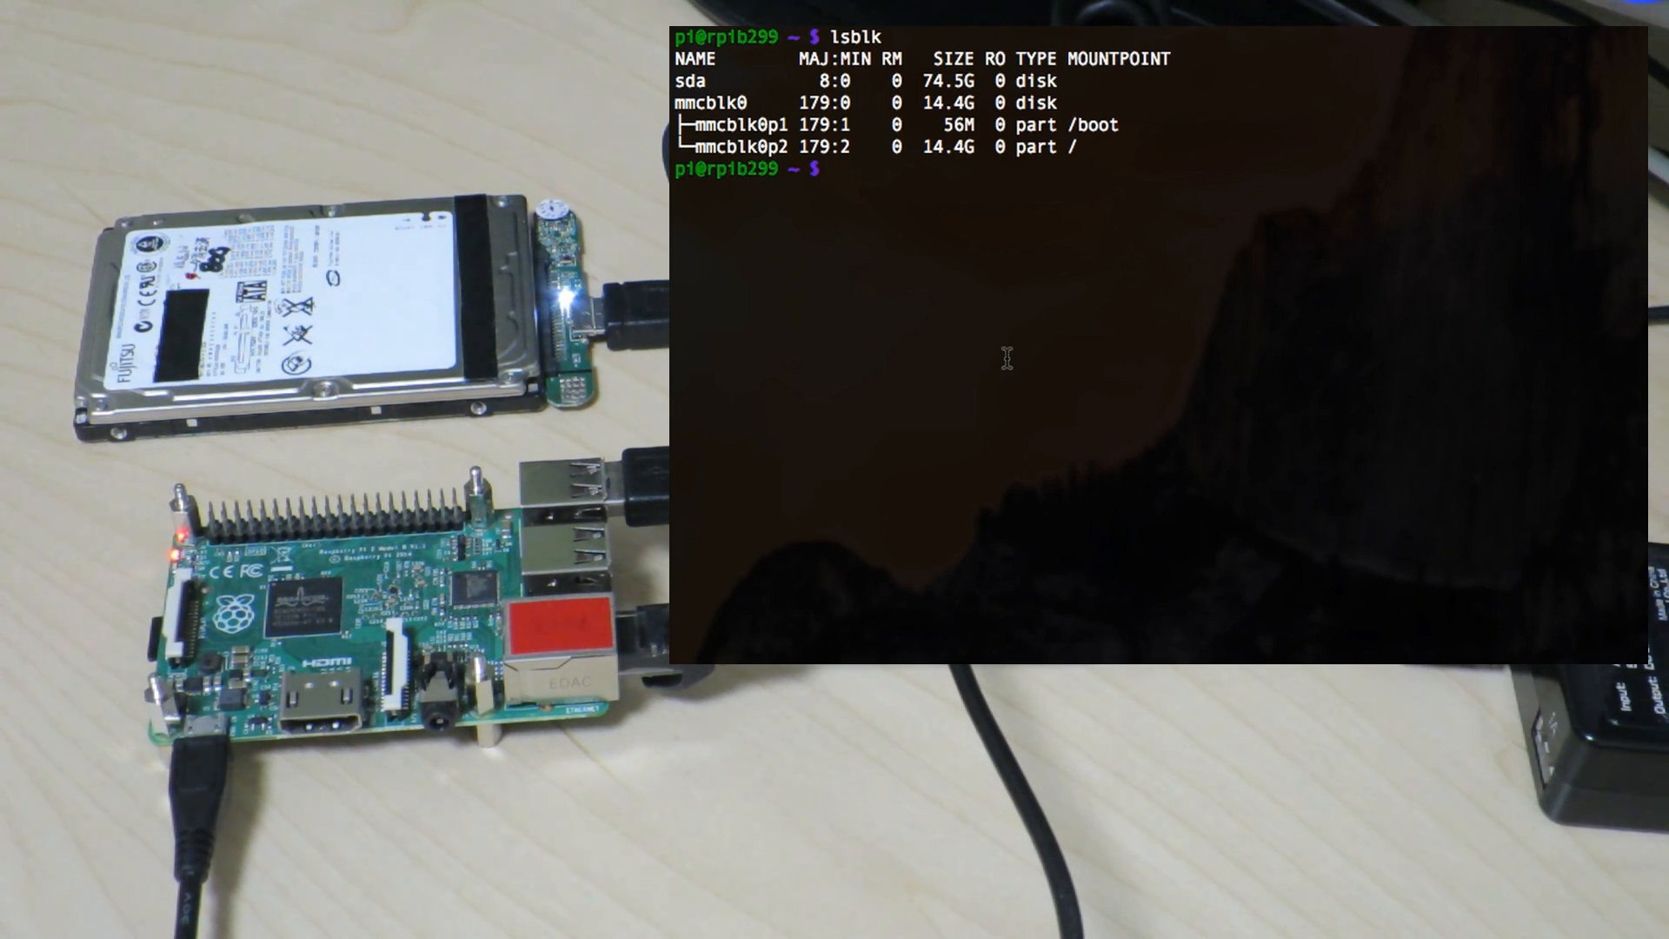
{"action": "type", "text": "blkid"}
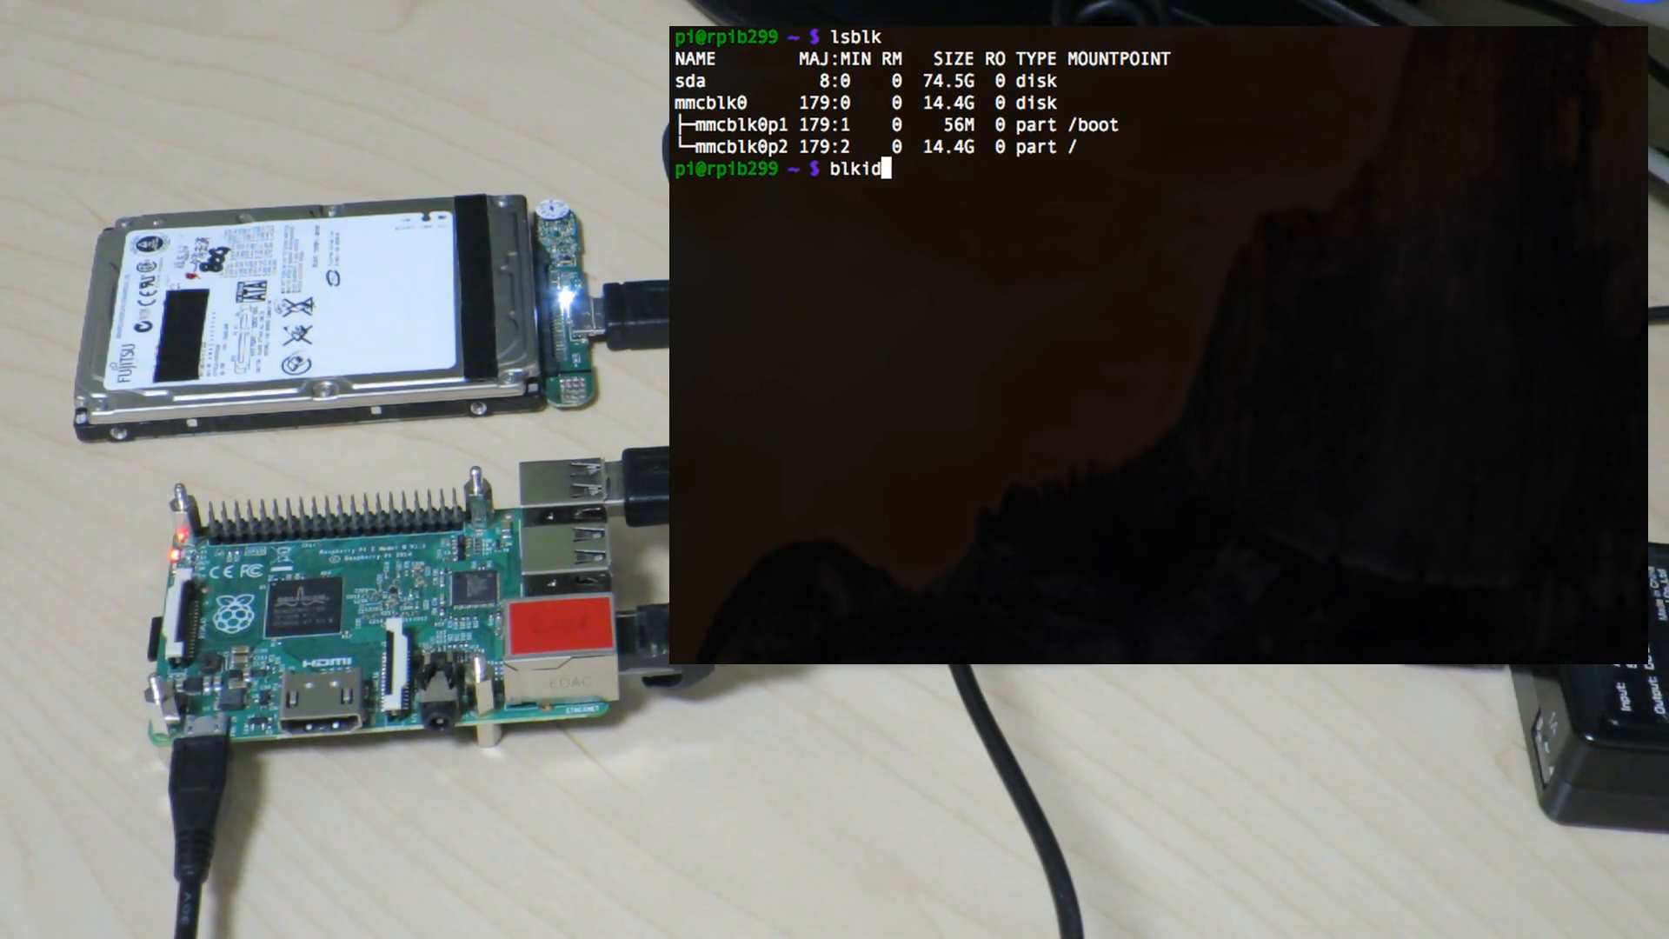
{"action": "key", "text": "Return"}
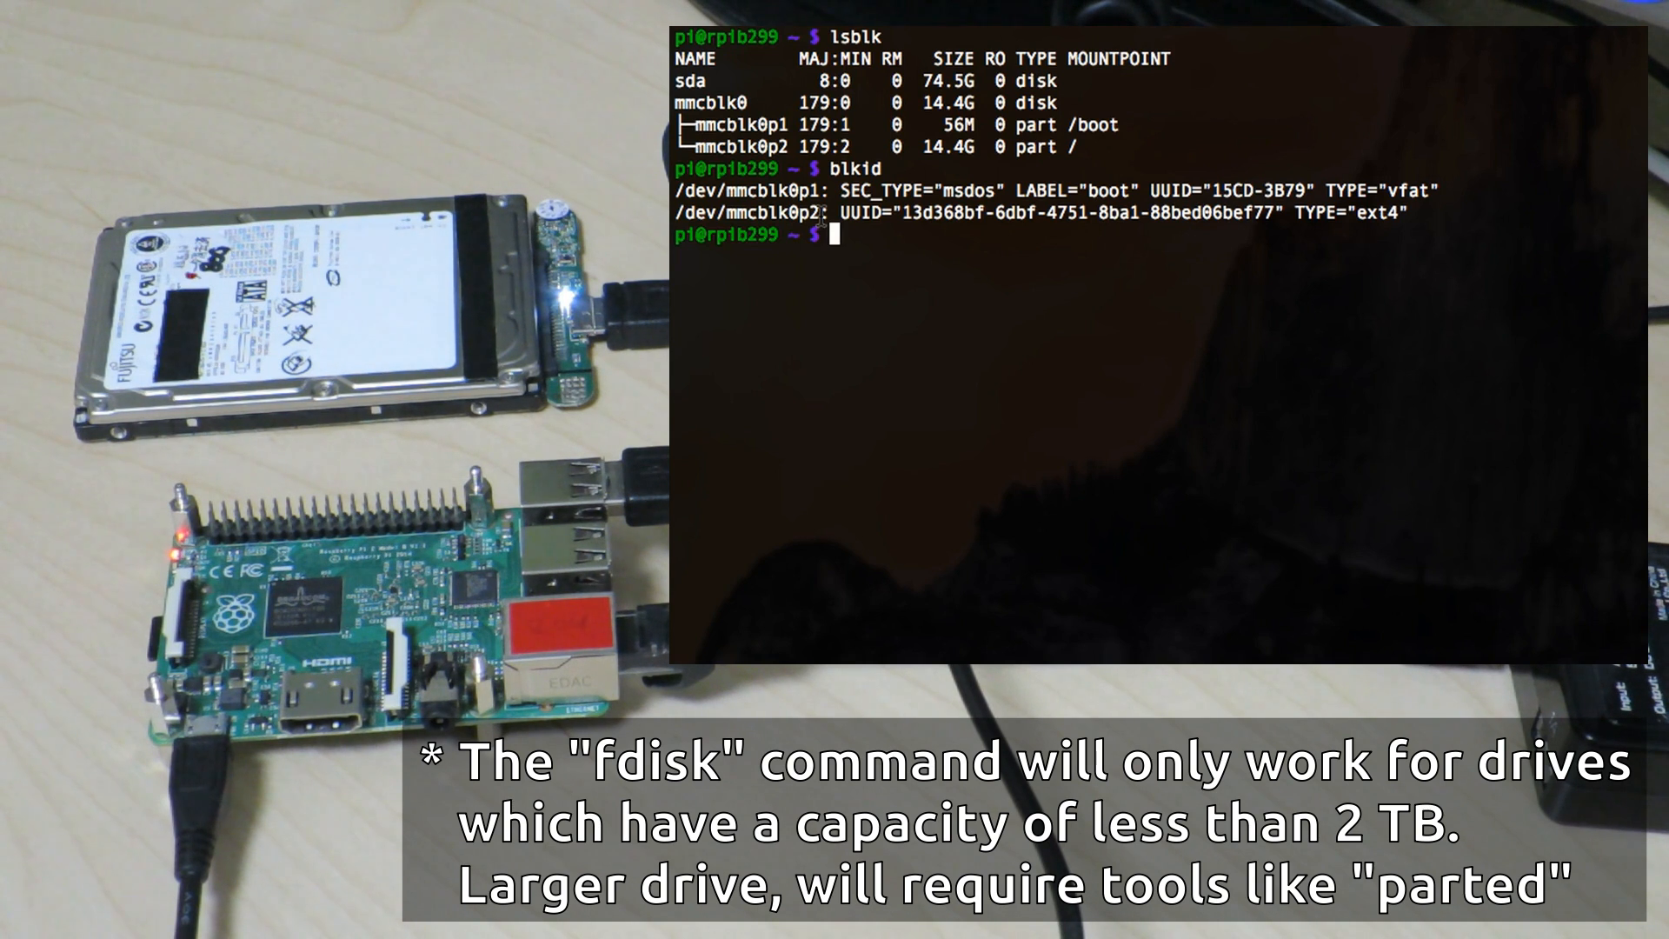
Step: Run sudo fdisk /dev/sda, create a default whole-disk primary partition and print the table
{"action": "type", "text": "sud"}
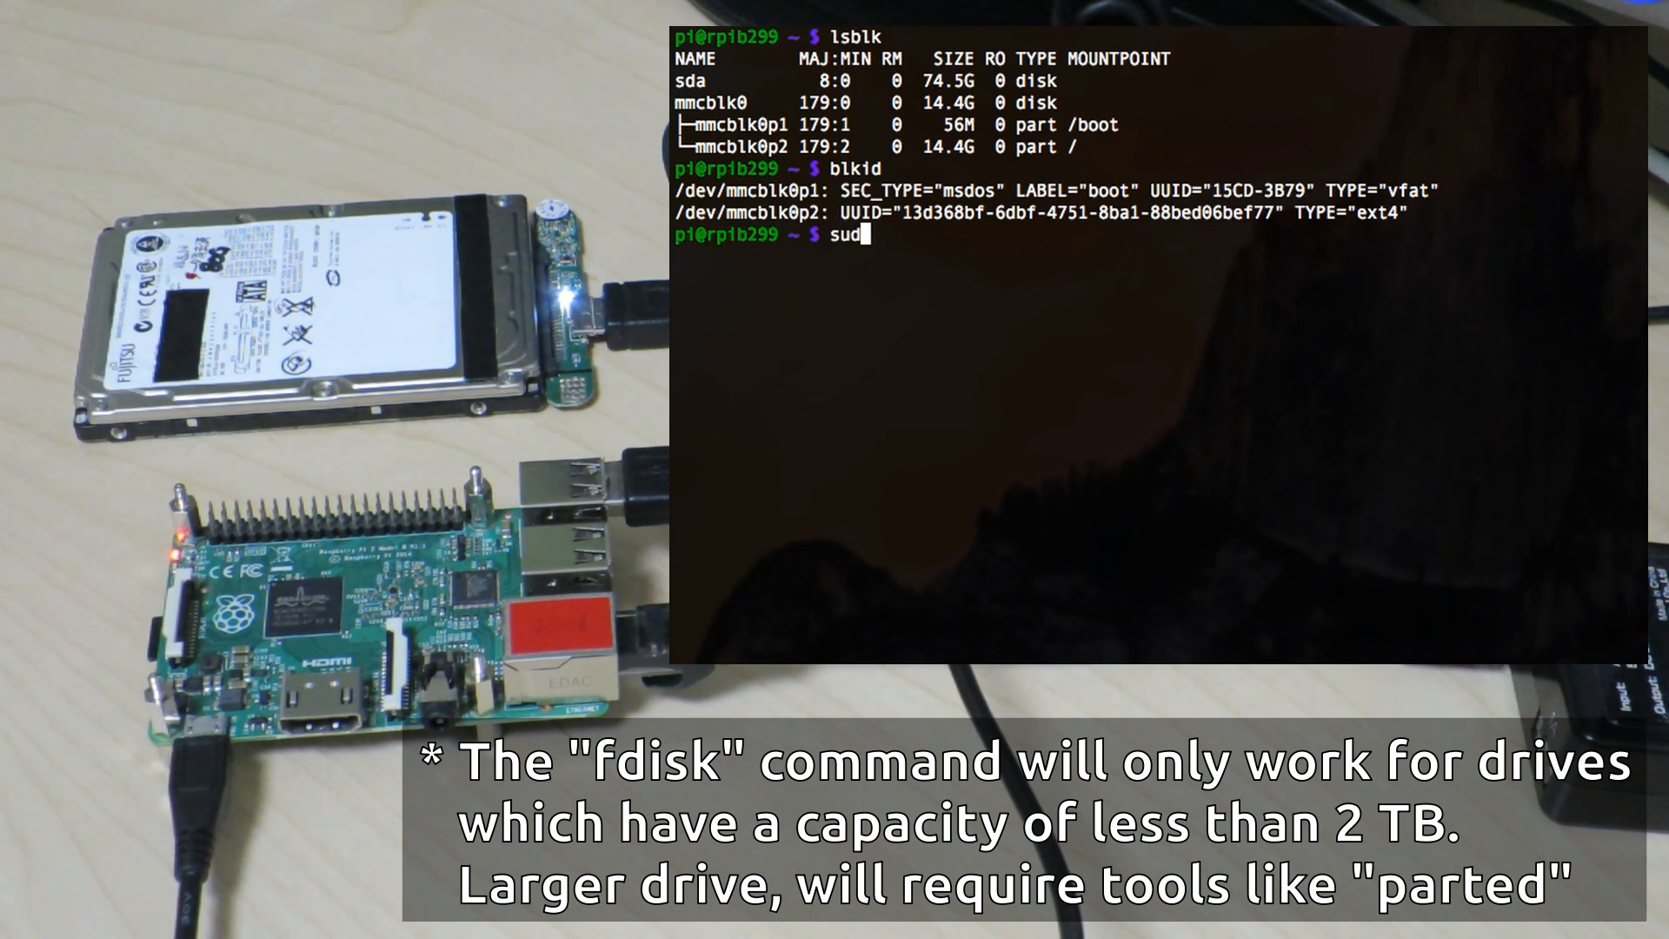
{"action": "type", "text": "o fdisk /"}
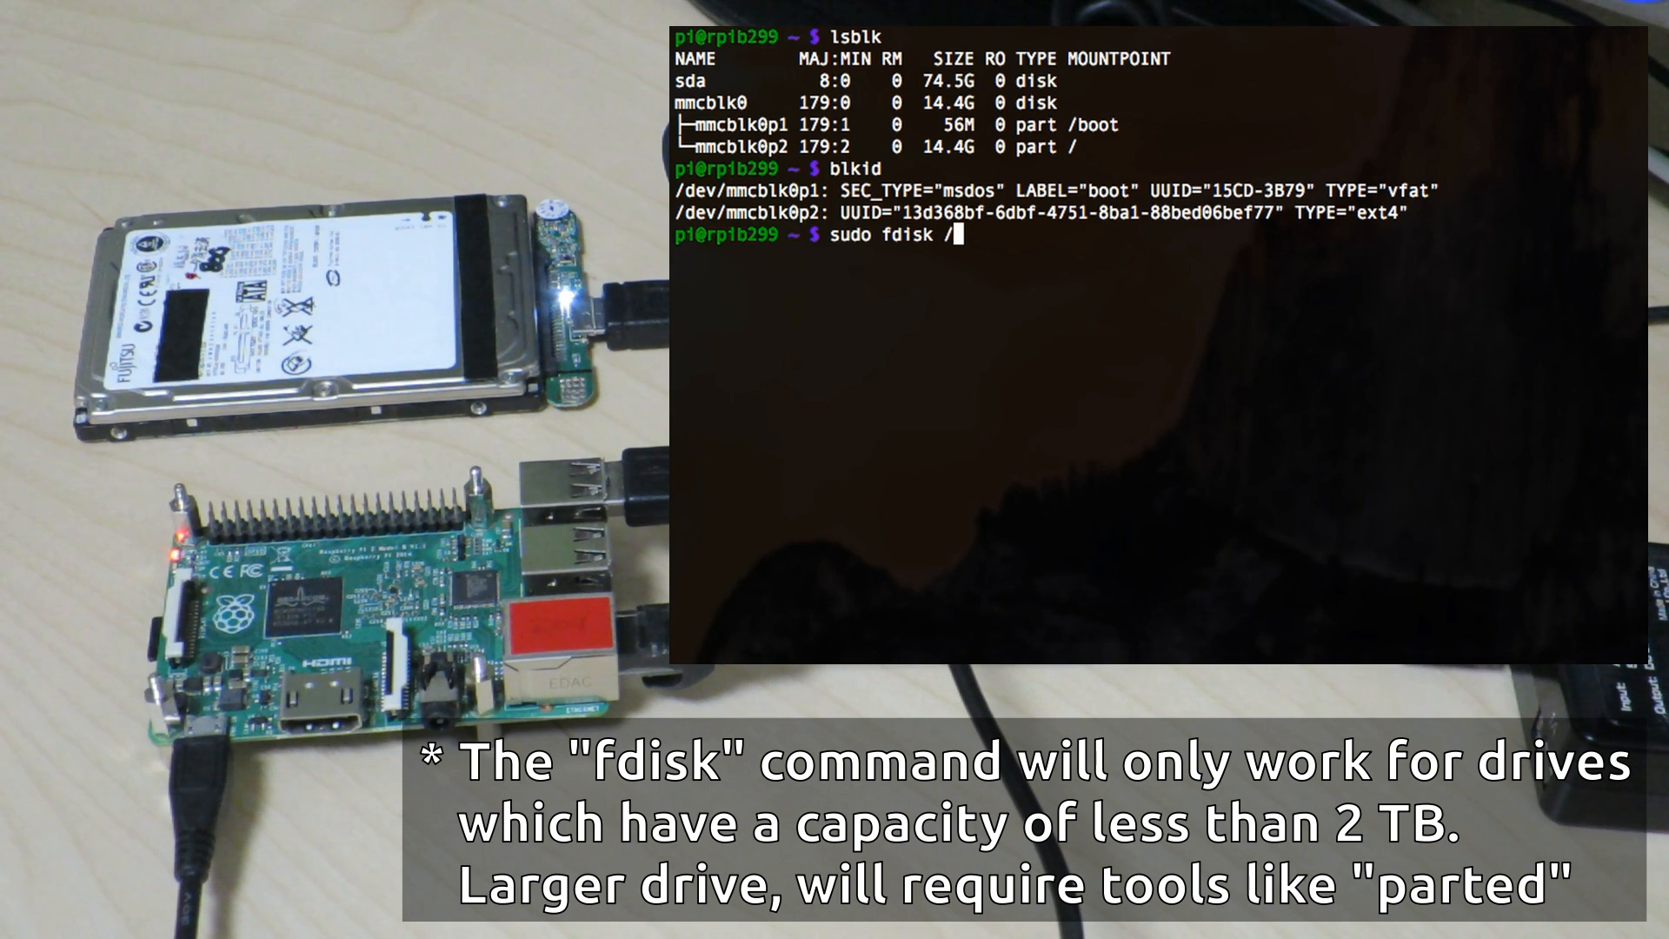
{"action": "type", "text": "dev/sda"}
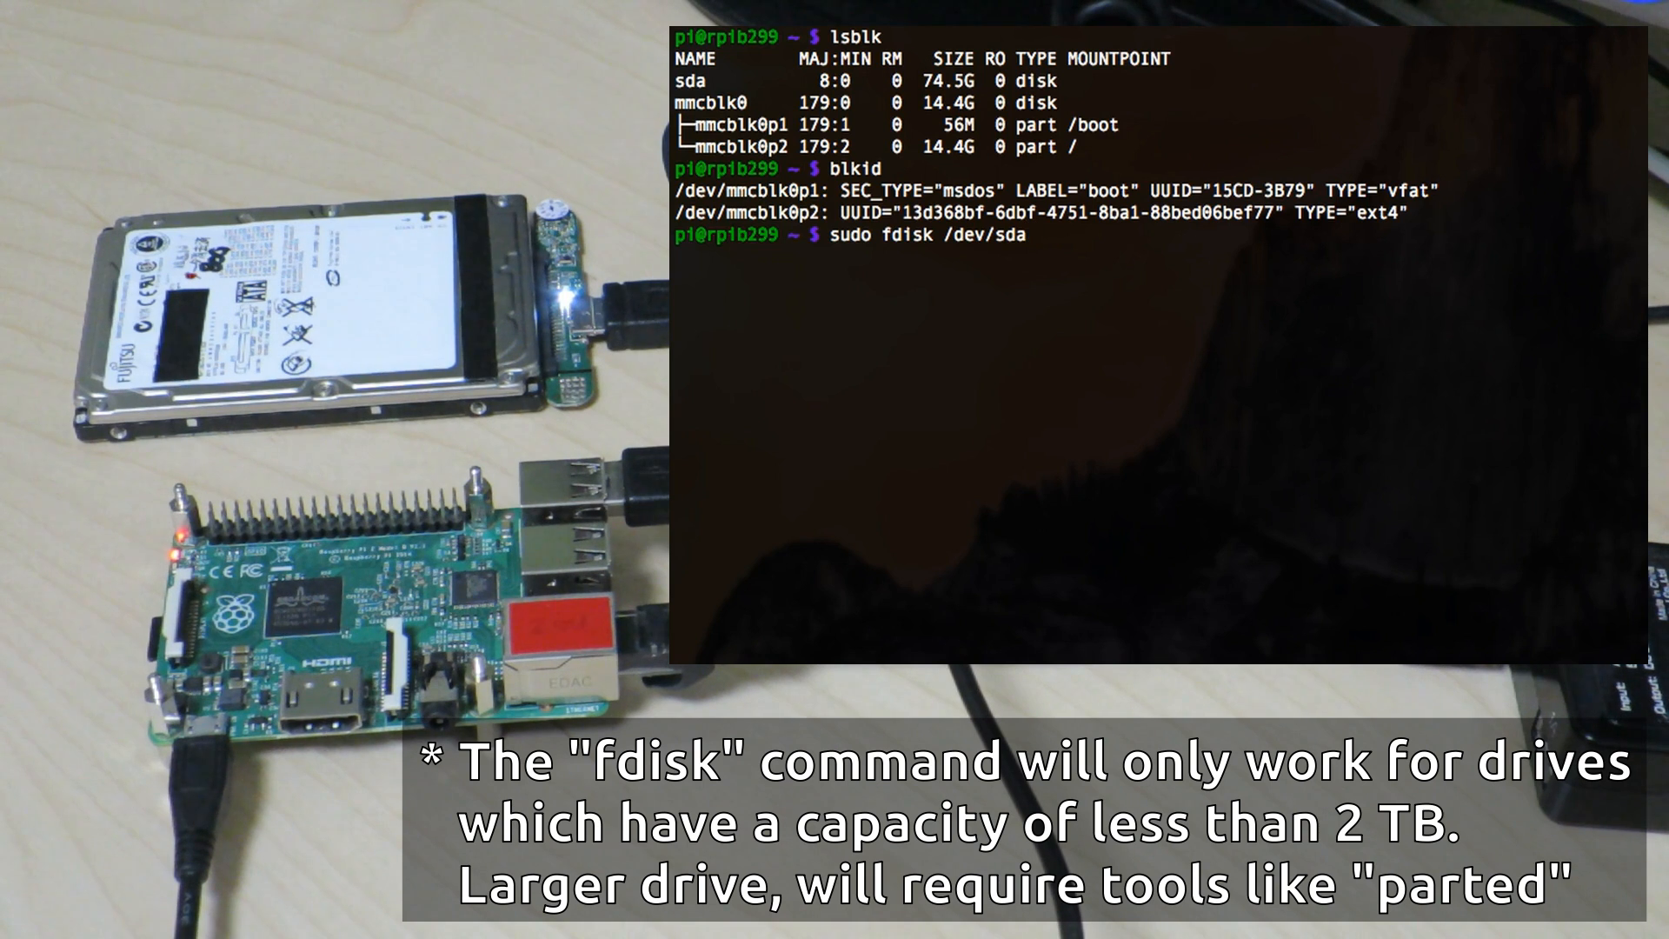
{"action": "key", "text": "Return"}
{"action": "type", "text": "n"}
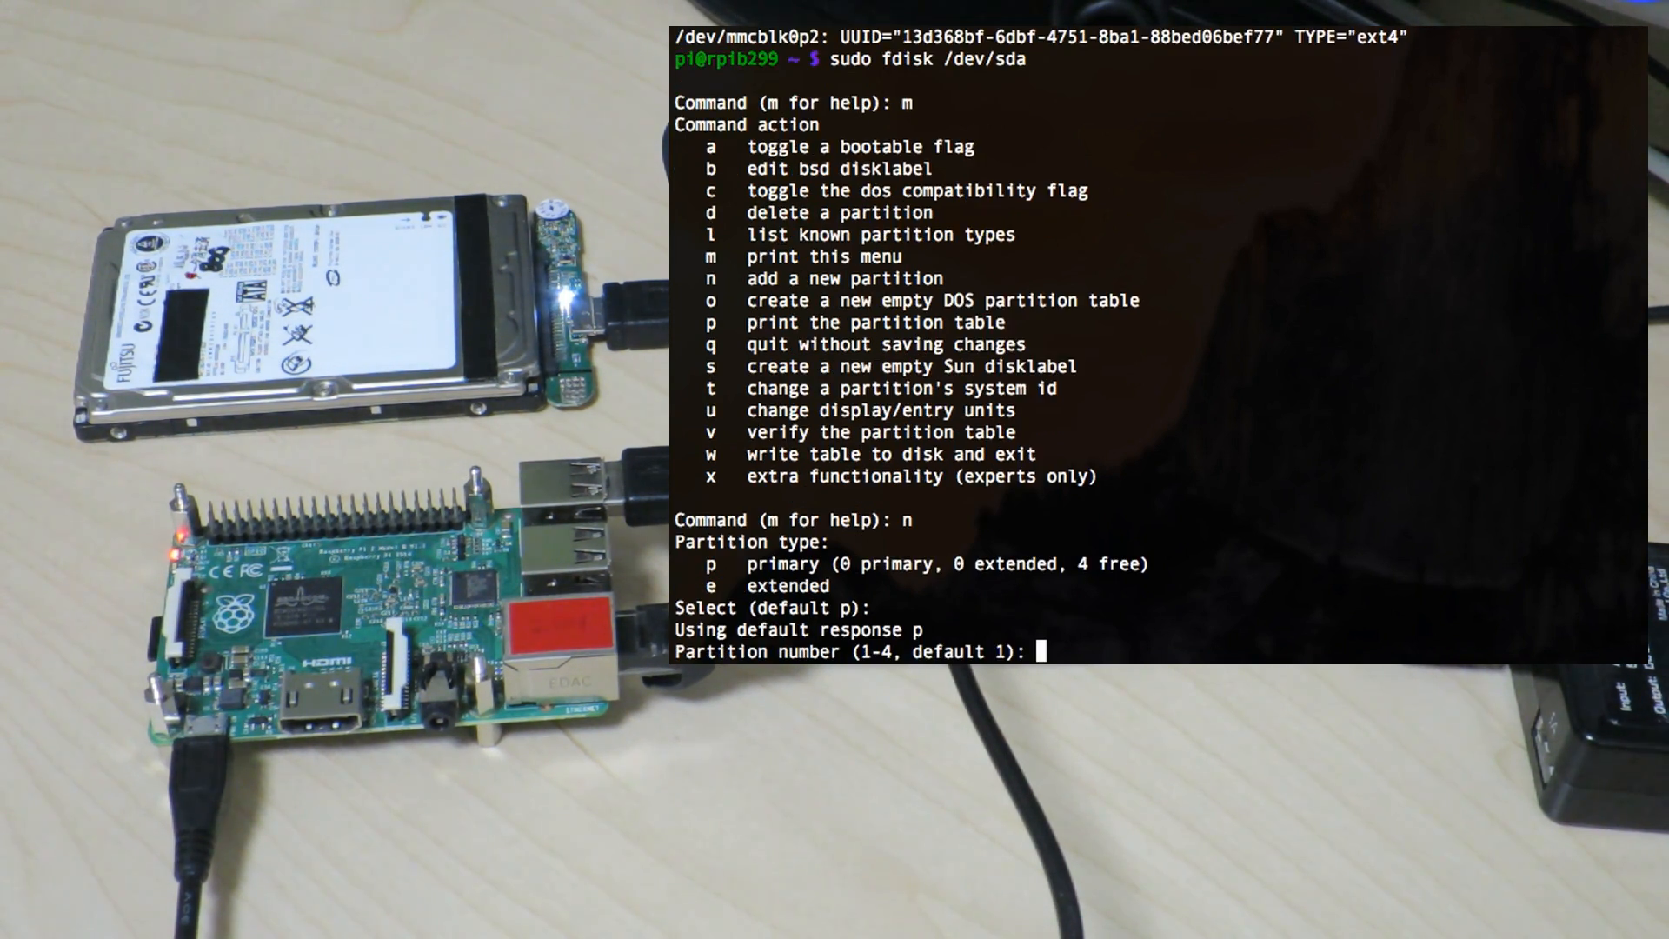
{"action": "key", "text": "Return"}
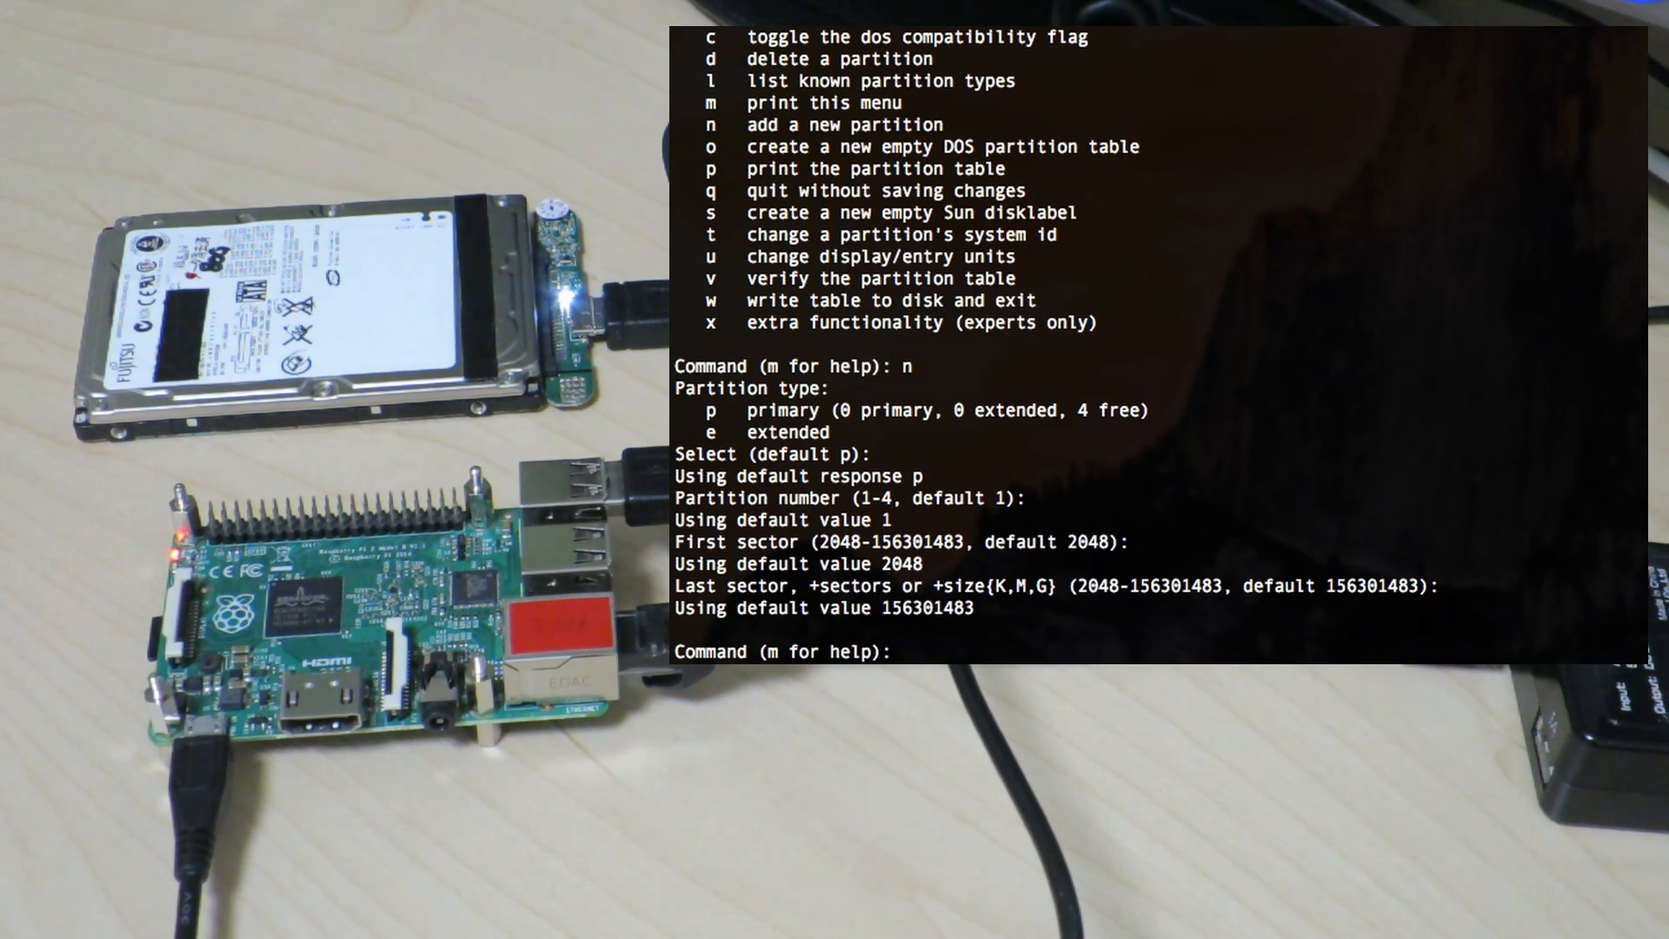
{"action": "type", "text": "p"}
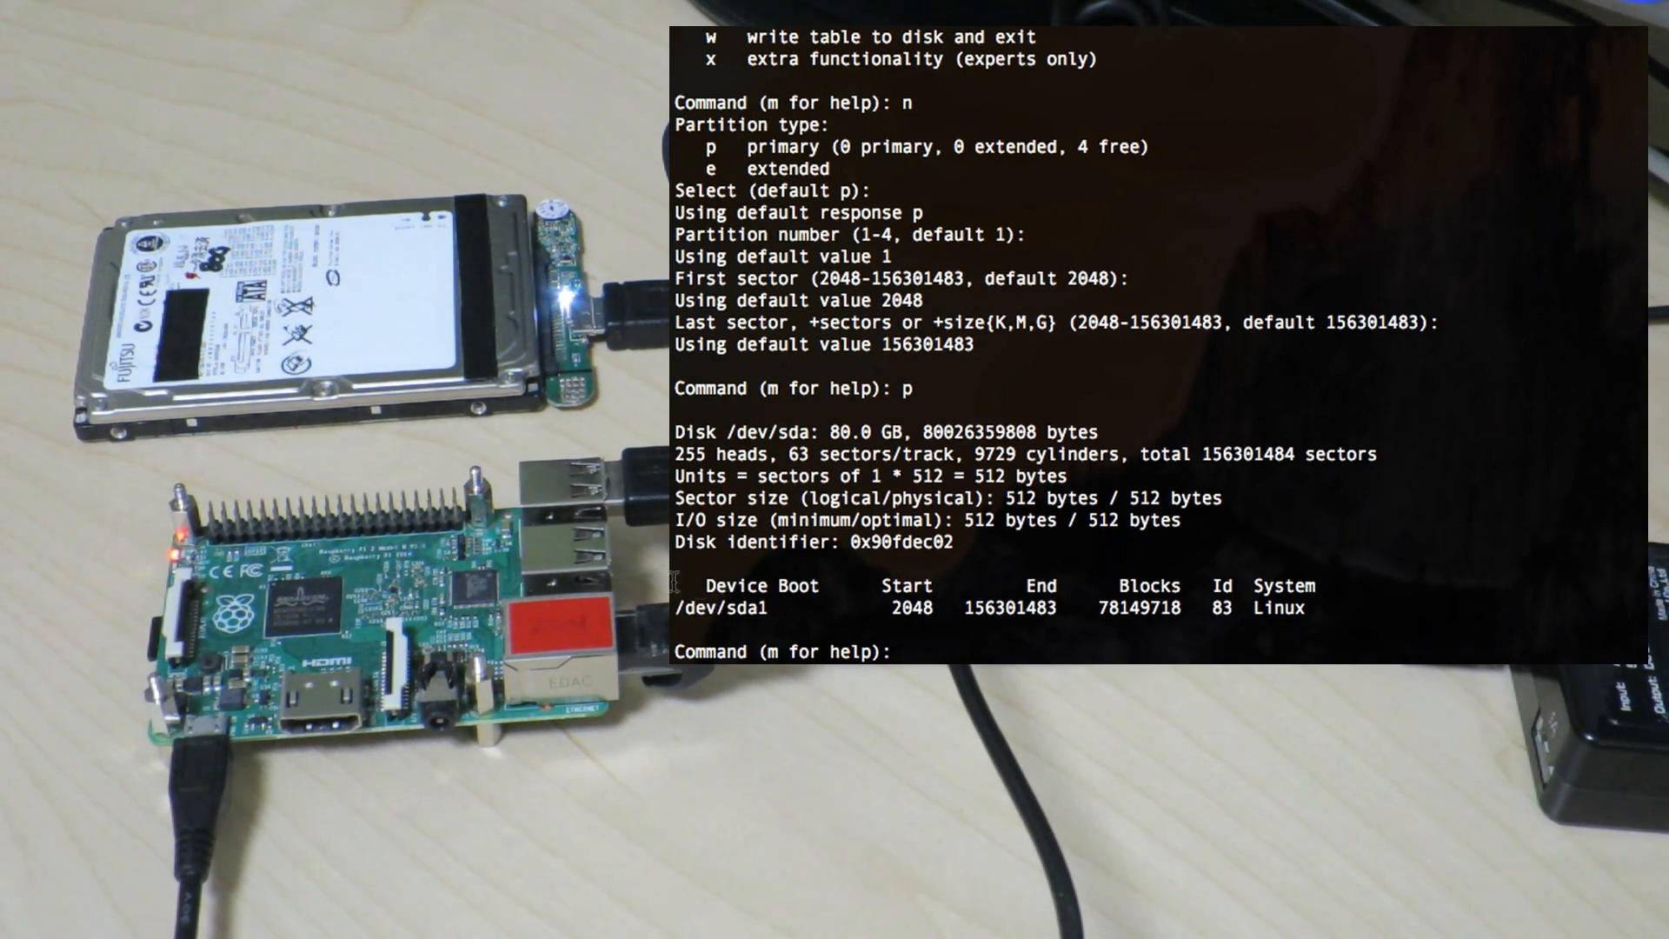
{"action": "mouse_move", "coordinate": [732, 622]}
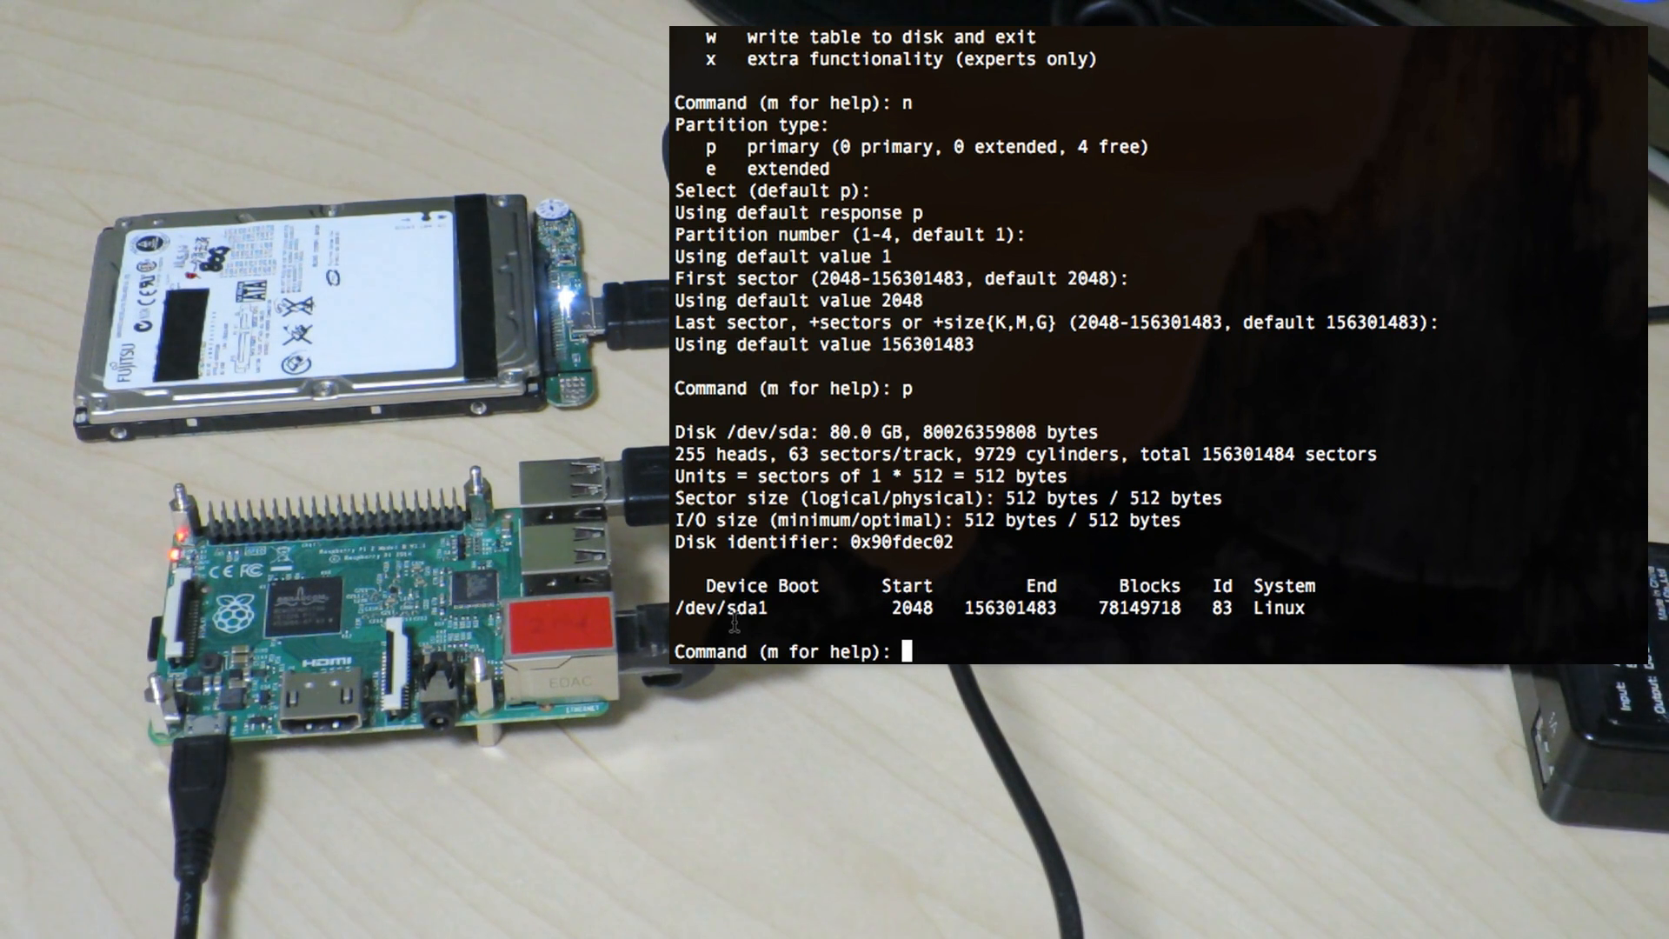
Step: Write the new sda1 partition table to disk with w and exit fdisk
{"action": "type", "text": "w"}
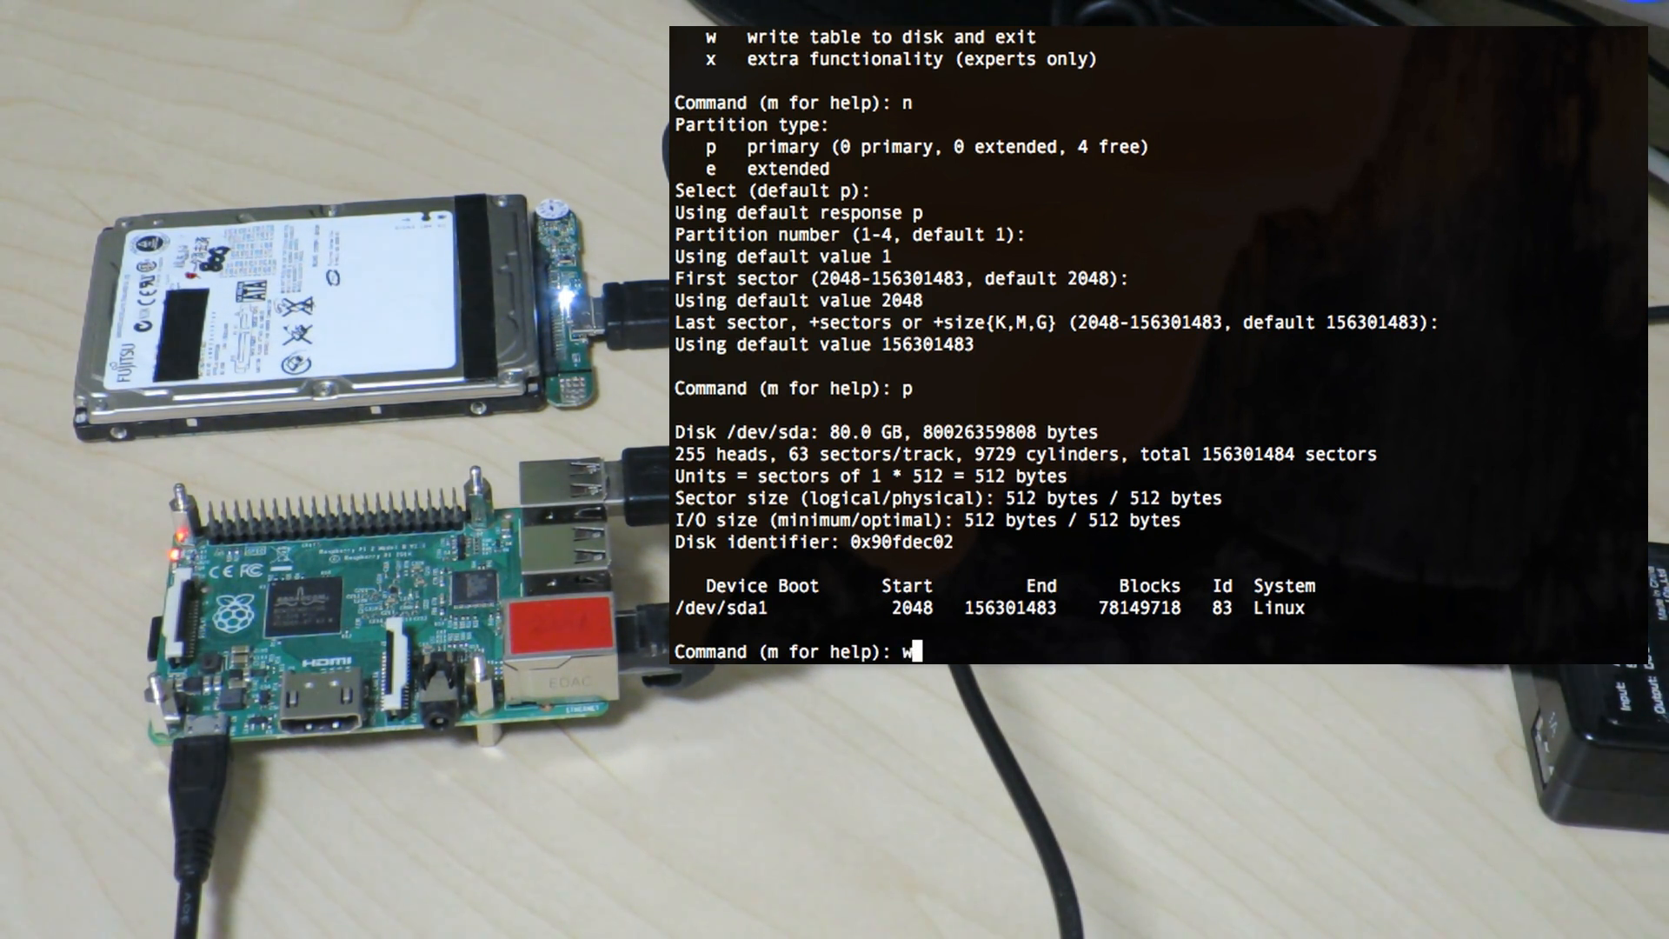
{"action": "key", "text": "Return"}
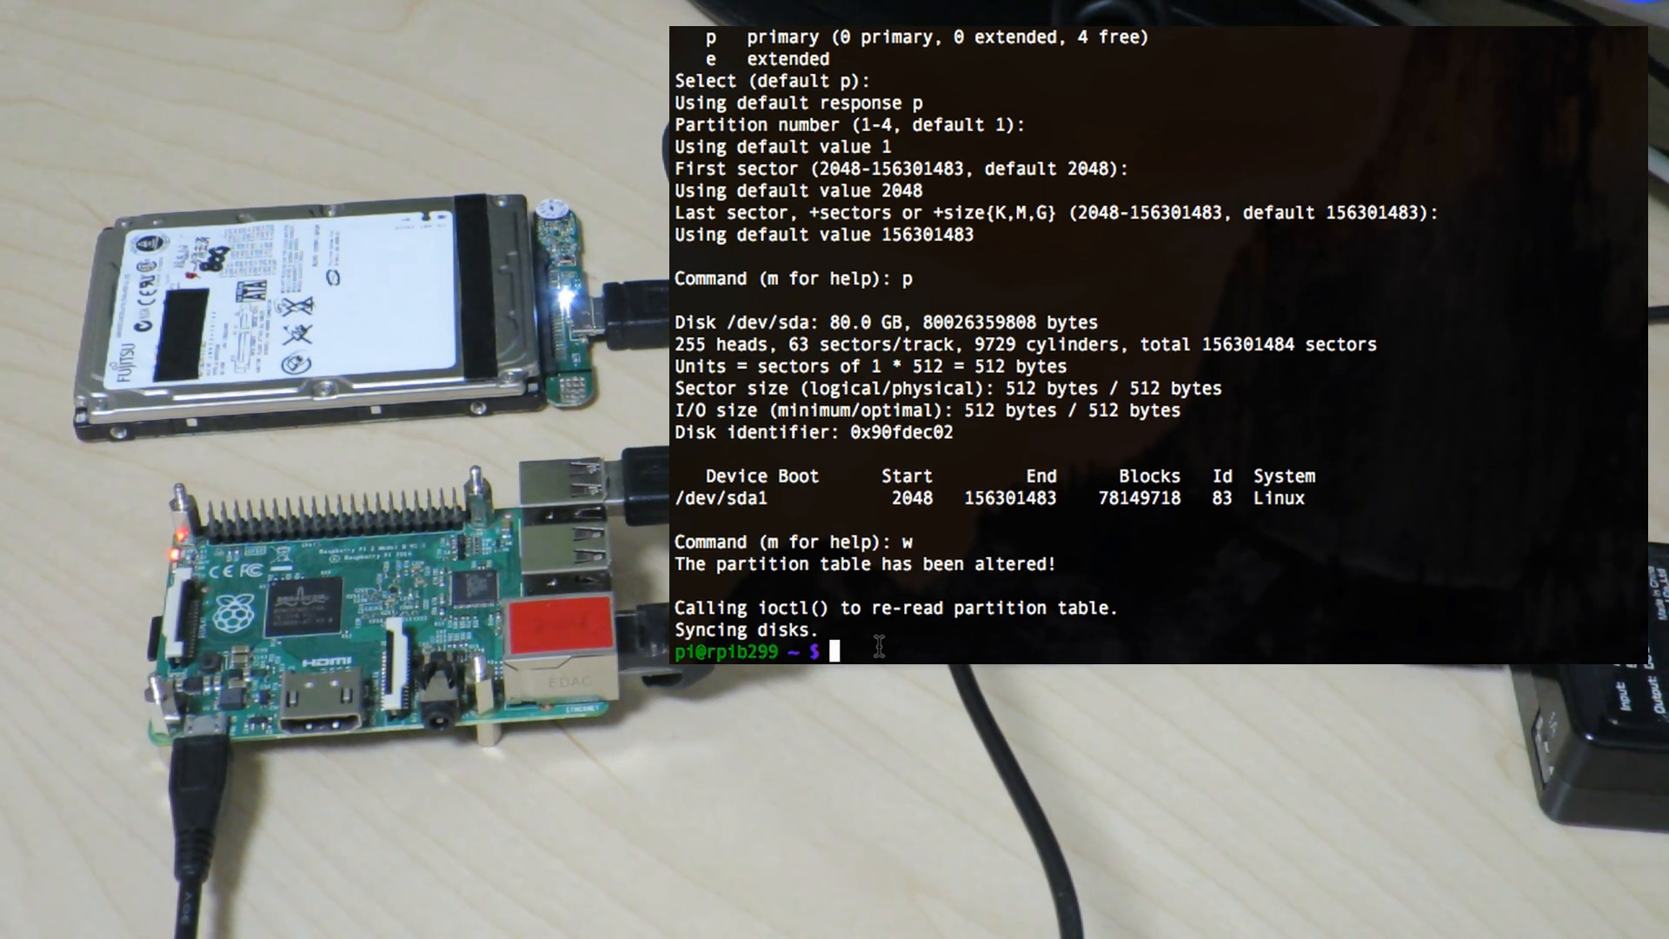
Step: Run lsblk to confirm sda now holds the 74.5G sda1 partition
{"action": "type", "text": "lsbl"}
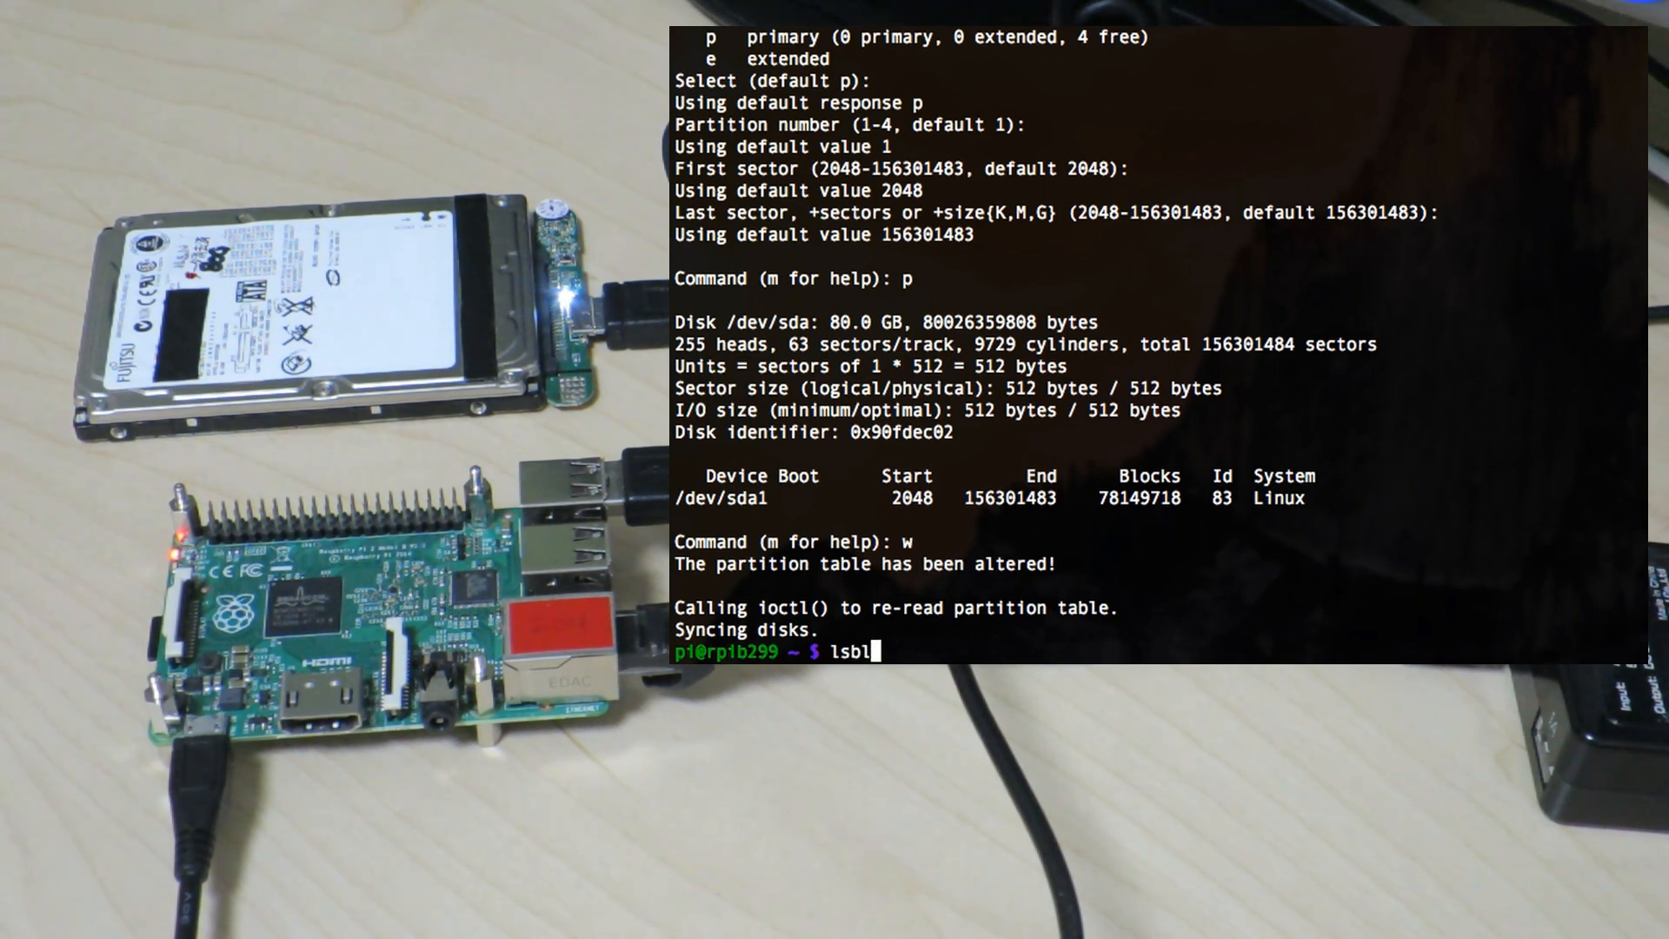
{"action": "key", "text": "Return"}
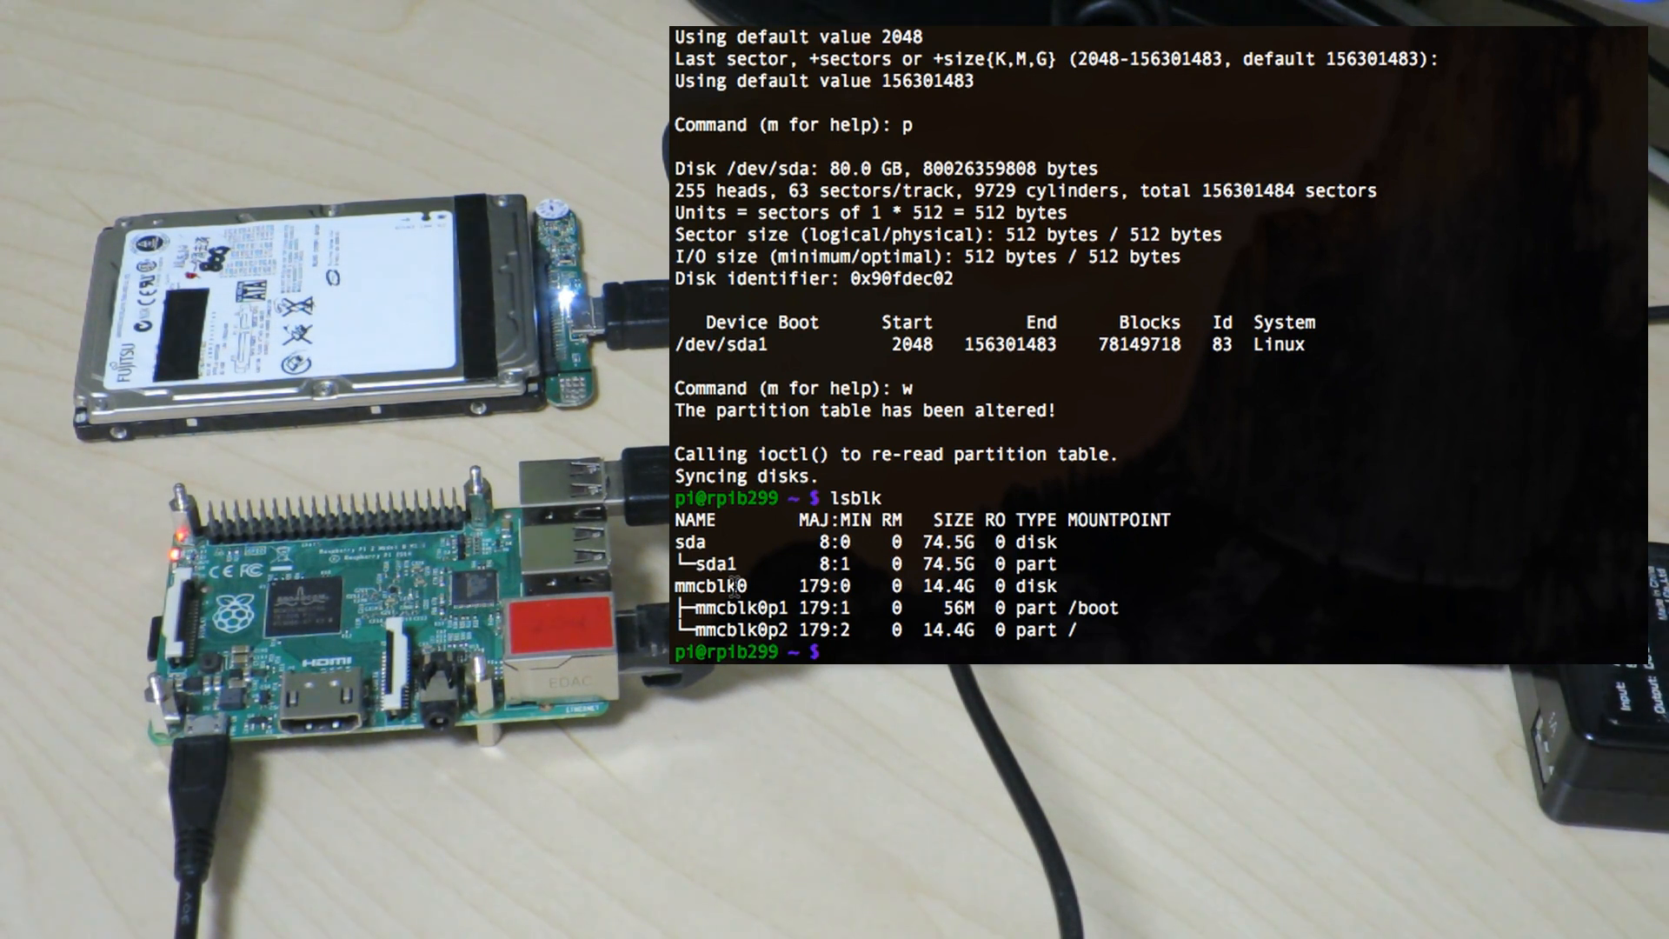
Step: Format /dev/sda1 as ext4 with sudo mkfs.ext4
{"action": "type", "text": "sudo mk"}
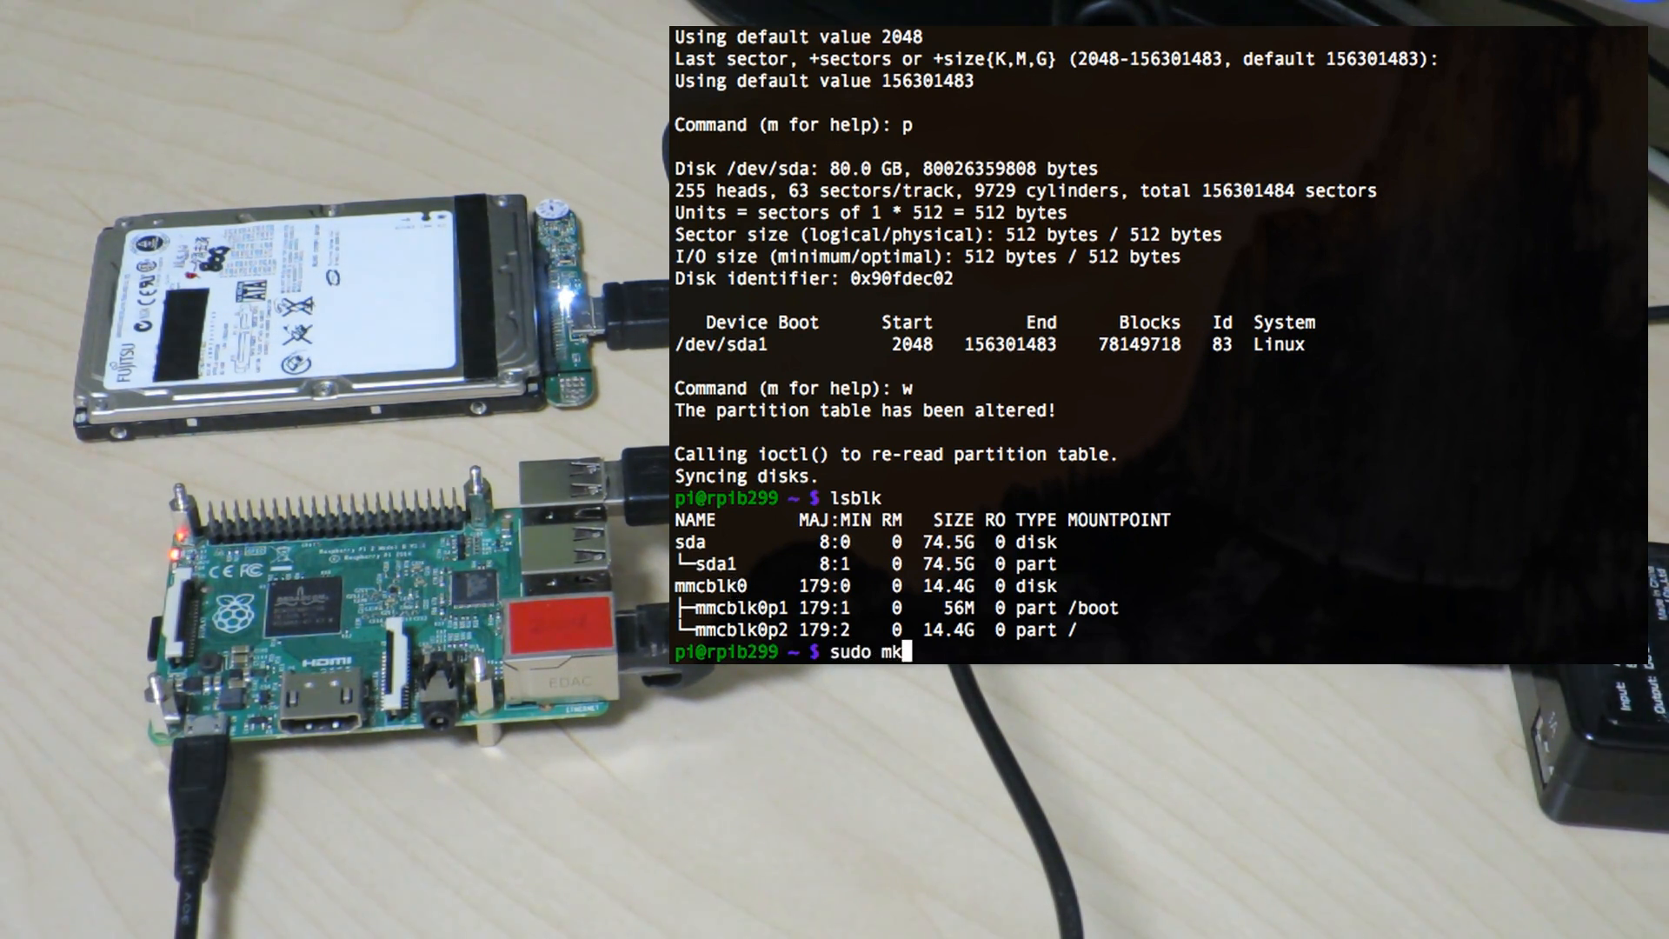
{"action": "type", "text": "fs."}
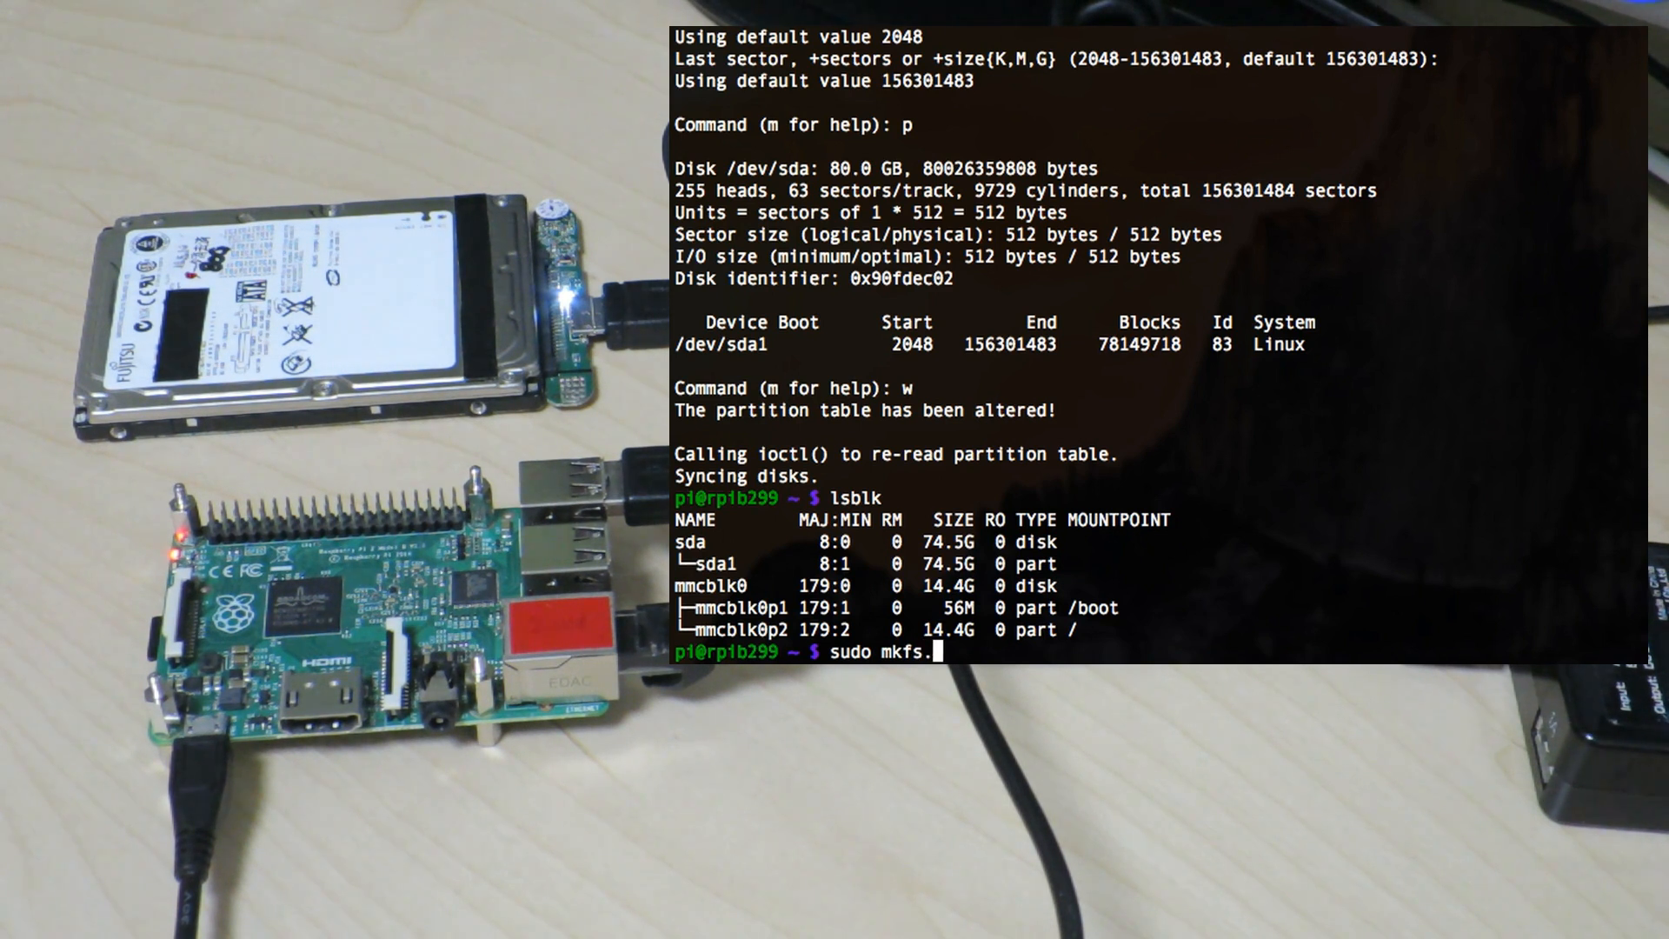
{"action": "type", "text": "ext4"}
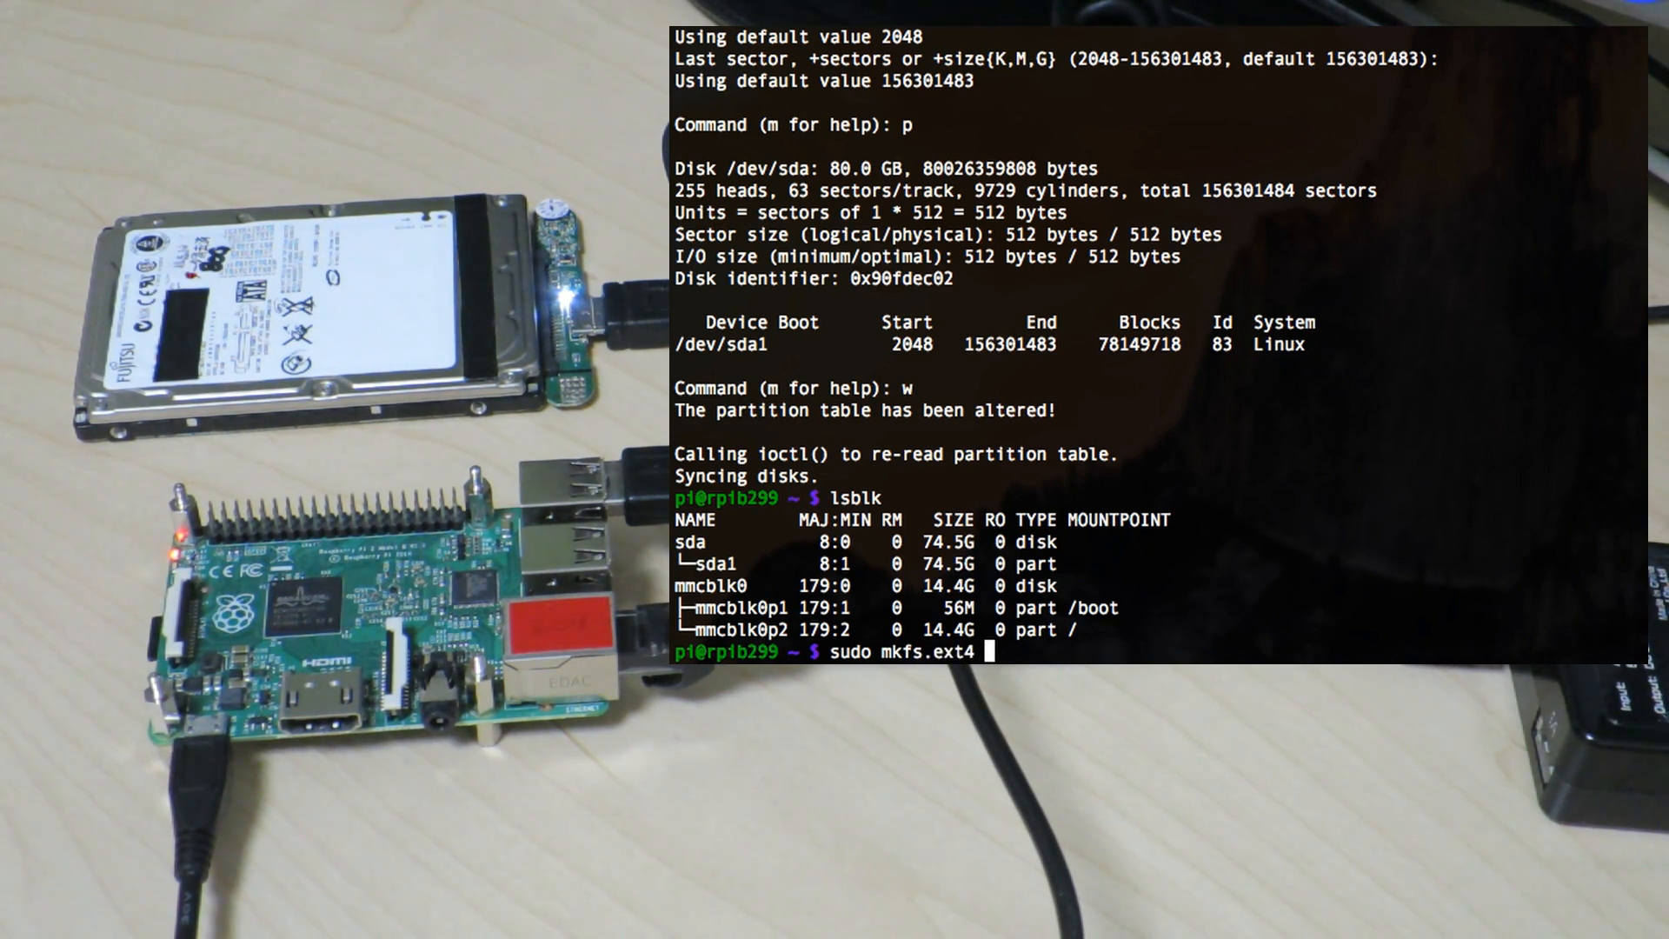
{"action": "type", "text": "/dev/sda"}
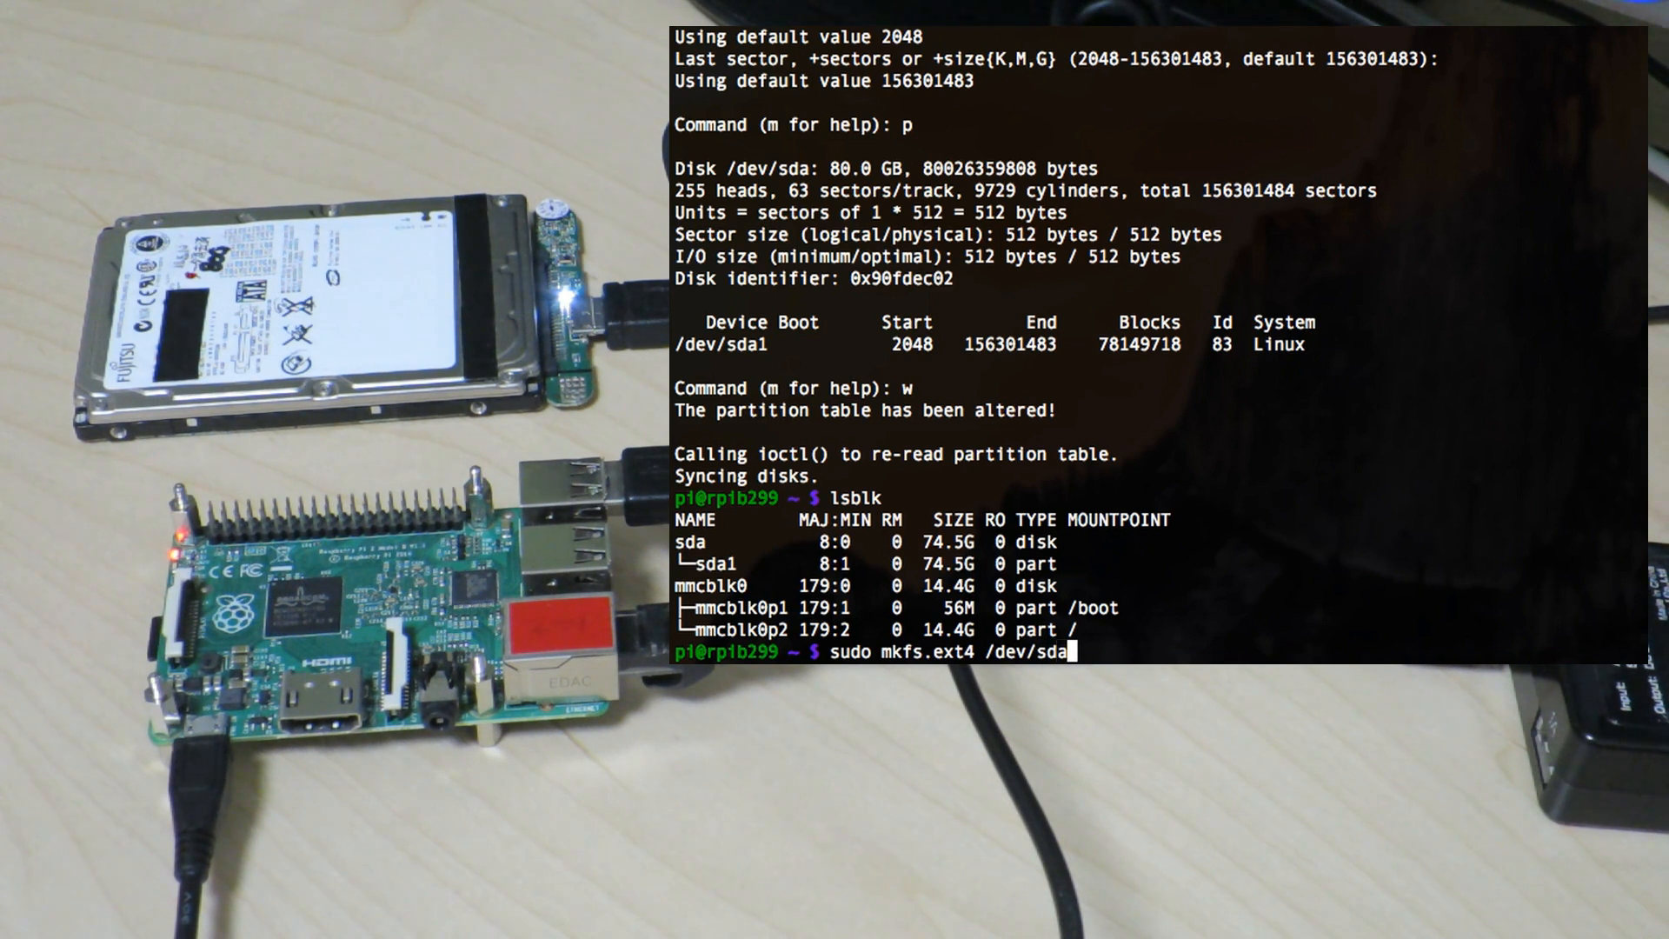
{"action": "type", "text": "1"}
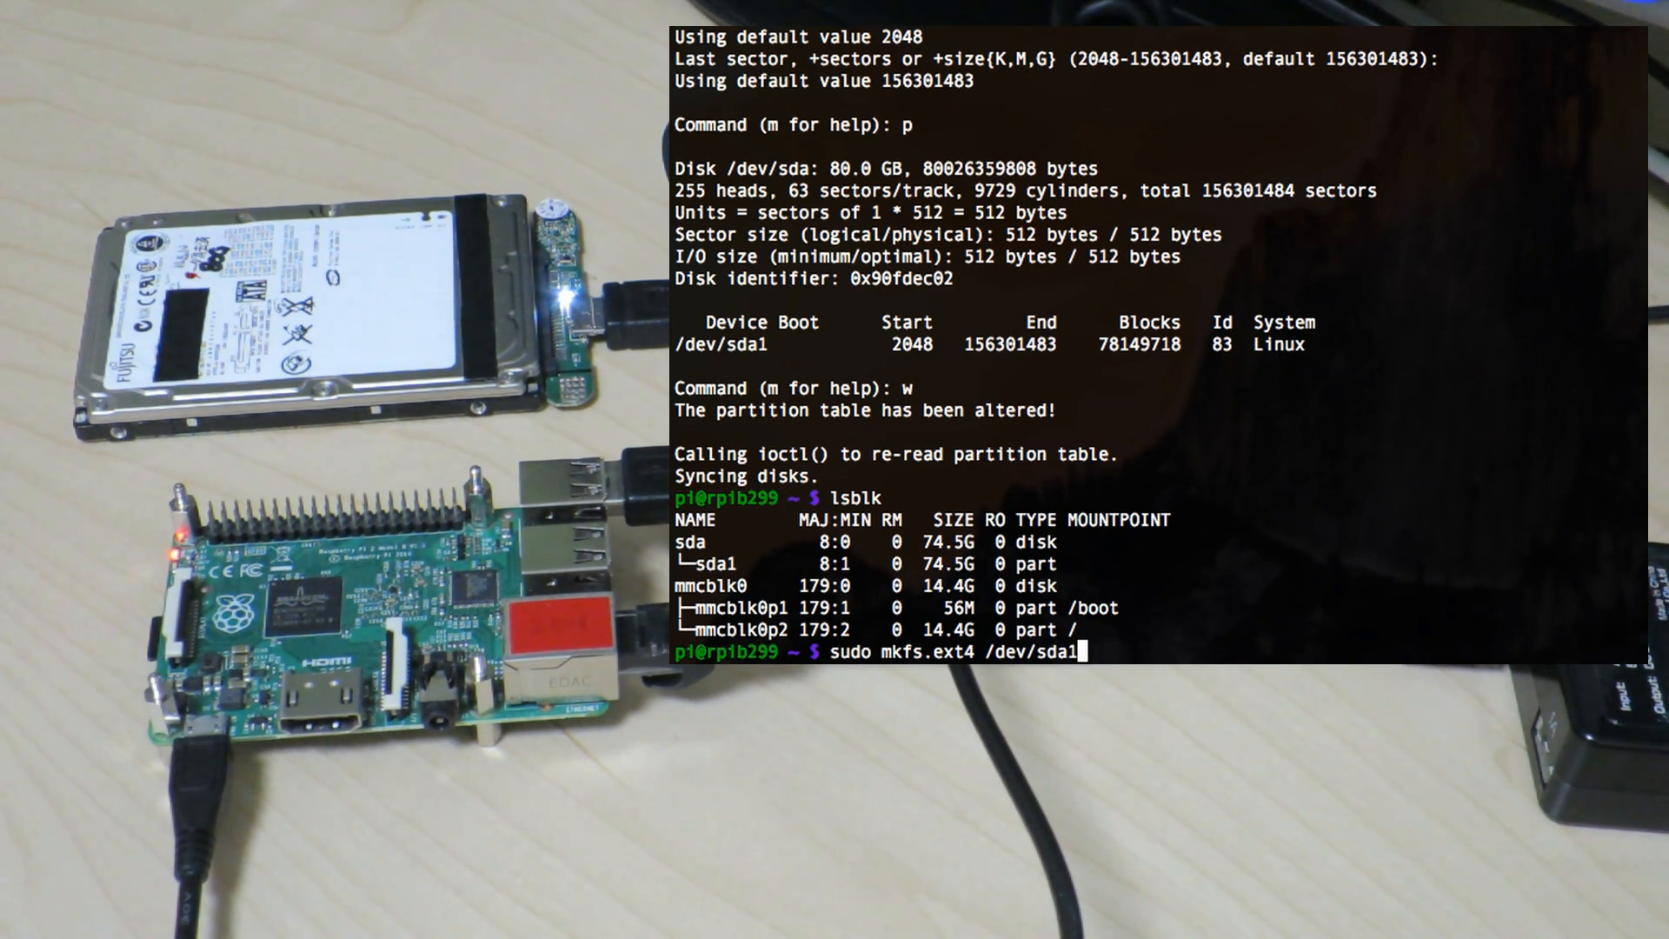
{"action": "key", "text": "Return"}
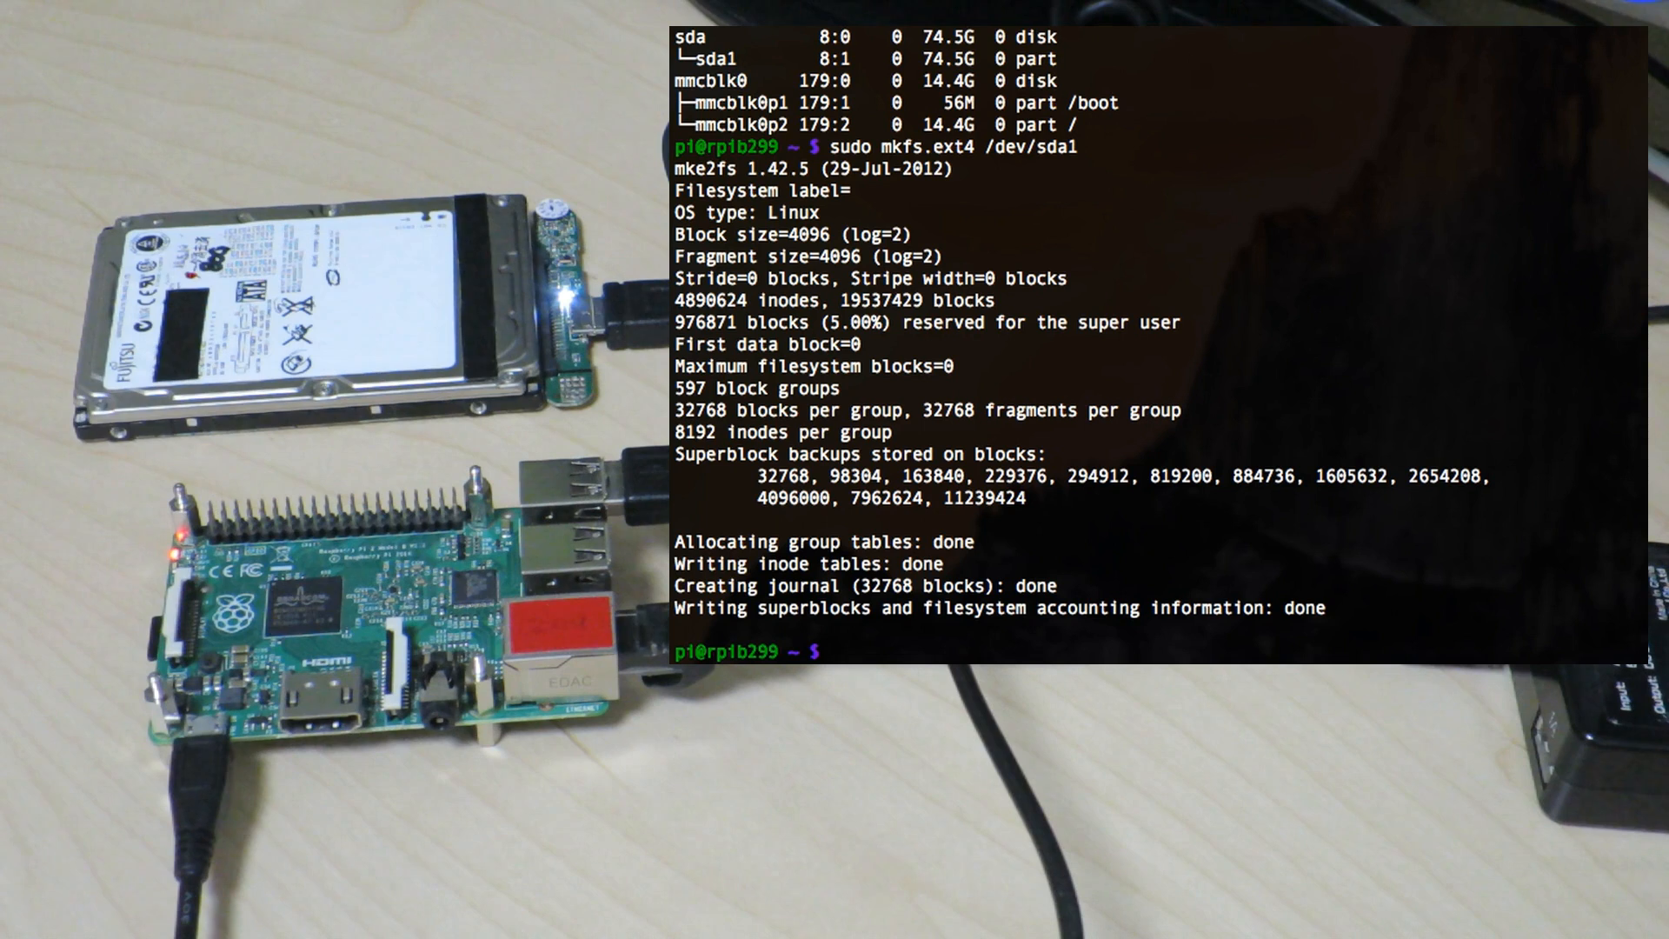
Step: Make a harddrive directory and mount /dev/sda1 onto harddrive/
{"action": "type", "text": "mkd"}
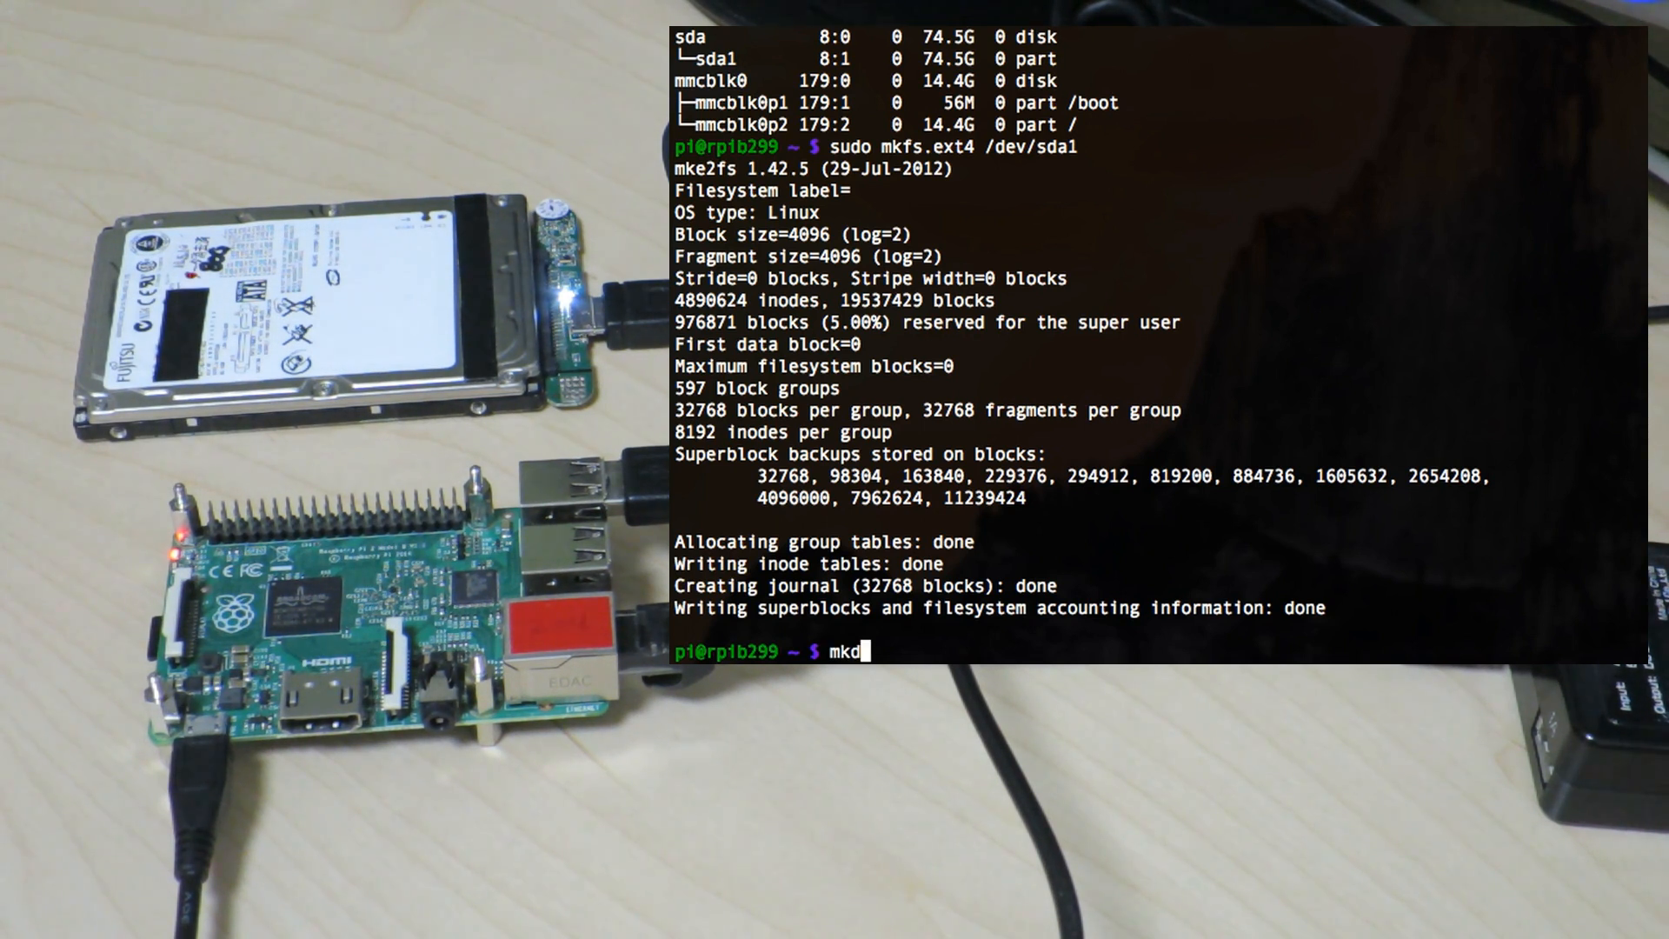
{"action": "type", "text": "ir harddrive"}
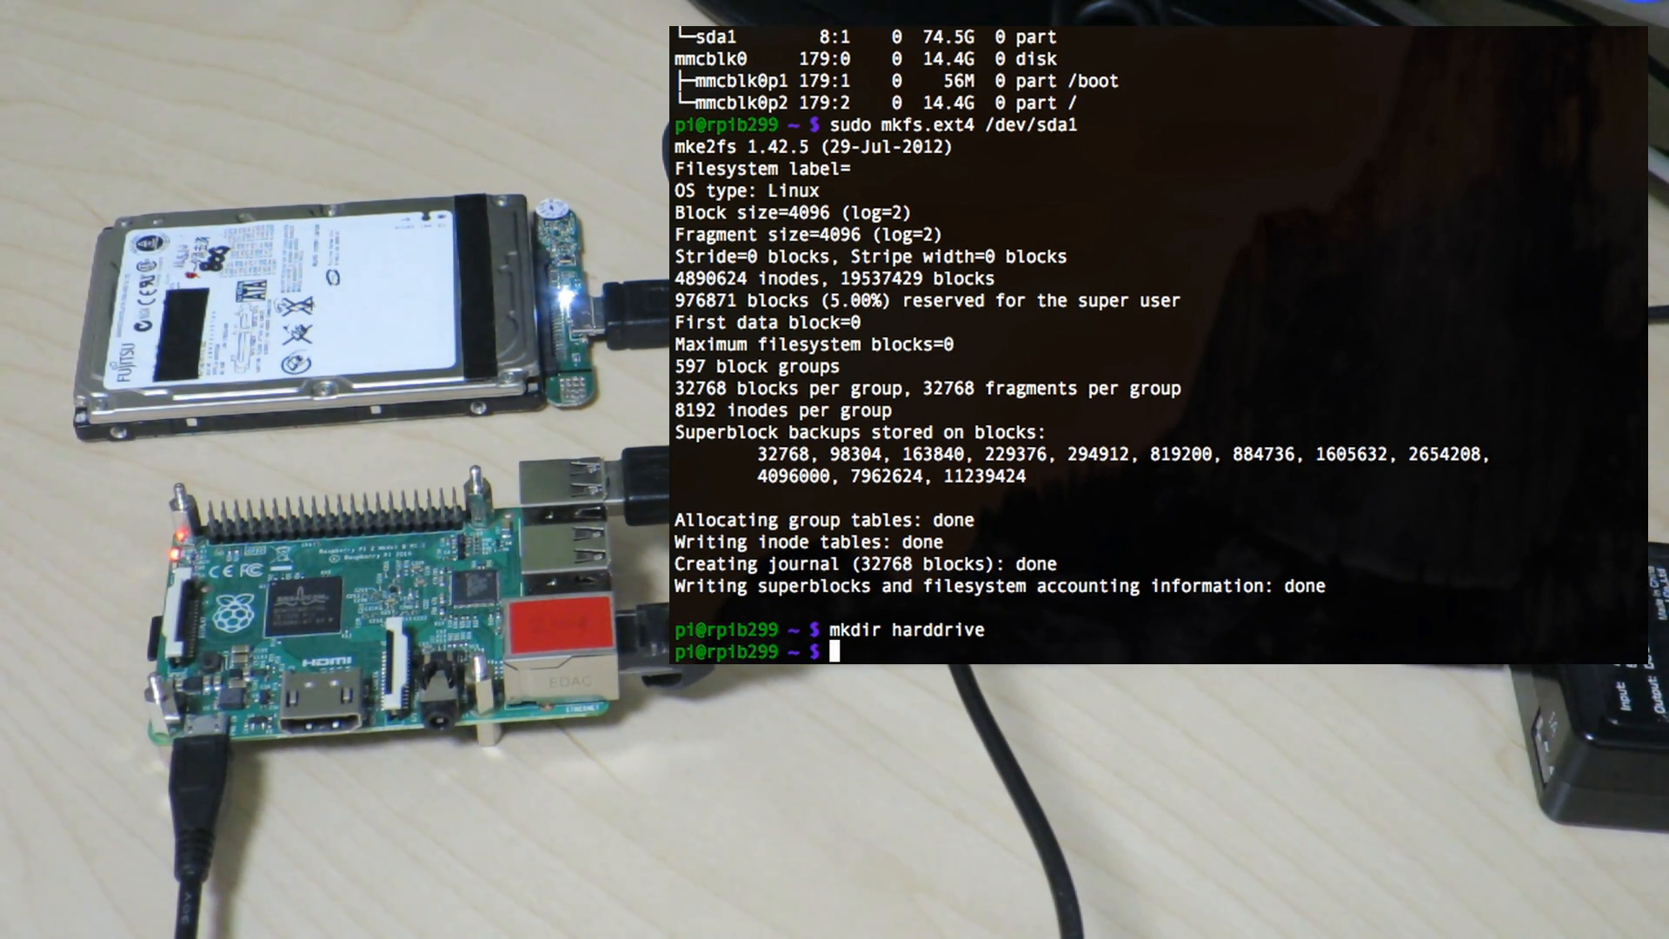
{"action": "type", "text": "sudo mou"}
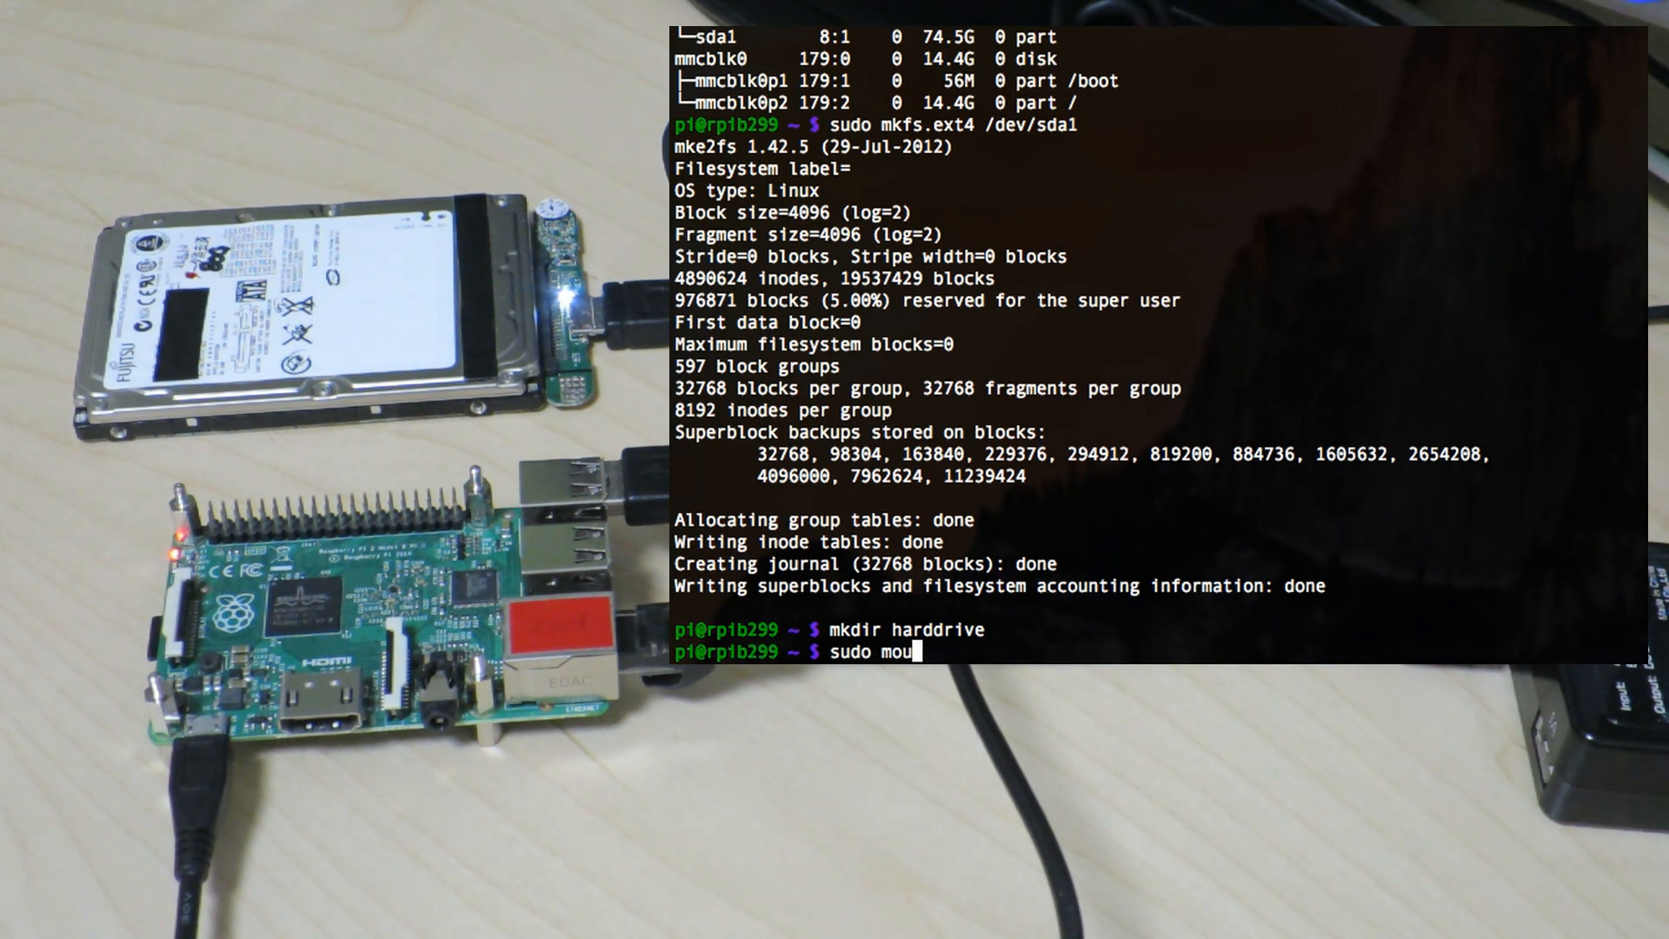
{"action": "type", "text": "nt"}
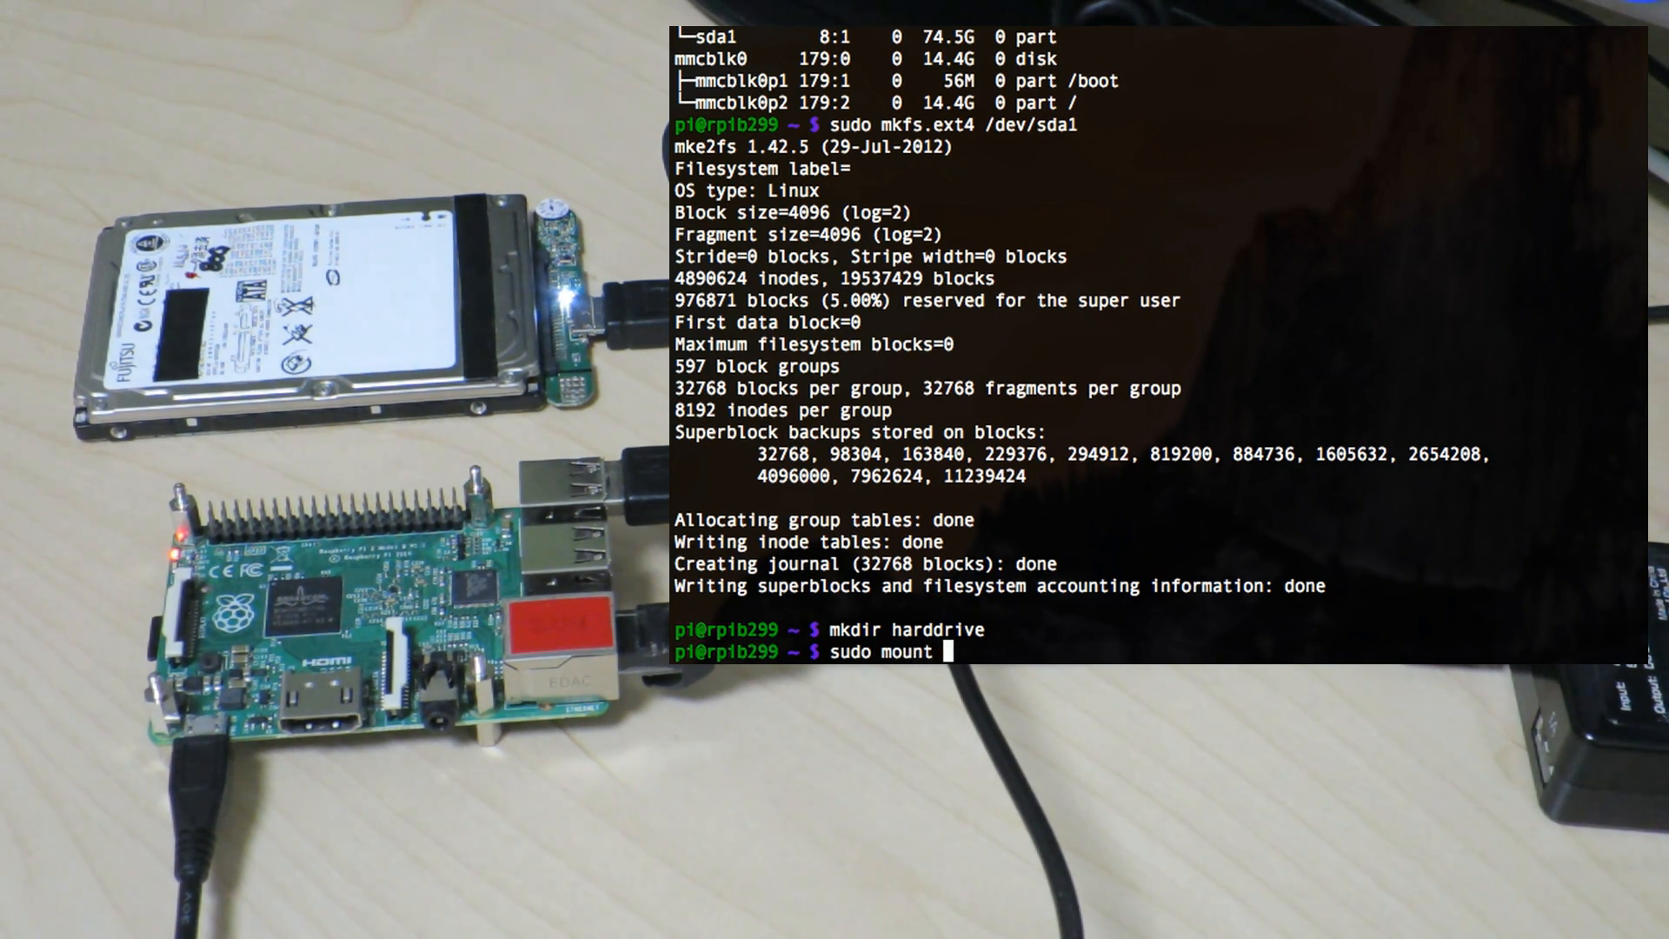
{"action": "type", "text": "/dev"}
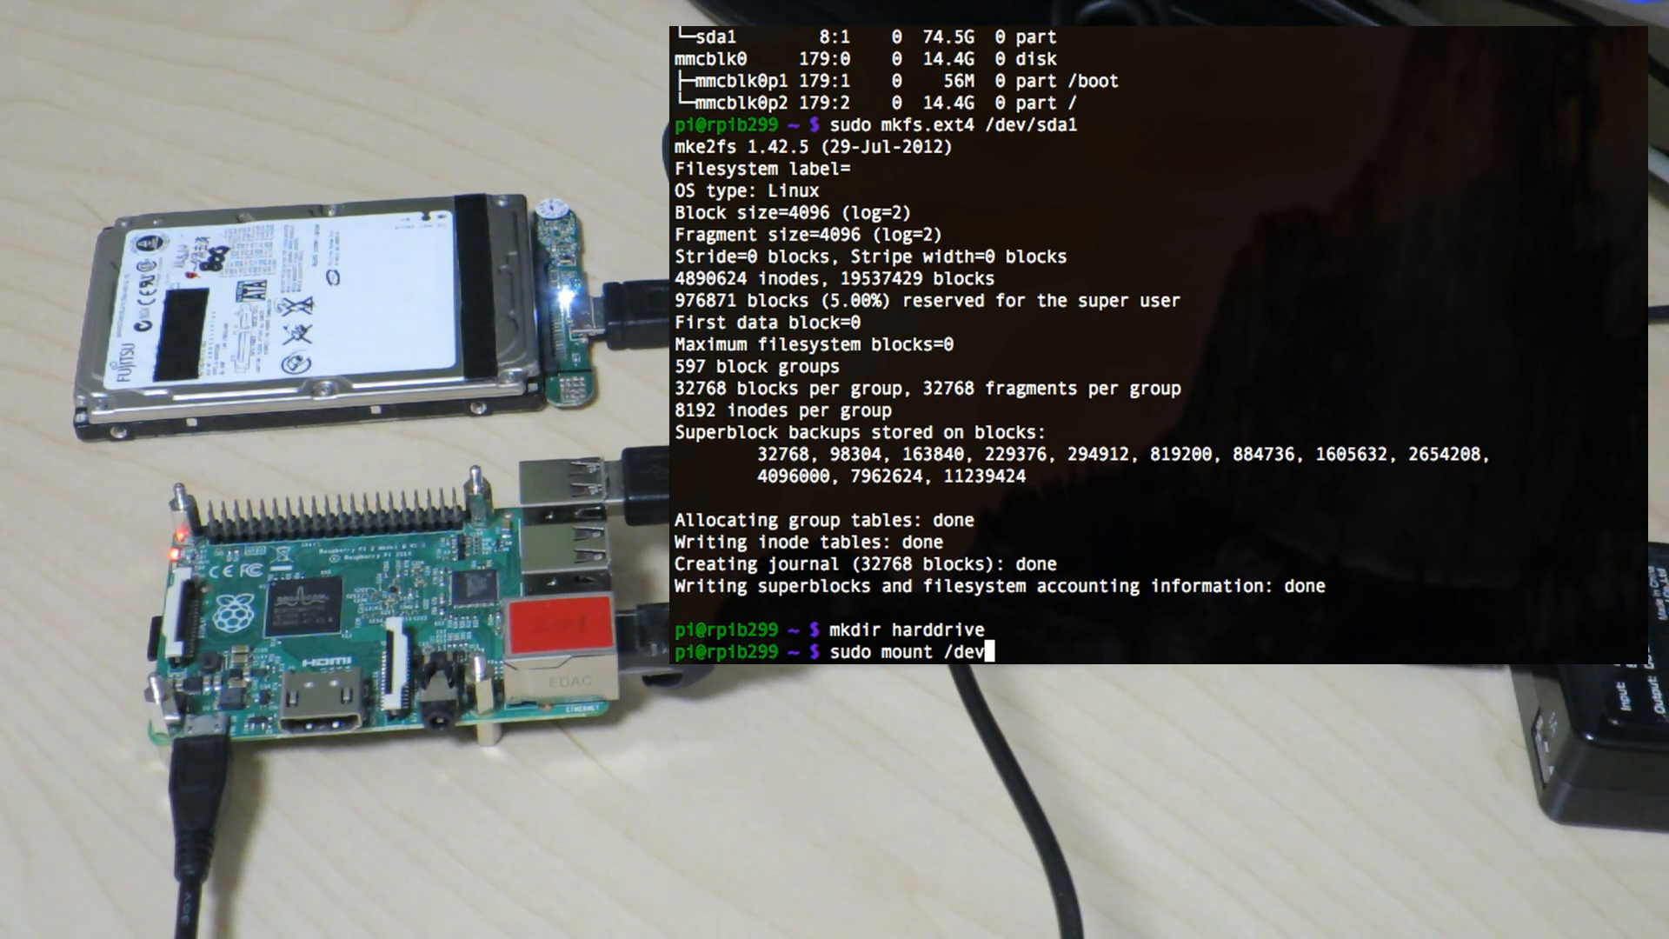
{"action": "type", "text": "/sda1"}
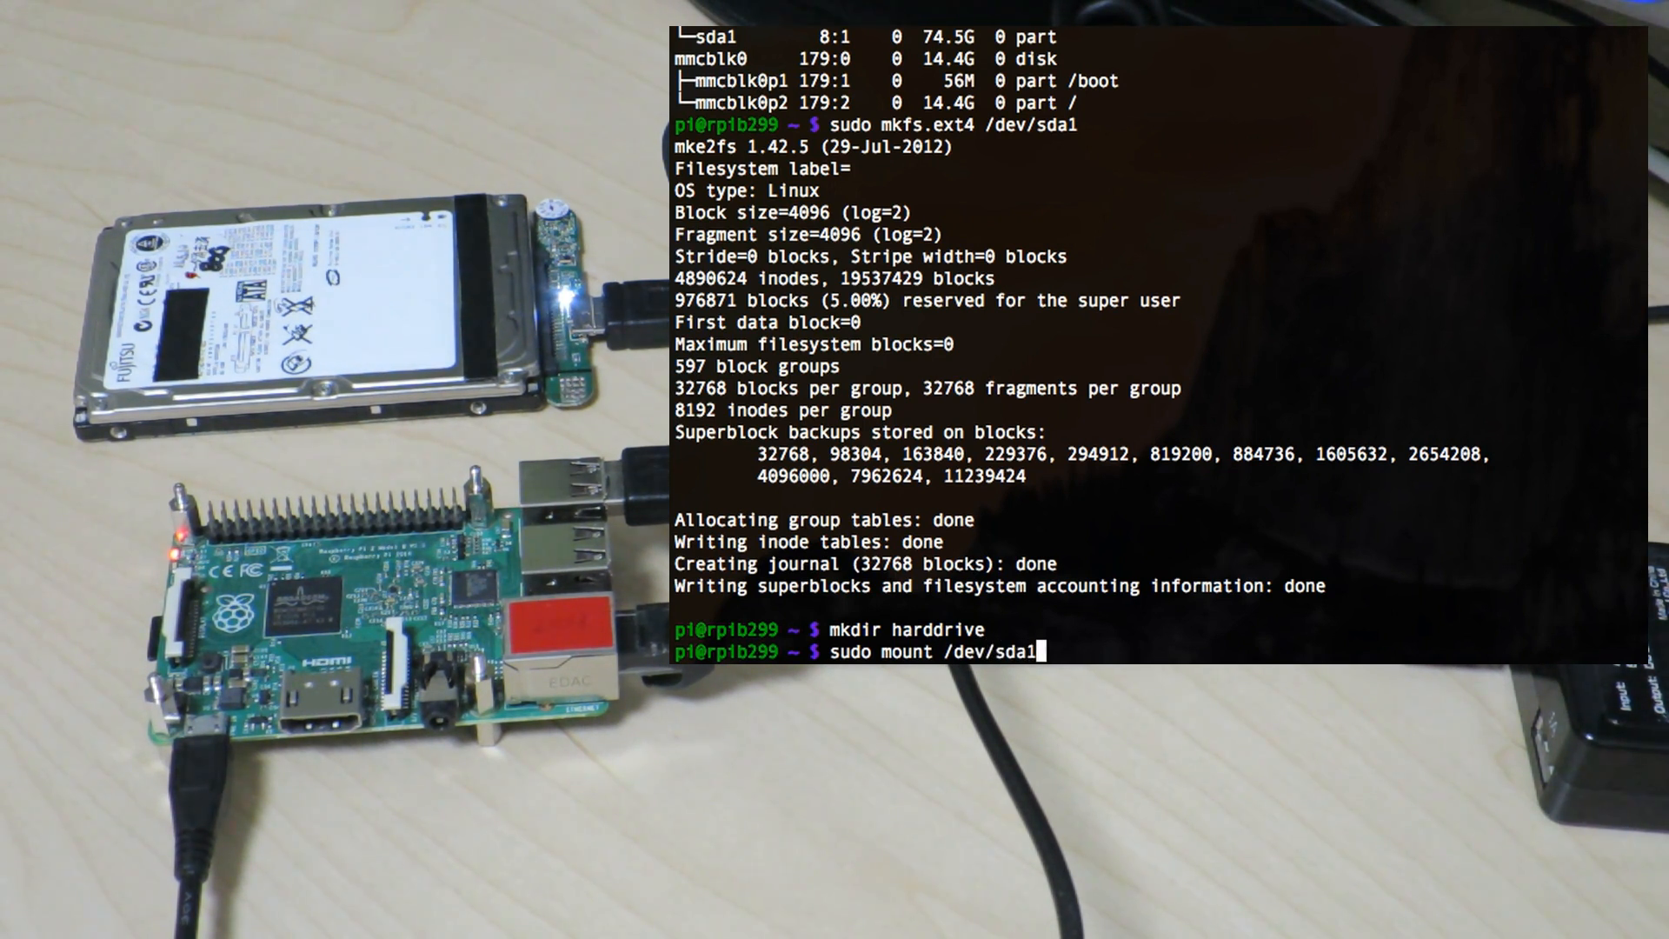
{"action": "type", "text": "harddrive/"}
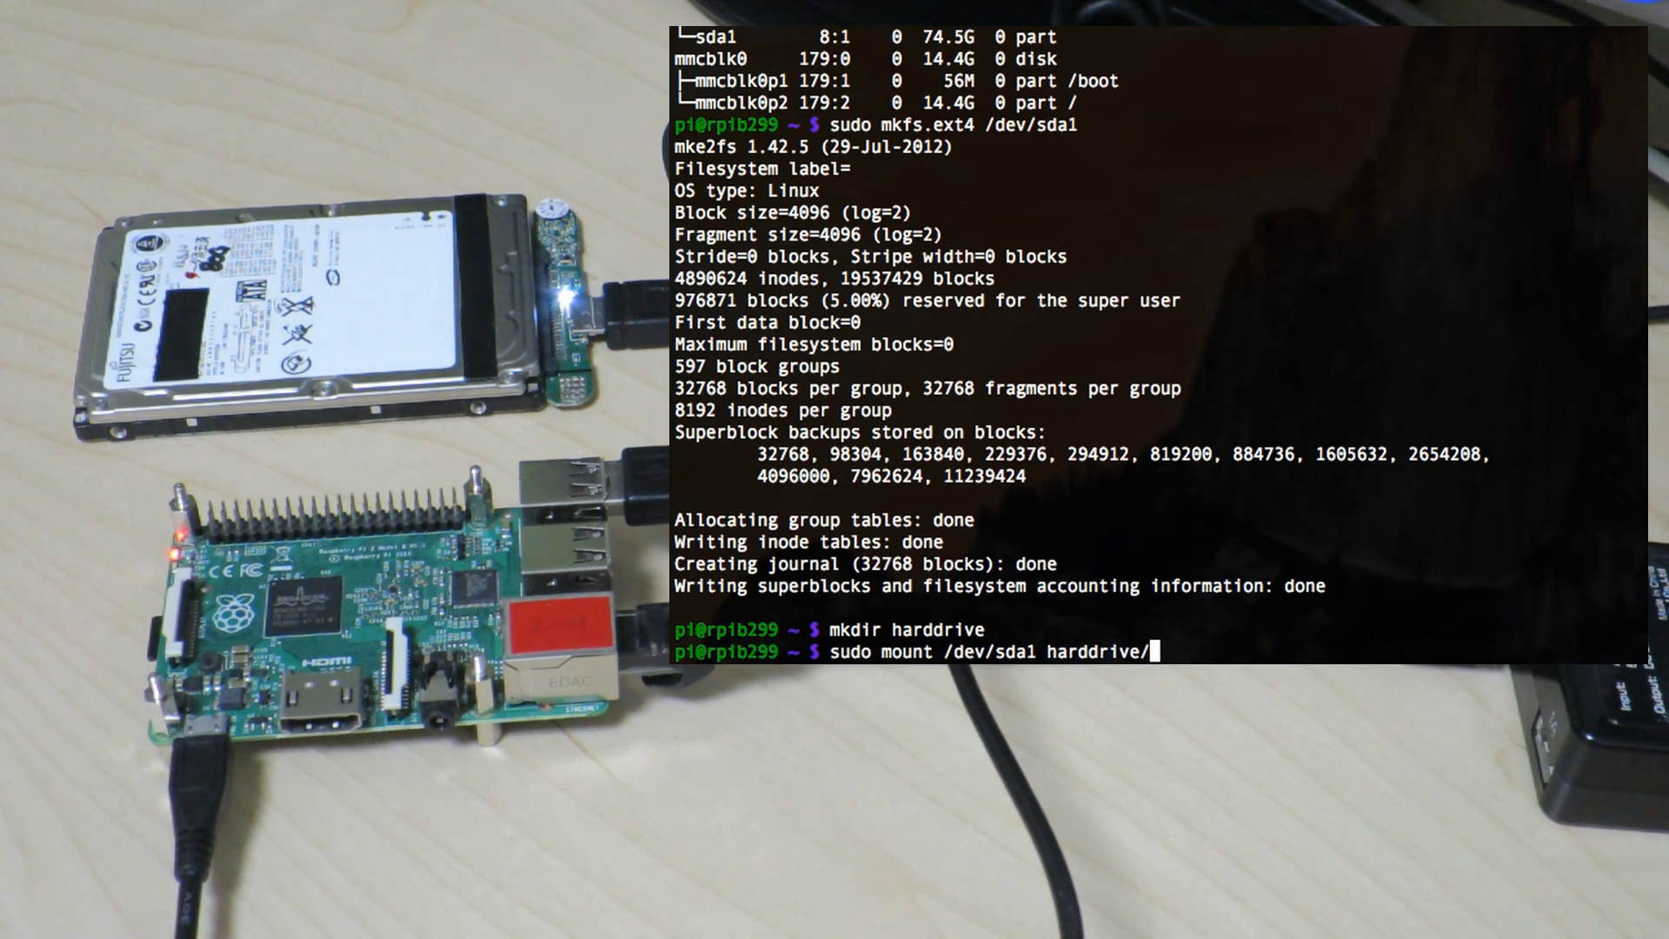
{"action": "key", "text": "Backspace"}
{"action": "type", "text": "ls"}
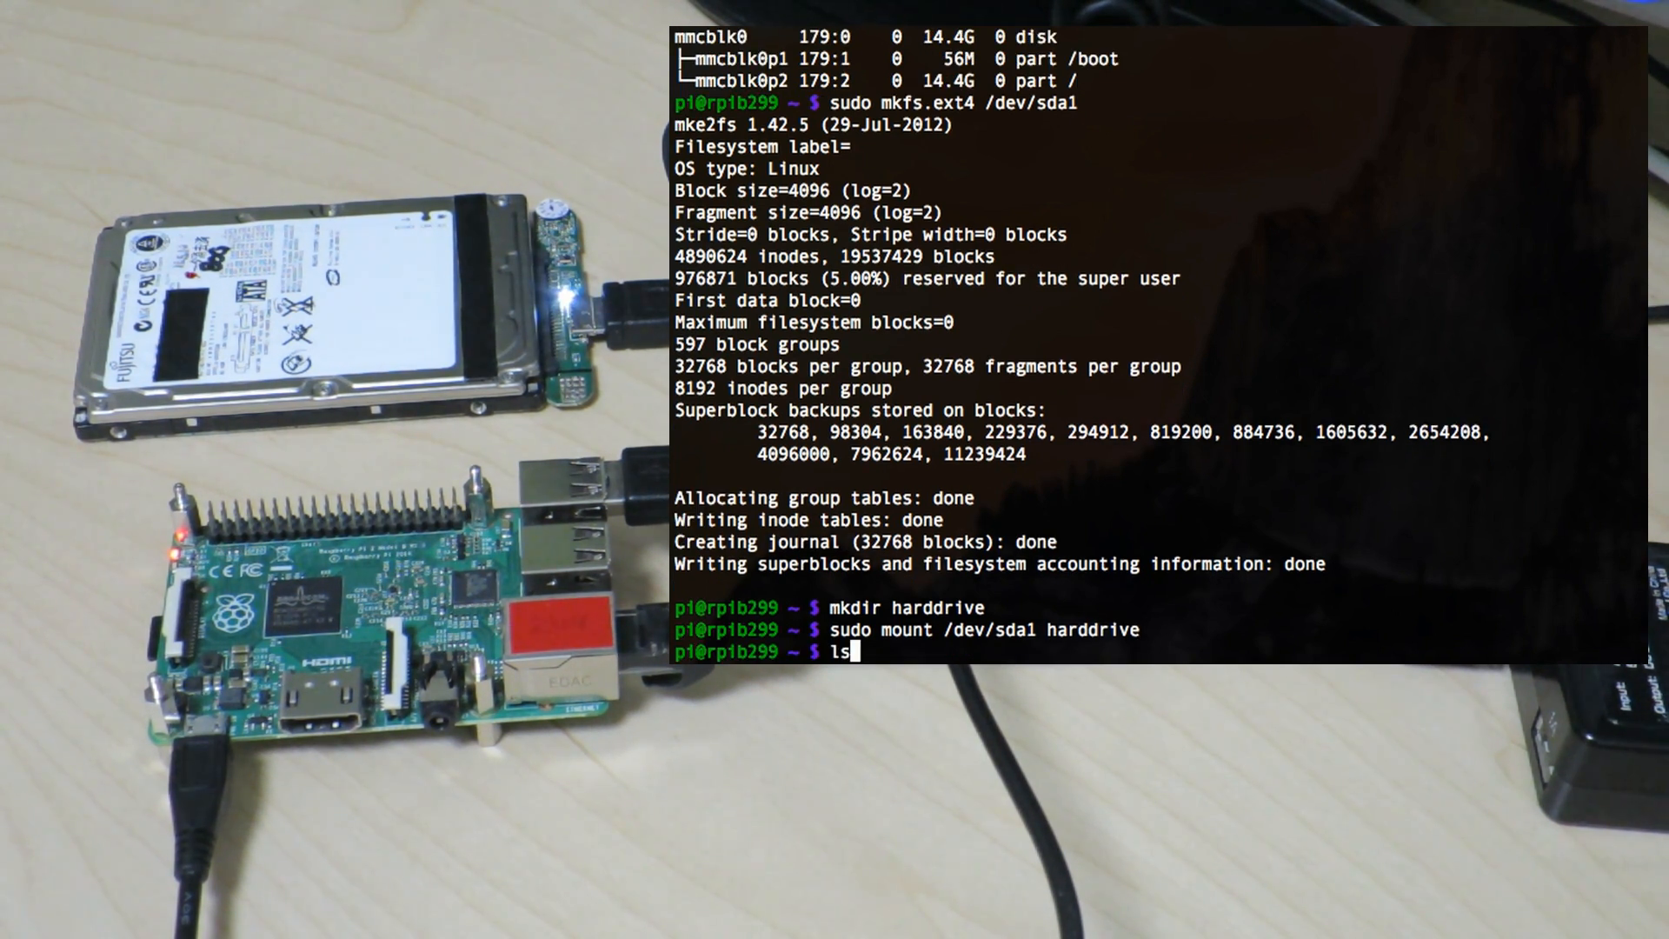
Step: Run ls -la harddrive/ to show the mounted drive holds only lost+found
{"action": "type", "text": "-la"}
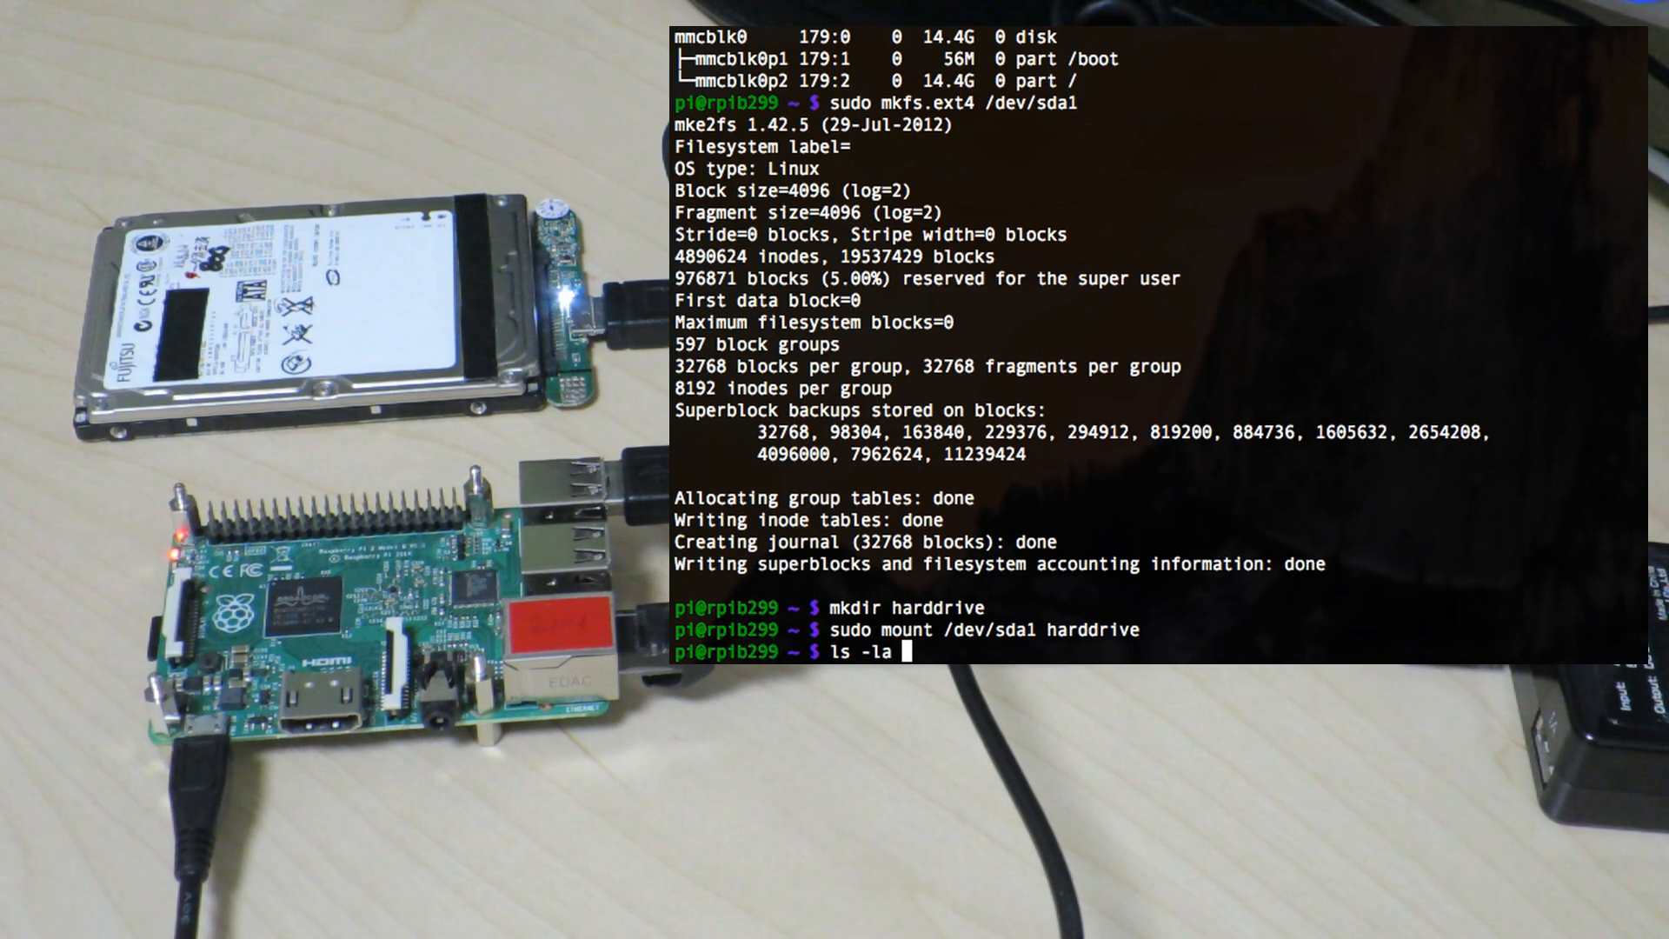
{"action": "type", "text": "hard"}
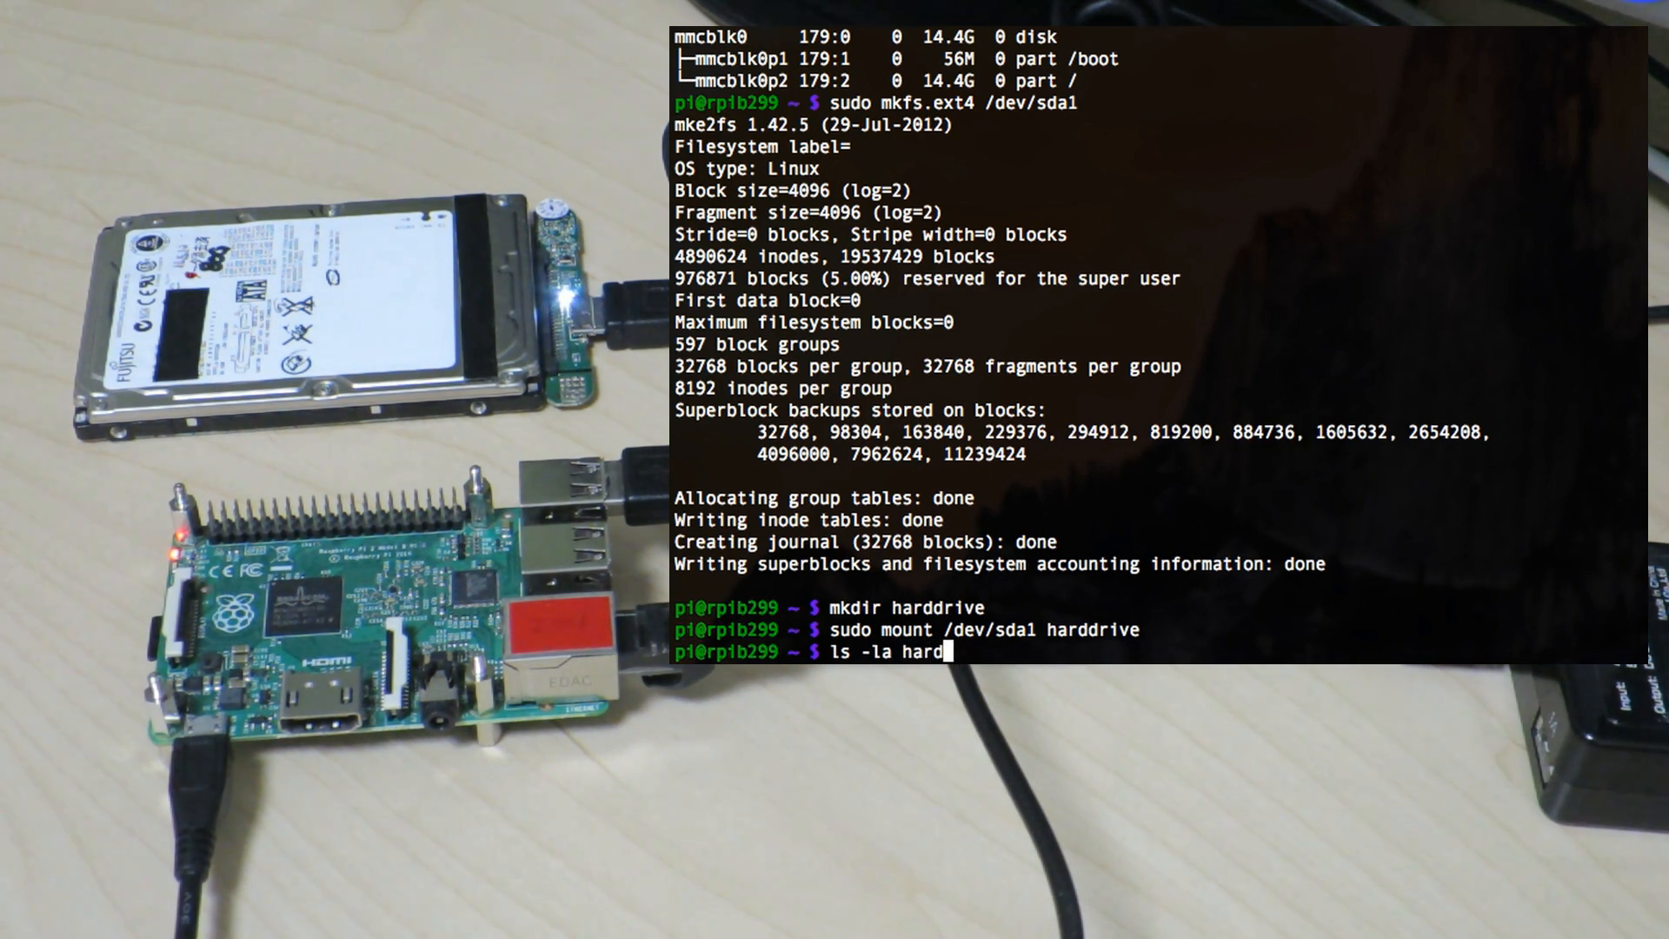
{"action": "key", "text": "Return"}
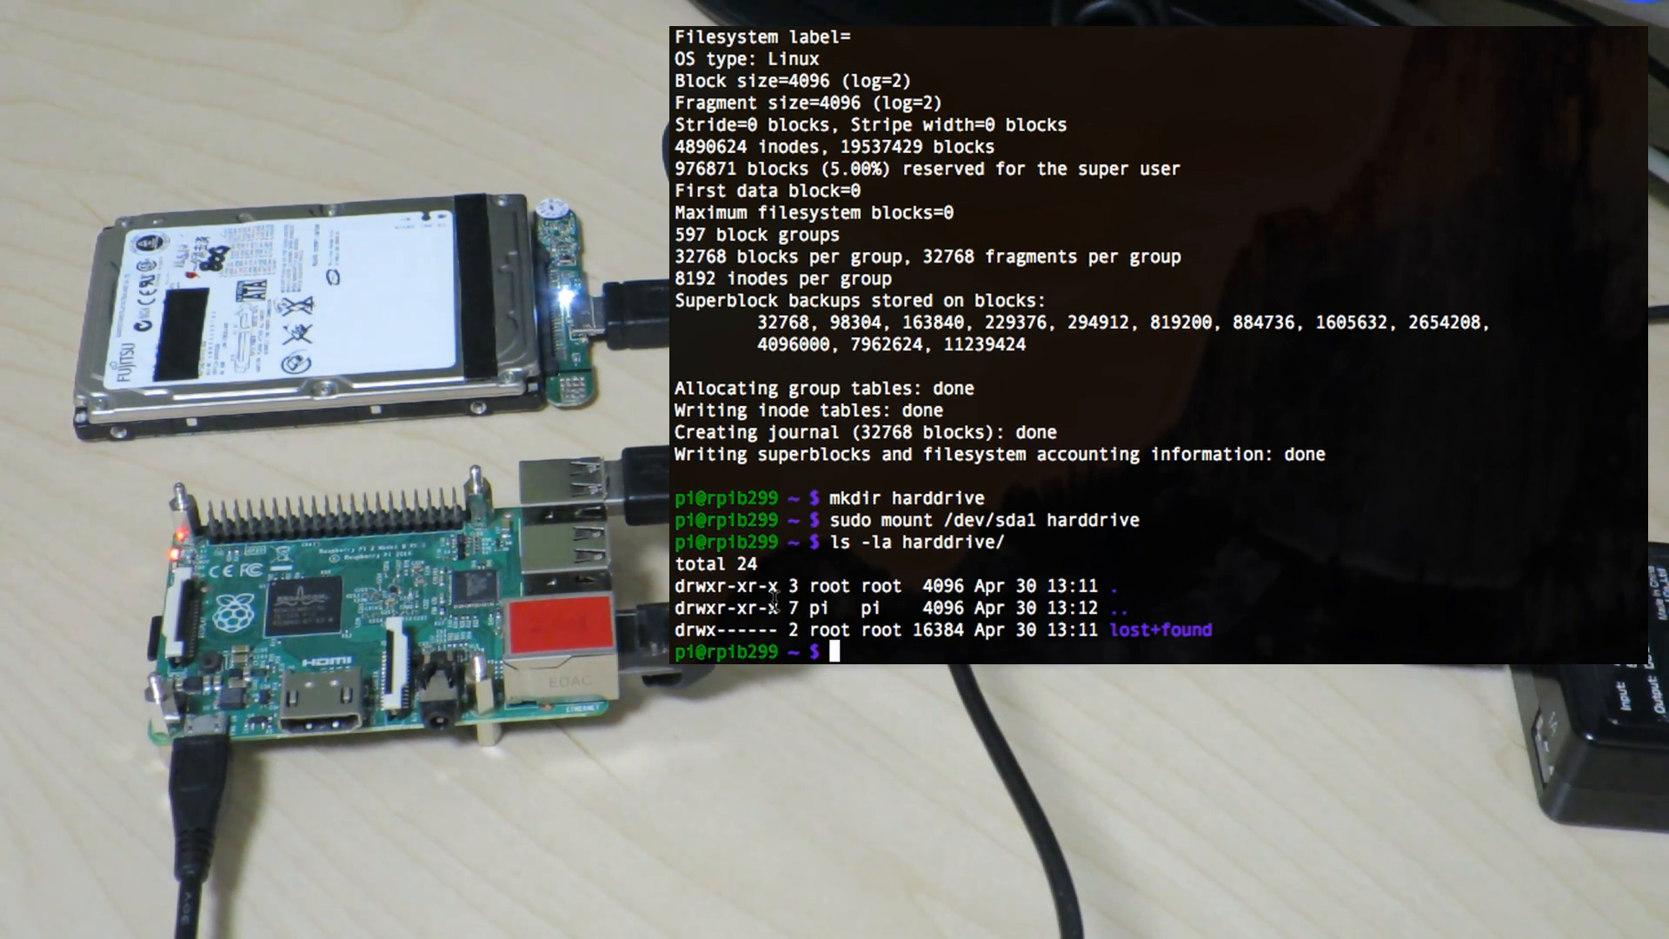
Step: Create an empty file harddrive/hello with sudo touch
{"action": "type", "text": "sudo touch"}
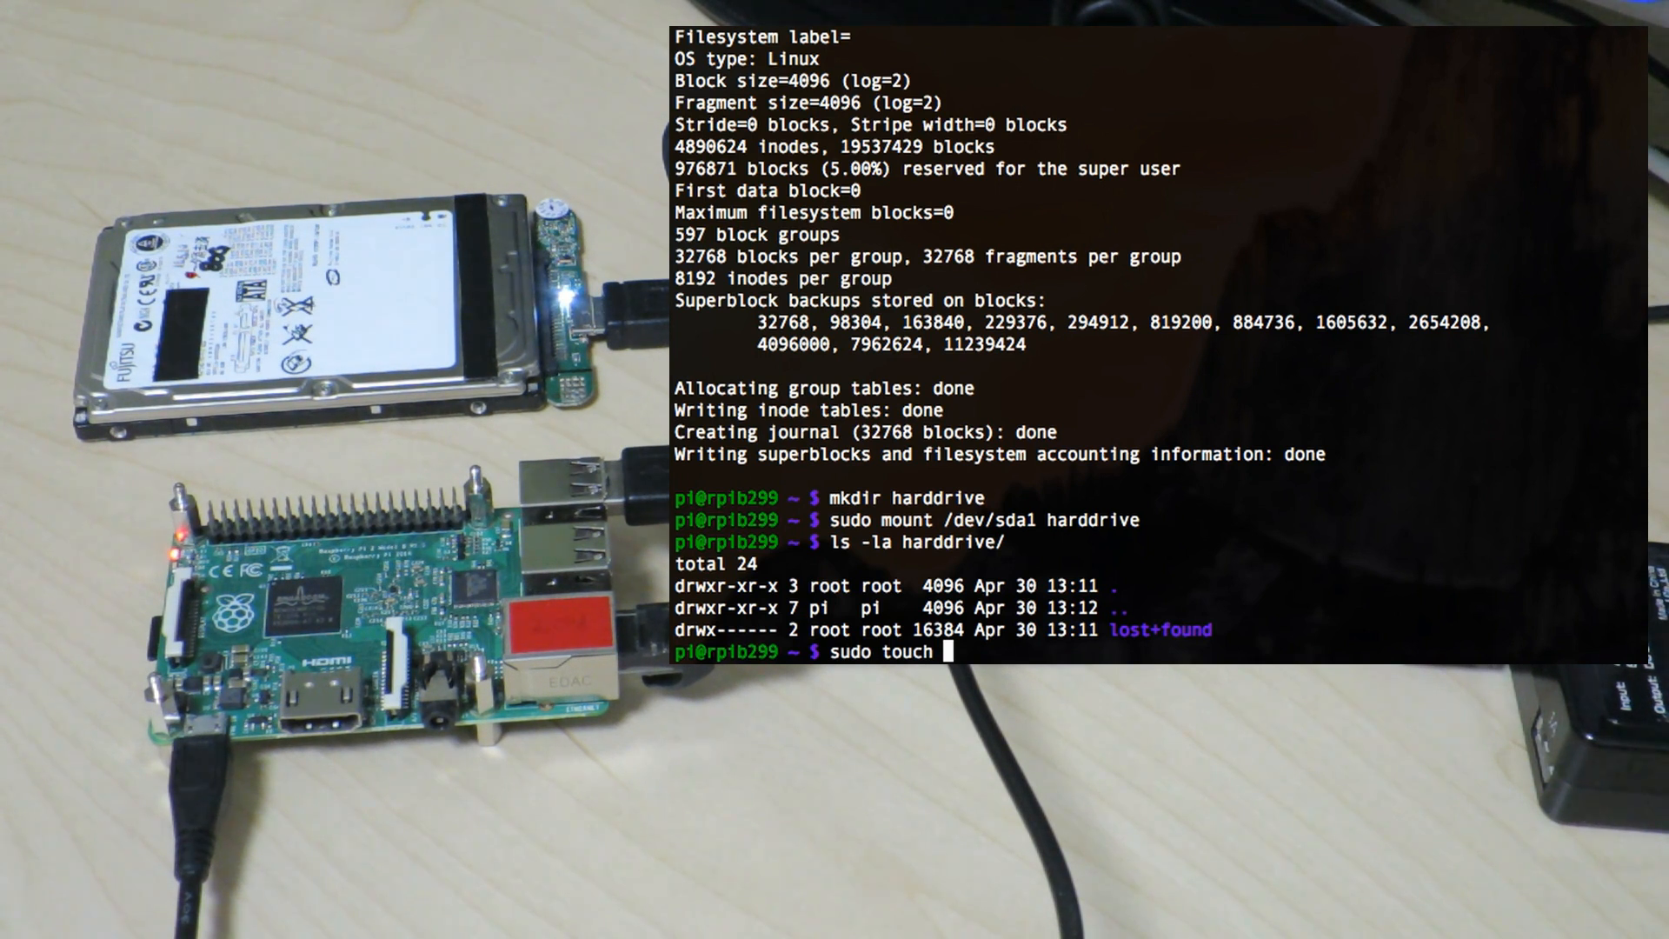
{"action": "type", "text": "hard"}
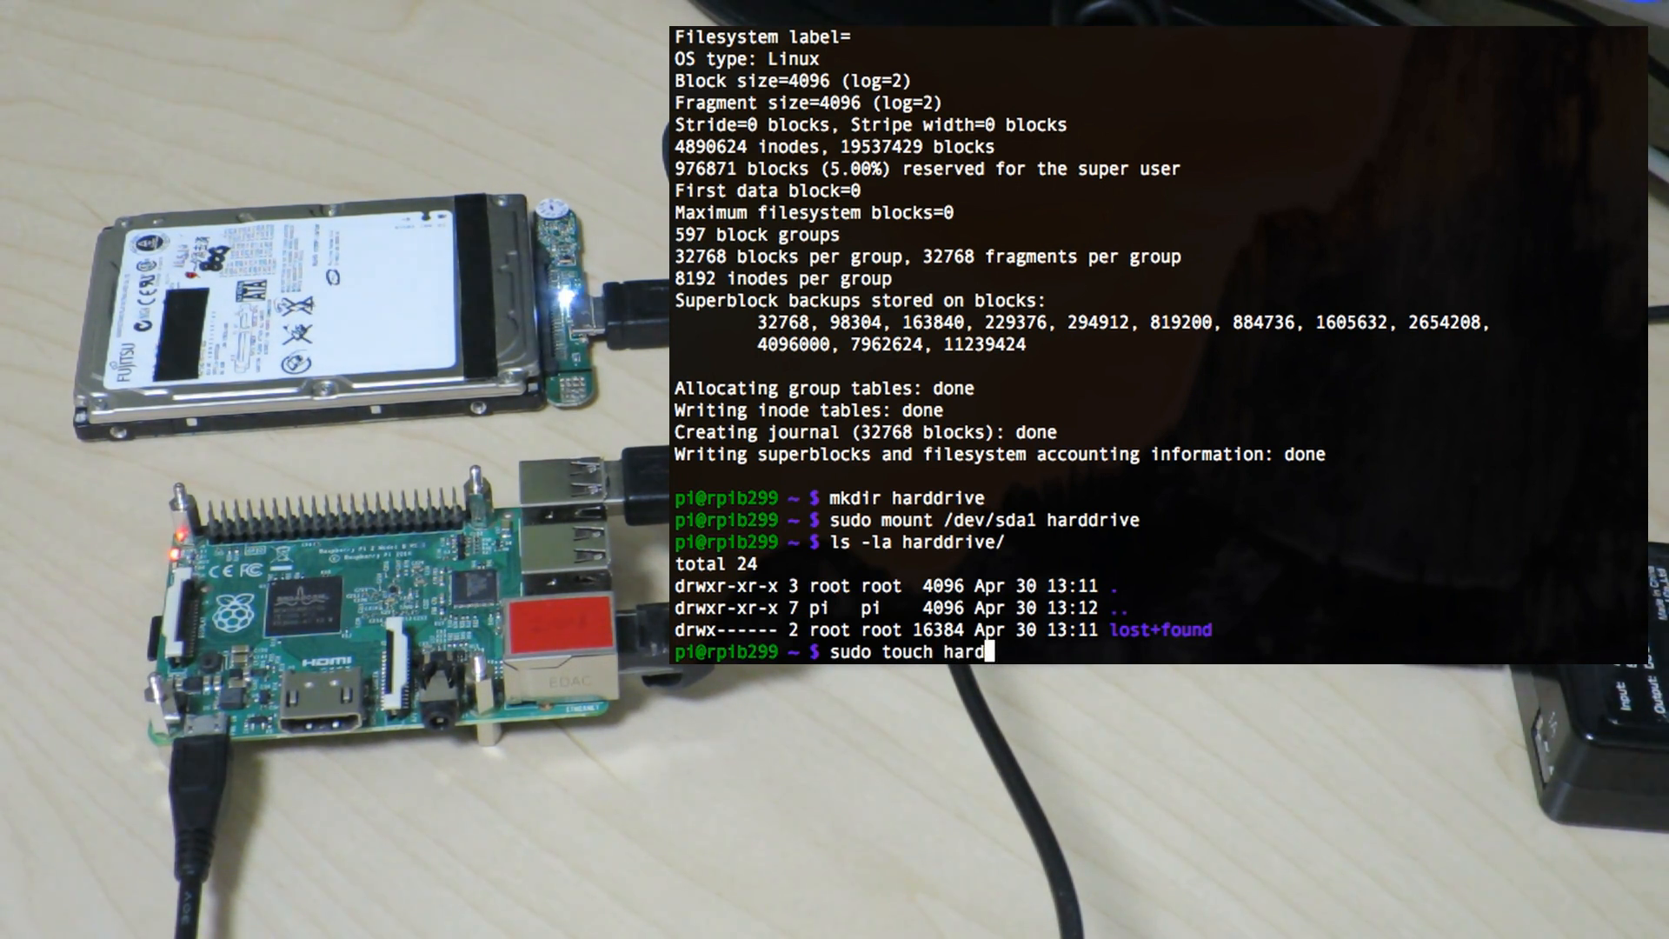
{"action": "type", "text": "drive/hel"}
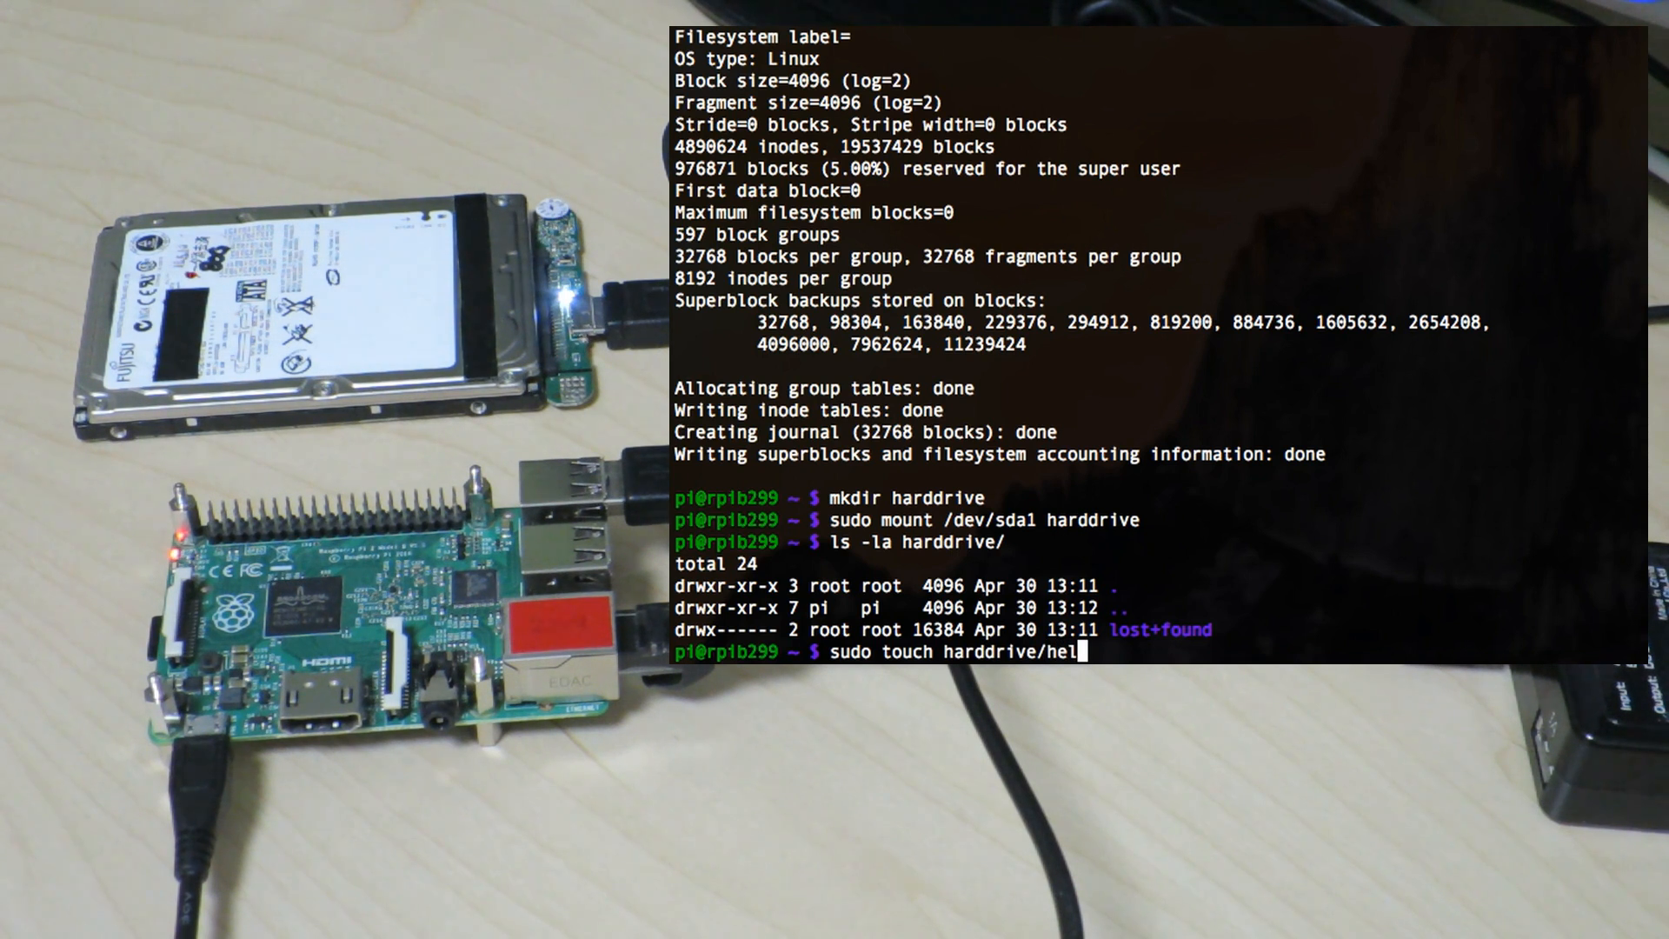
{"action": "key", "text": "Return"}
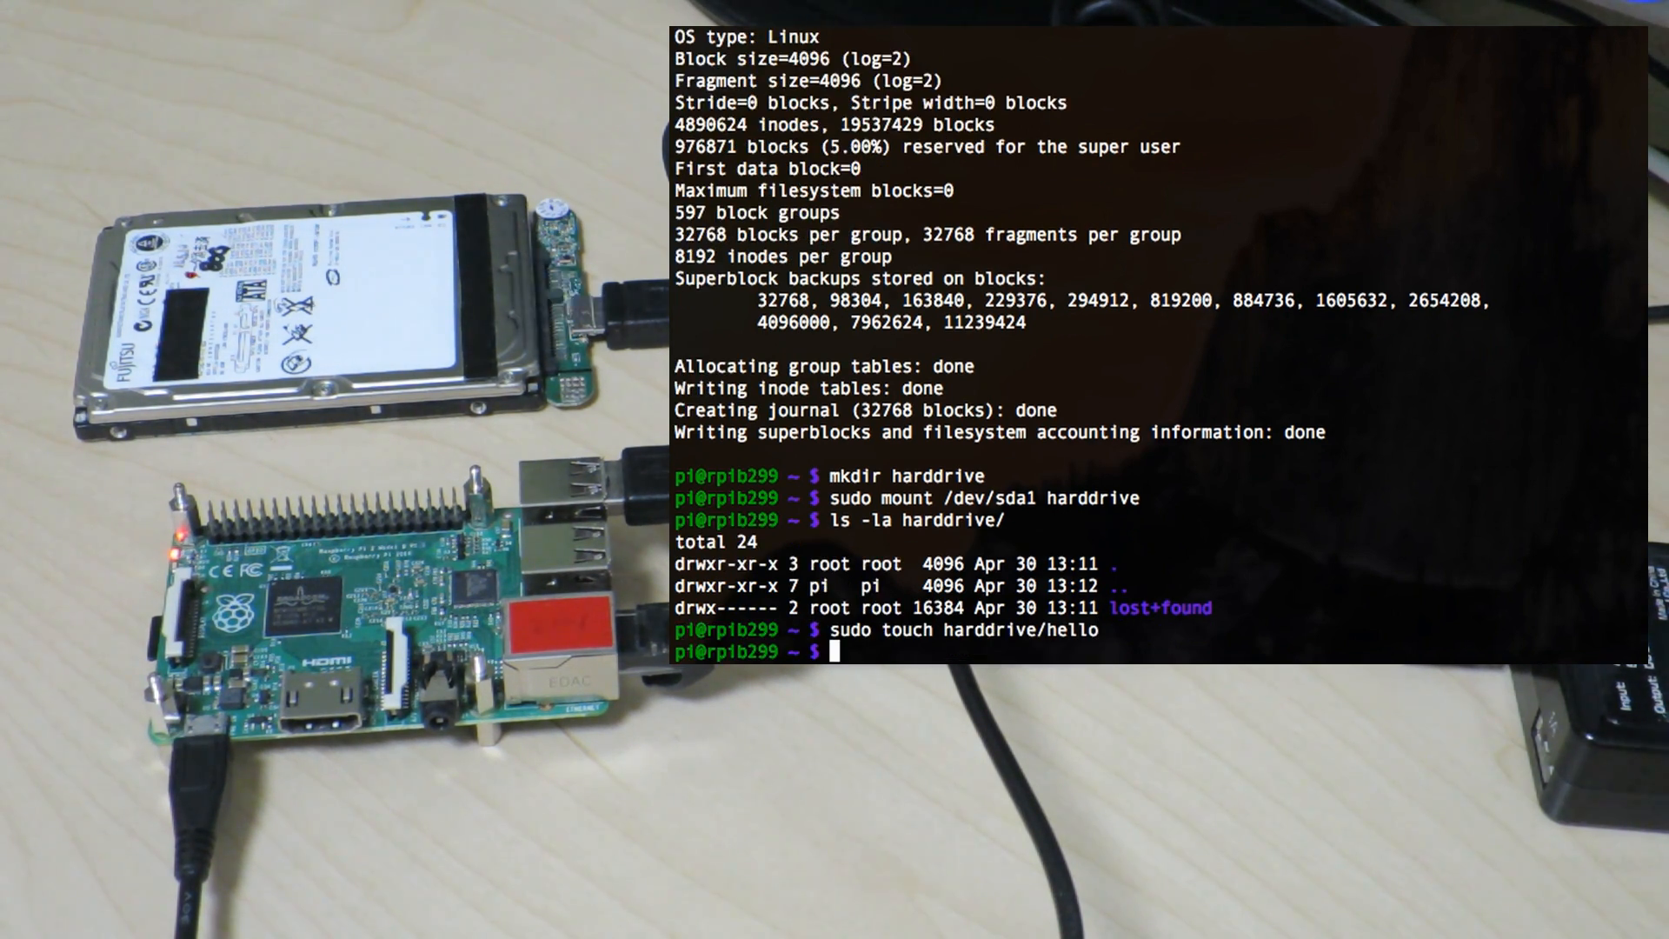
Step: Run ls -la harddrive/ to confirm hello appears on the drive
{"action": "type", "text": "ls"}
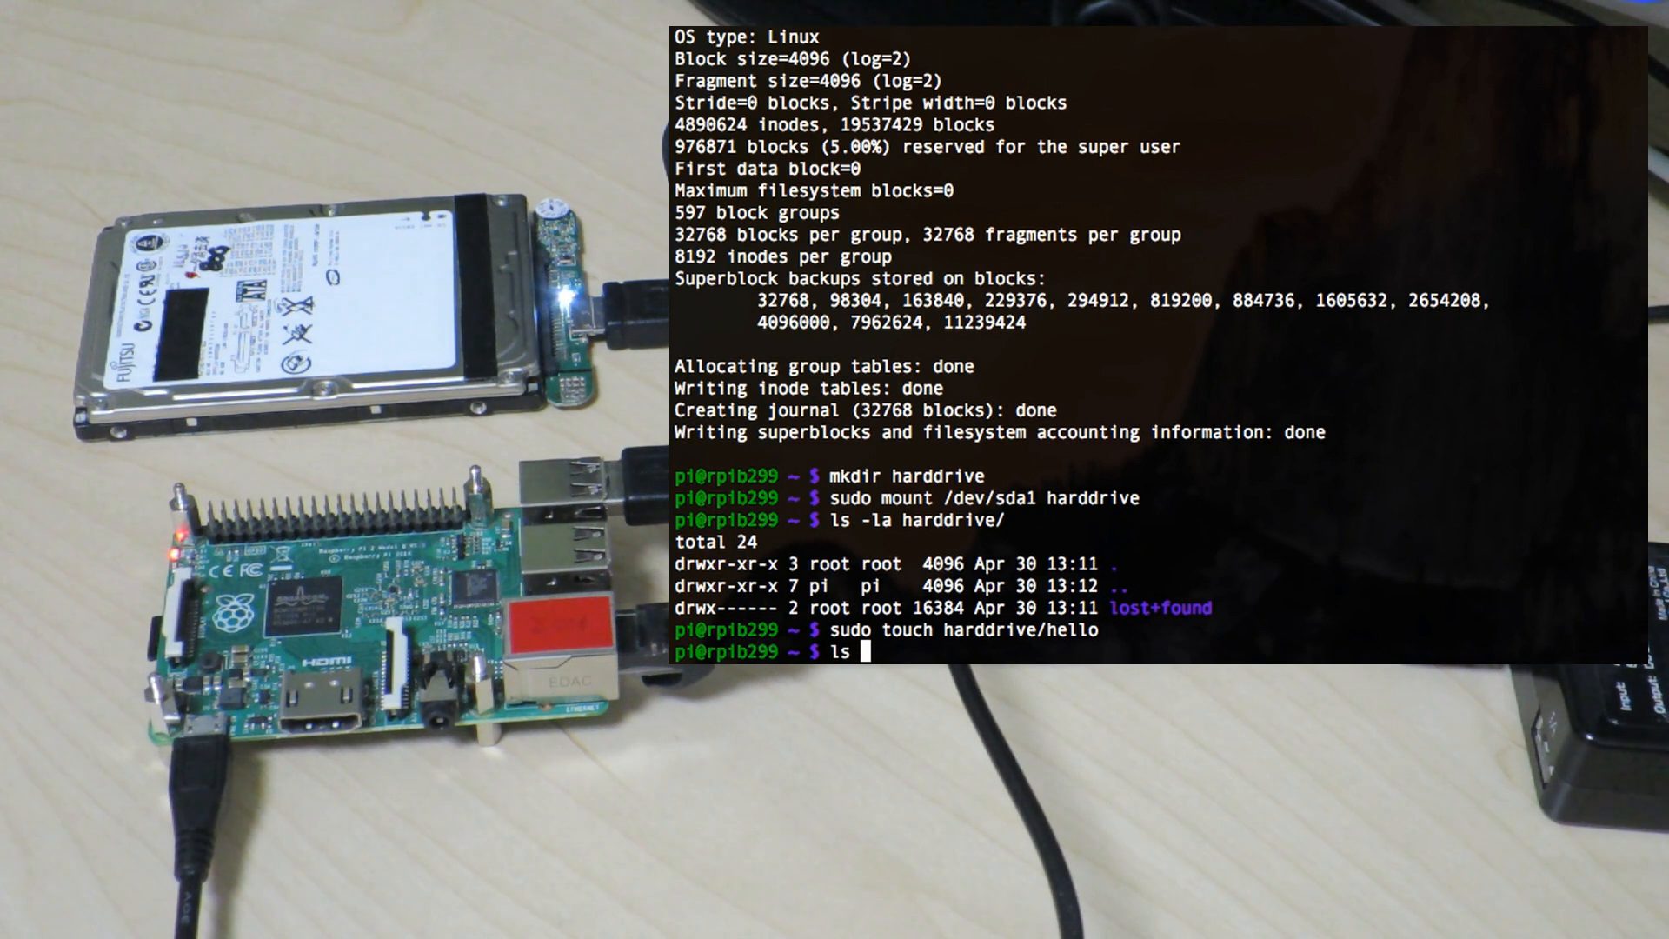
{"action": "type", "text": "-la har"}
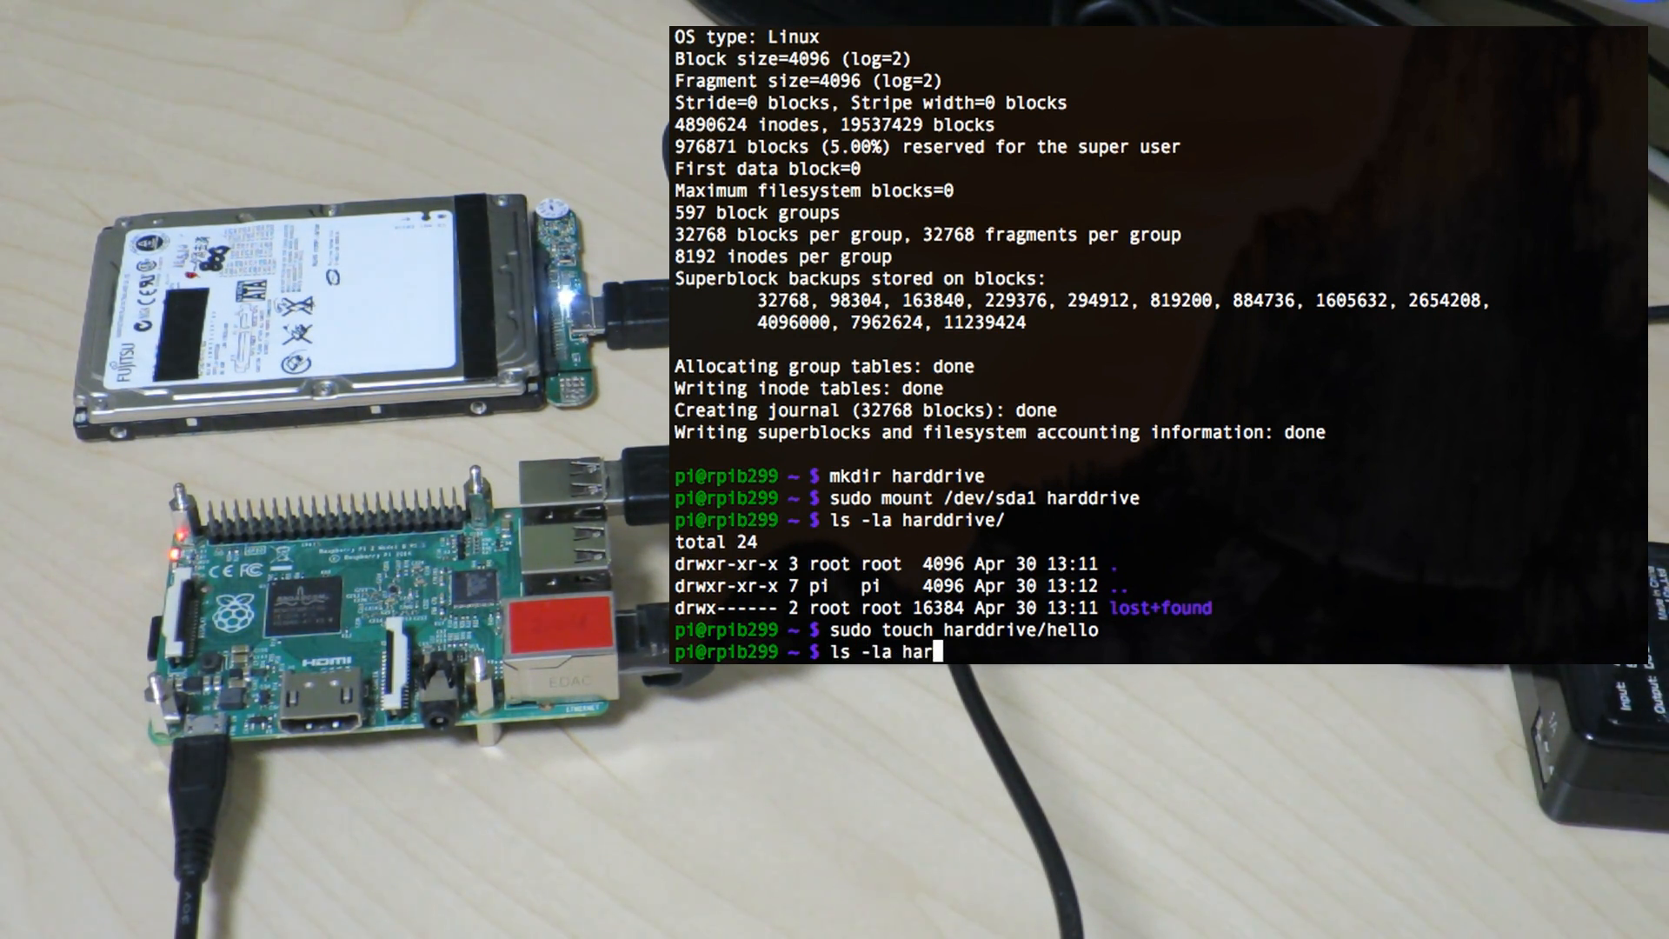
{"action": "type", "text": "ddrive/"}
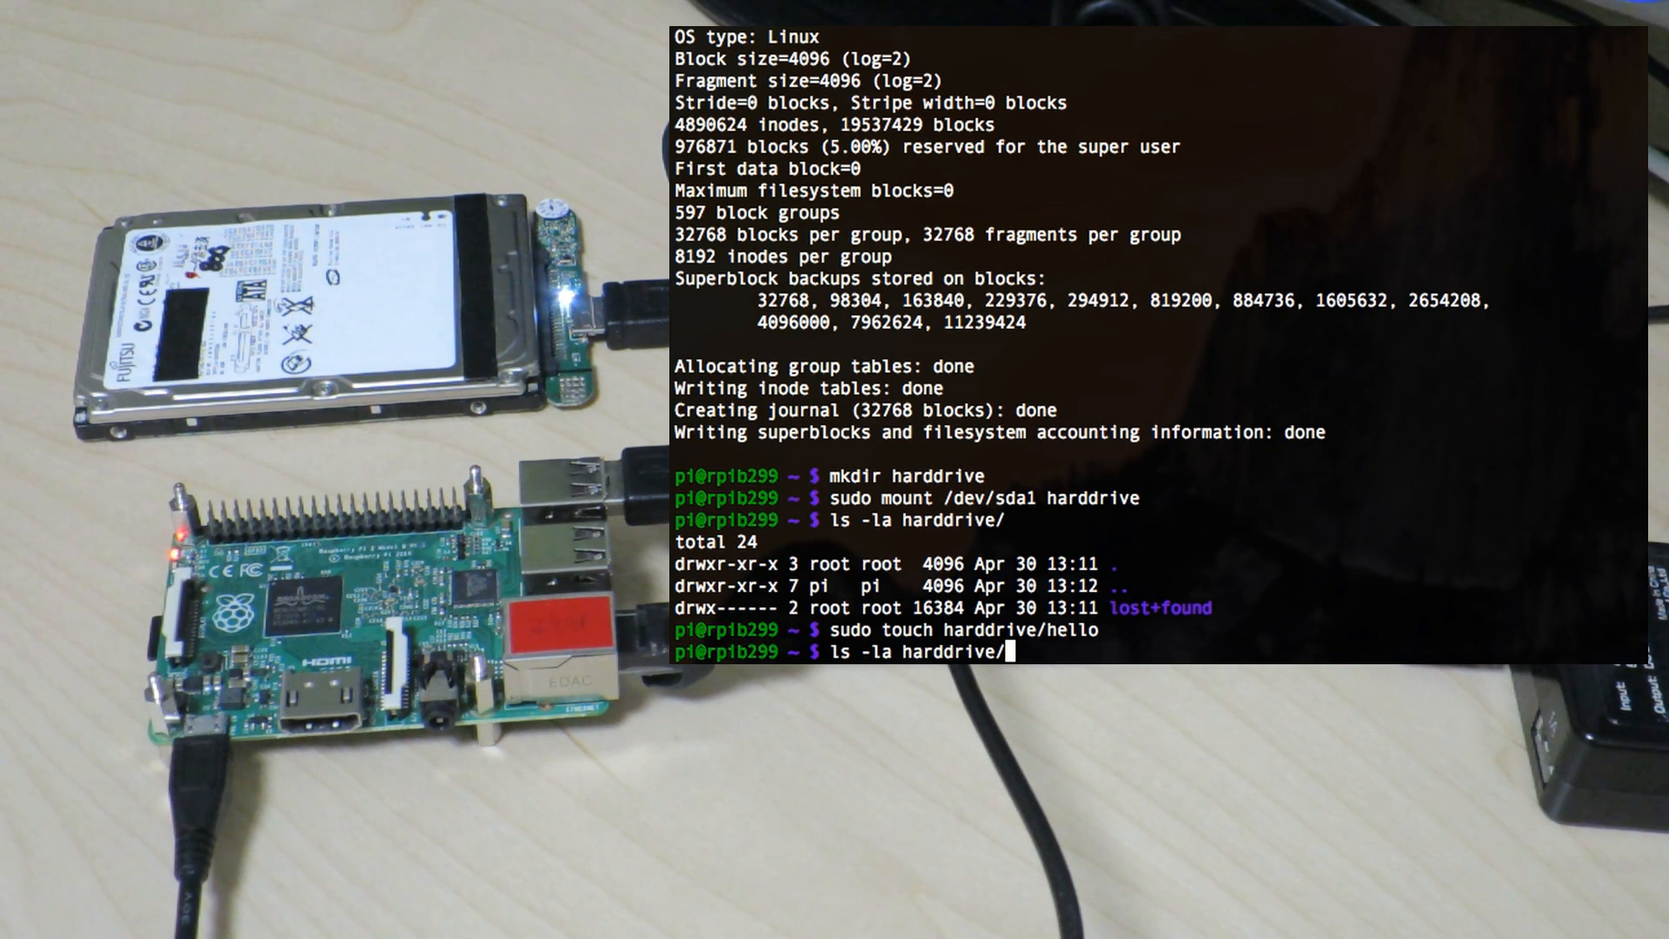
{"action": "key", "text": "Return"}
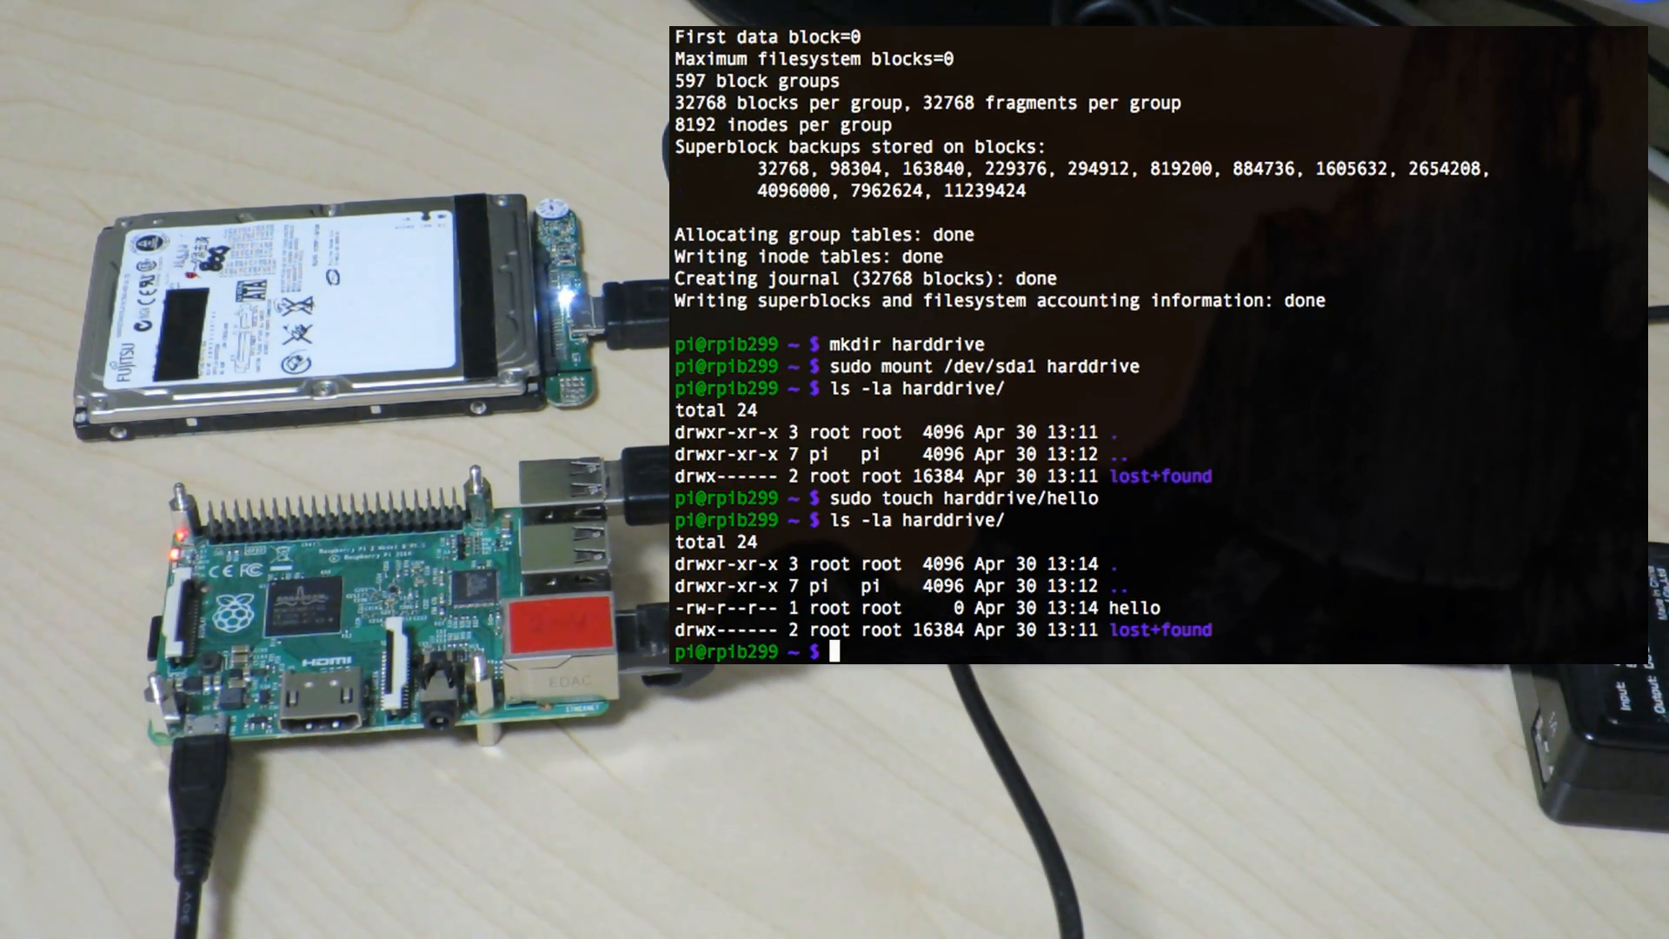